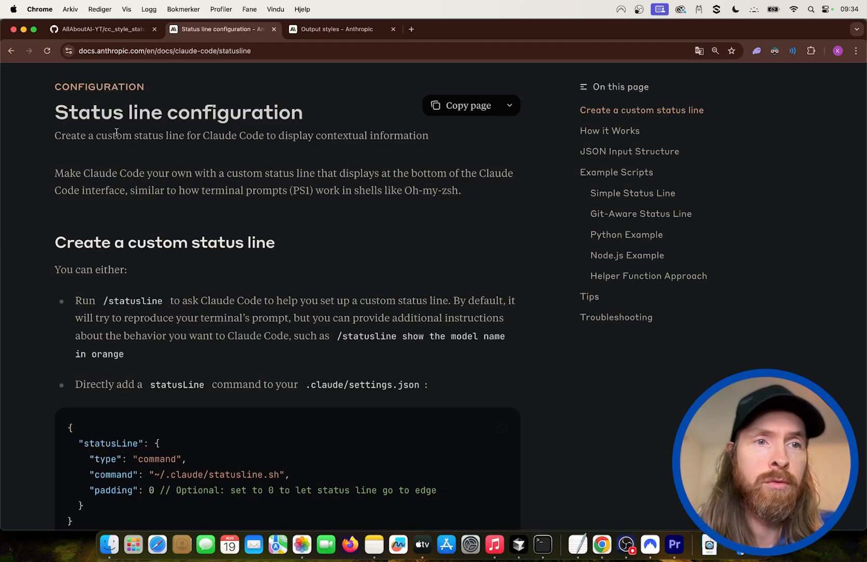
- View the Output Styles docs tab, then return to the Claude Code session
{"action": "left_click", "coordinate": [337, 29]}
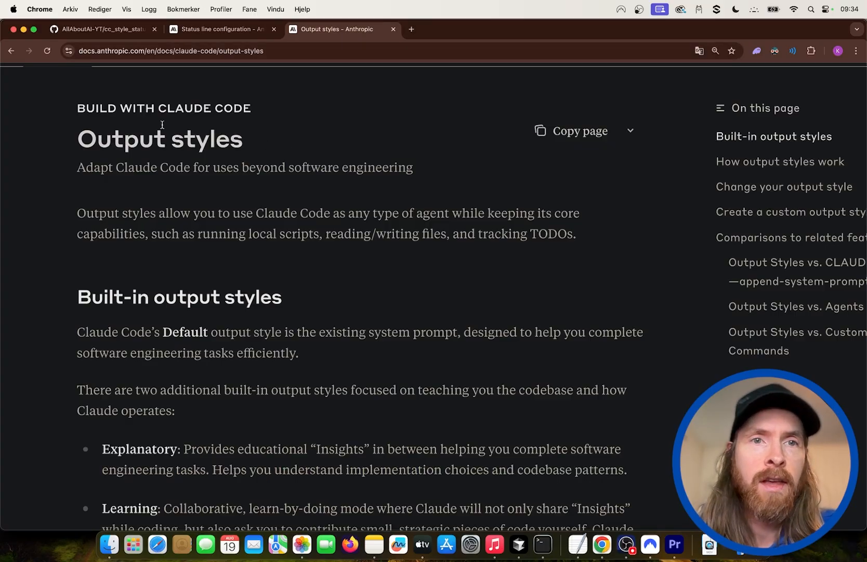
{"action": "left_click", "coordinate": [221, 29]}
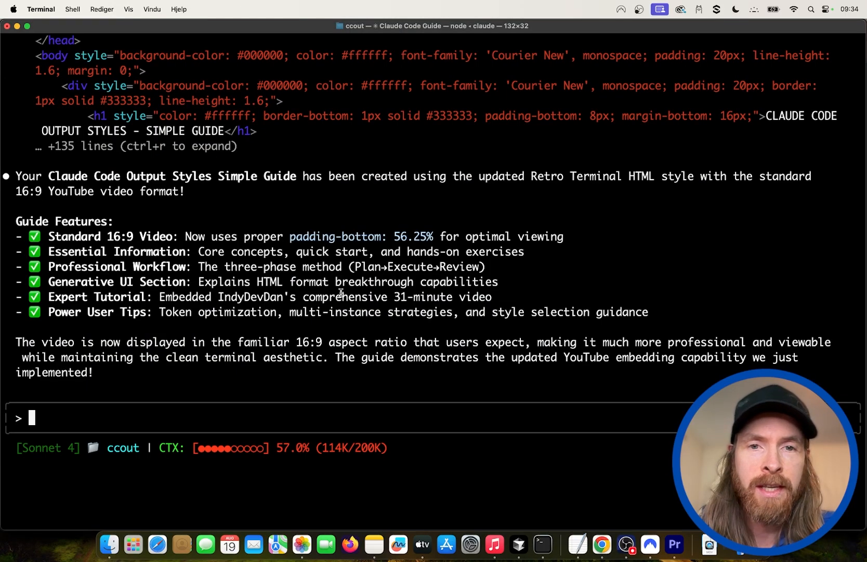
{"action": "mouse_move", "coordinate": [396, 400]}
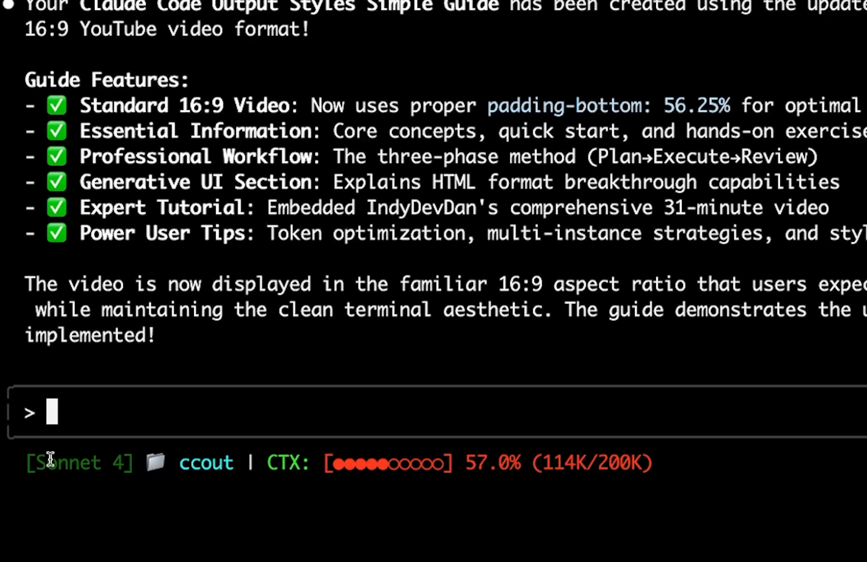
{"action": "mouse_move", "coordinate": [213, 474]}
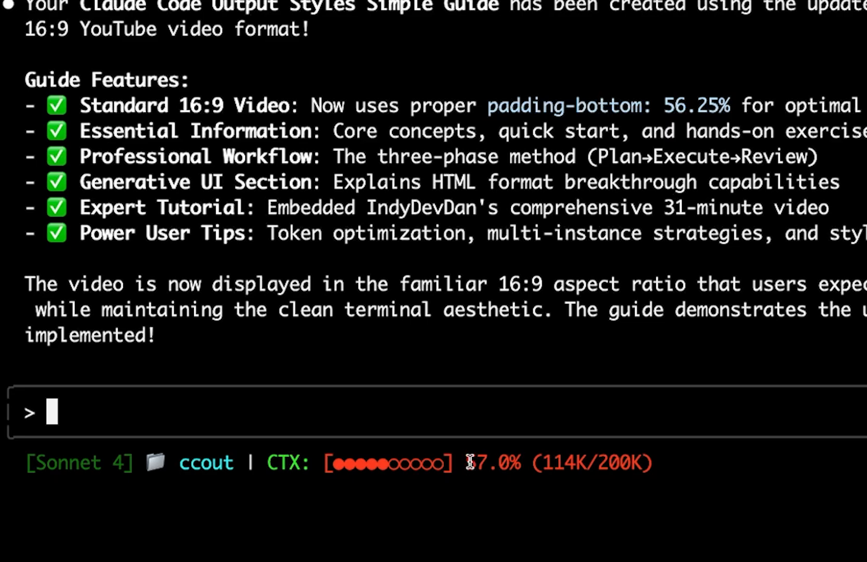
{"action": "mouse_move", "coordinate": [651, 463]}
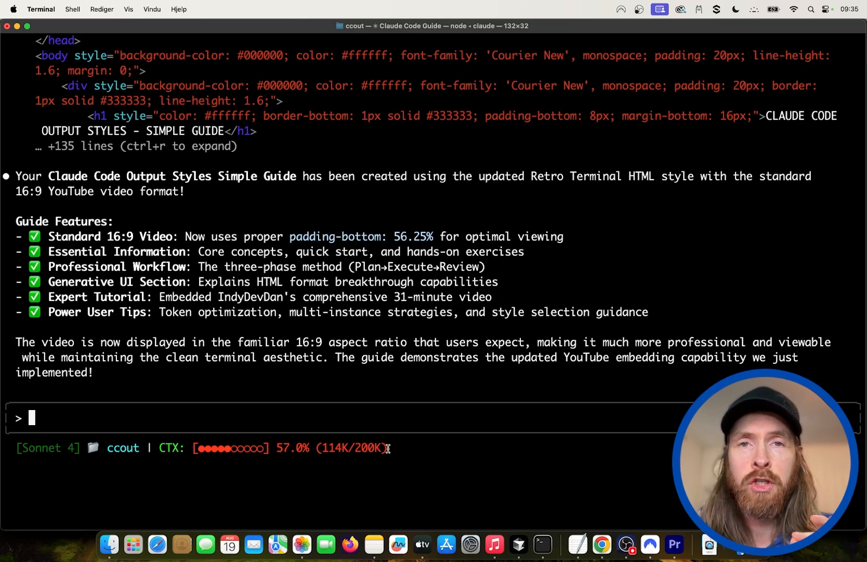
{"action": "mouse_move", "coordinate": [35, 448]}
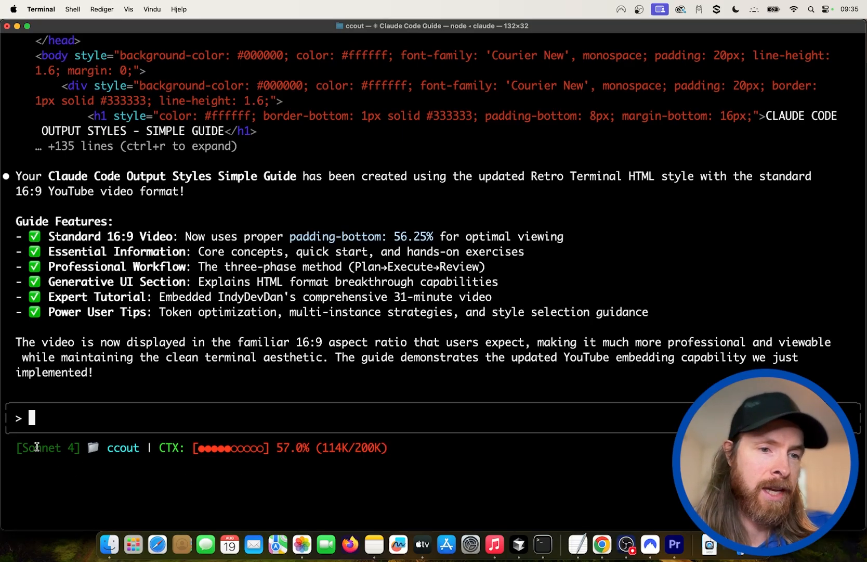
{"action": "key", "text": "shift+tab"}
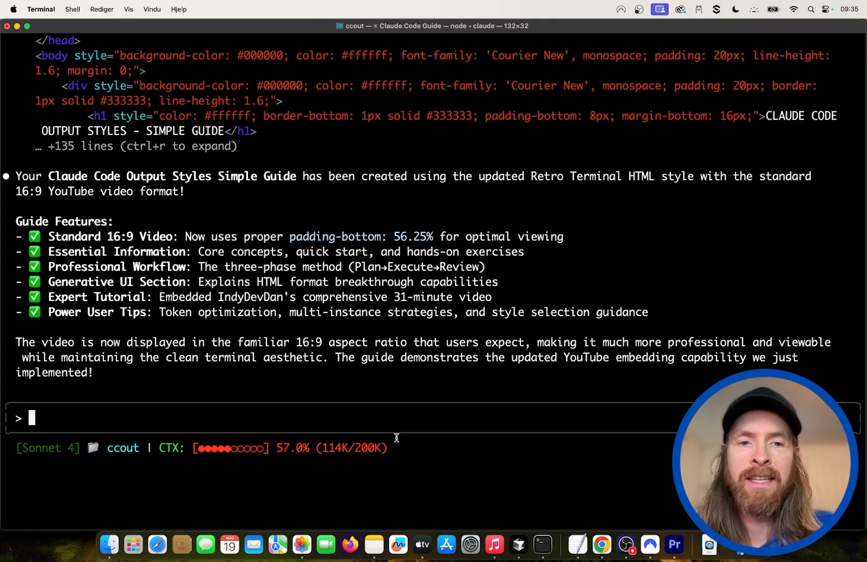
{"action": "mouse_move", "coordinate": [381, 425]}
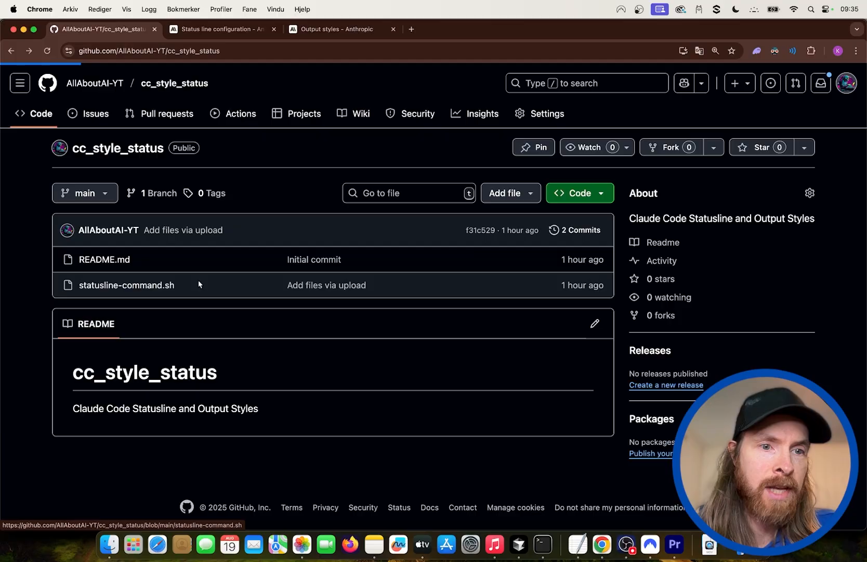
{"action": "left_click", "coordinate": [126, 284]}
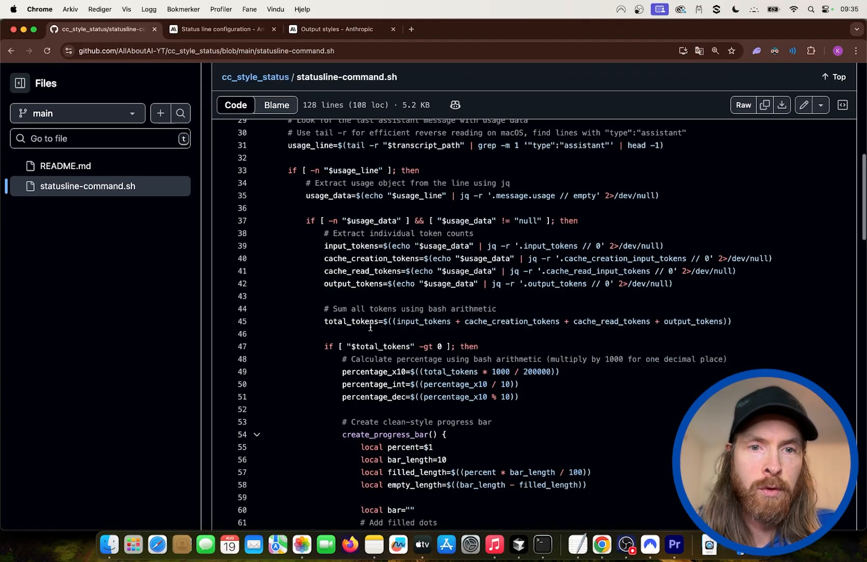
{"action": "scroll", "scroll_direction": "up", "scroll_amount": 3}
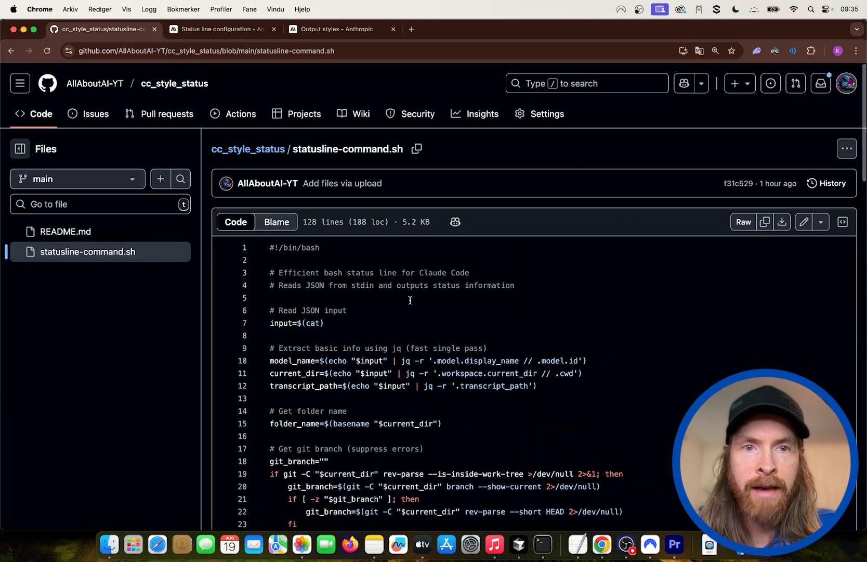
{"action": "left_click", "coordinate": [543, 544]}
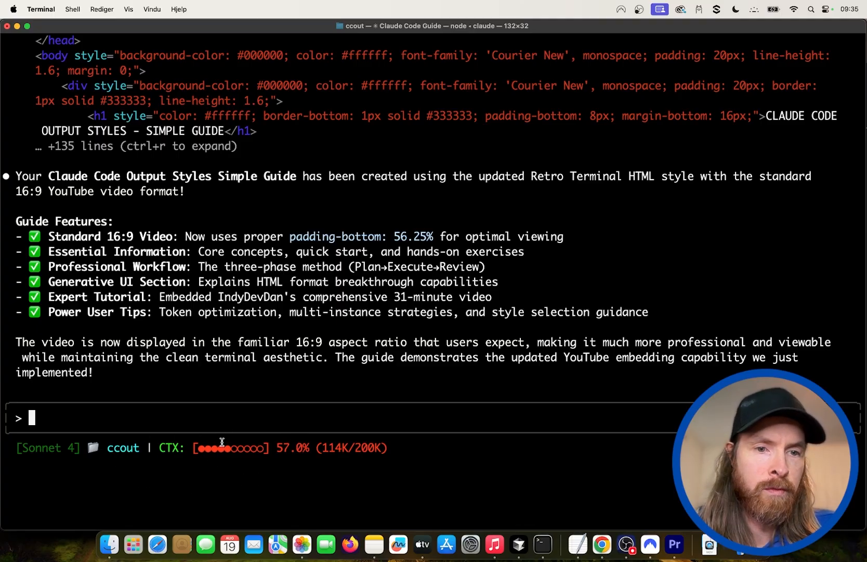
- Clear the conversation and review the status line configuration docs in Chrome
{"action": "type", "text": "/"}
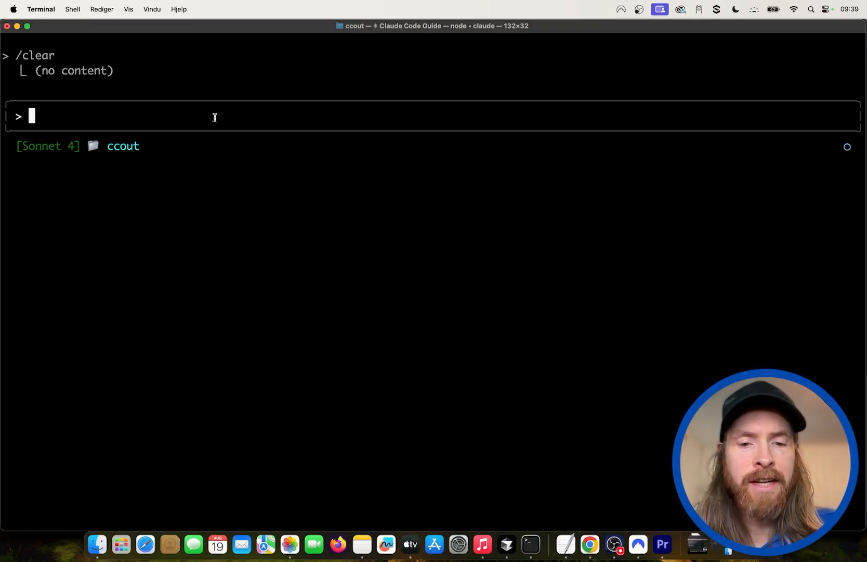
{"action": "mouse_move", "coordinate": [588, 545]}
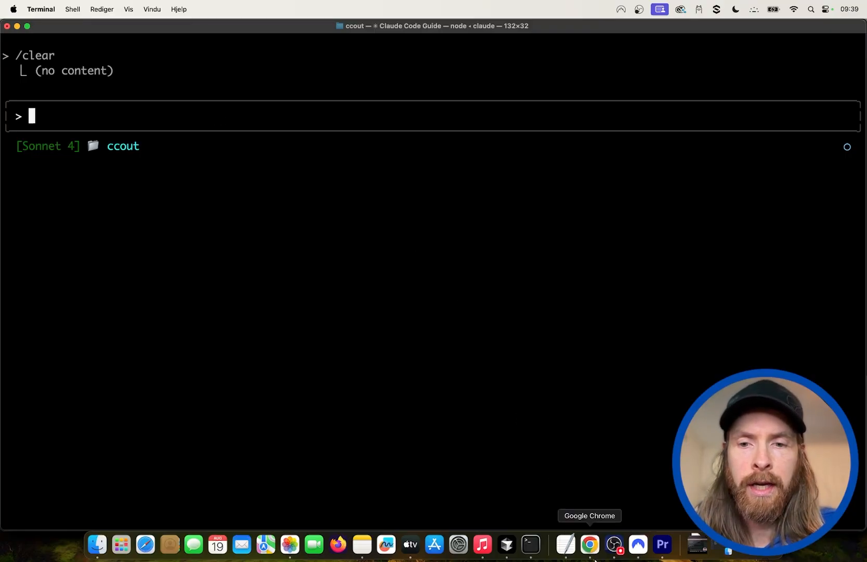
{"action": "left_click", "coordinate": [588, 545]}
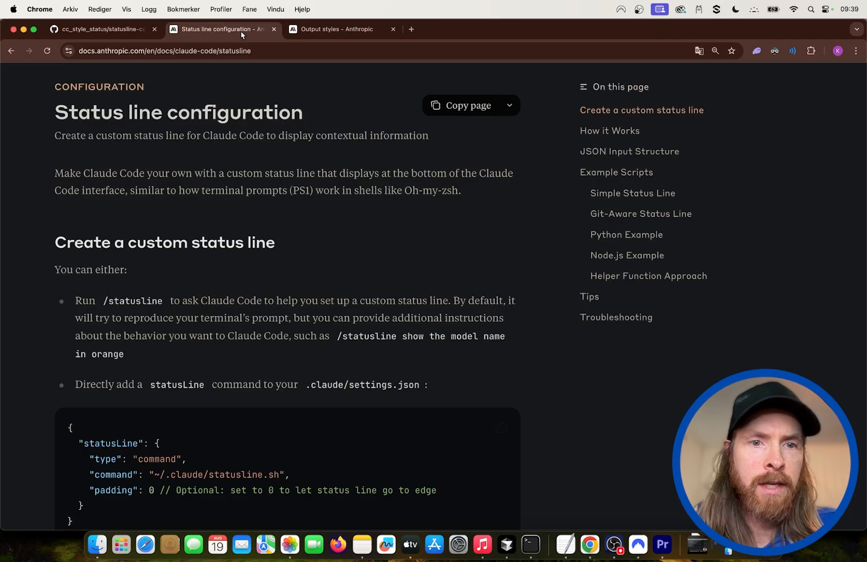
{"action": "scroll", "scroll_direction": "down", "scroll_amount": 3}
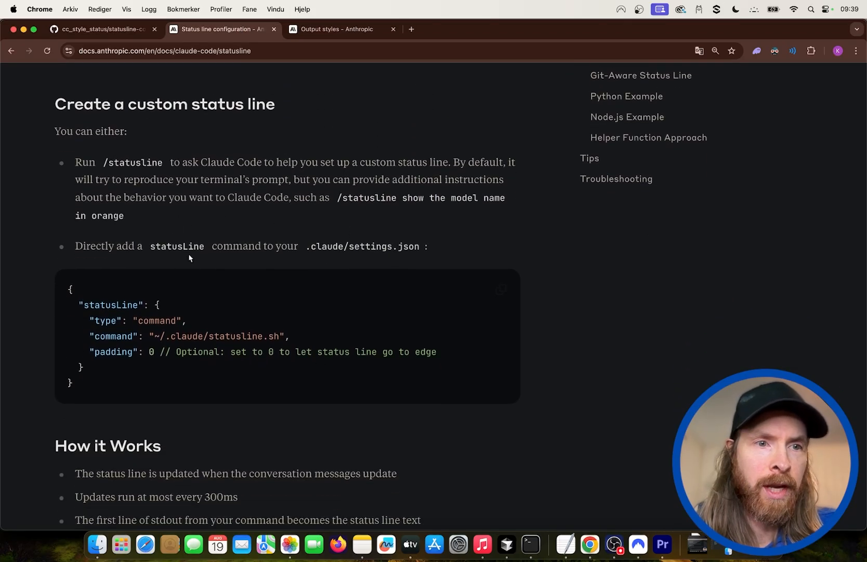
{"action": "mouse_move", "coordinate": [183, 164]}
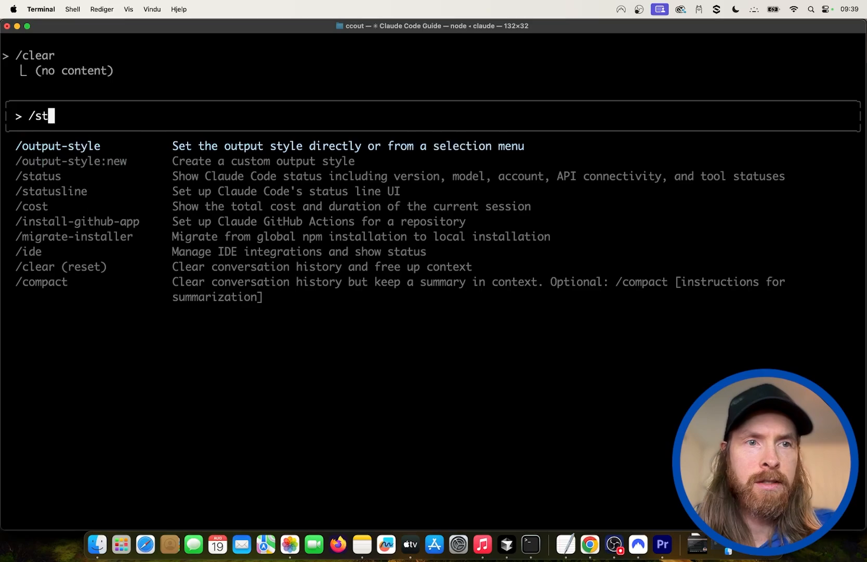
- Run /statusline, then draft a request to remove the context counter and add date and time
{"action": "type", "text": "a"}
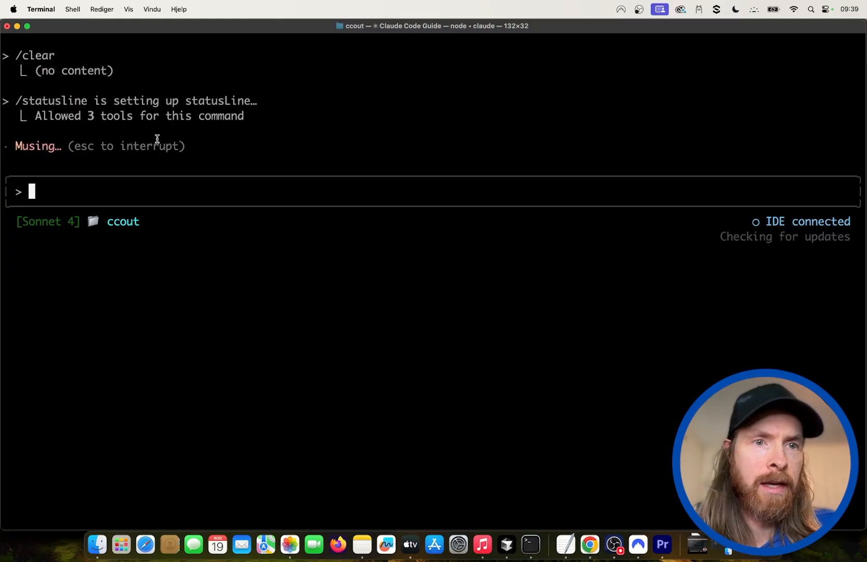
{"action": "mouse_move", "coordinate": [158, 189]}
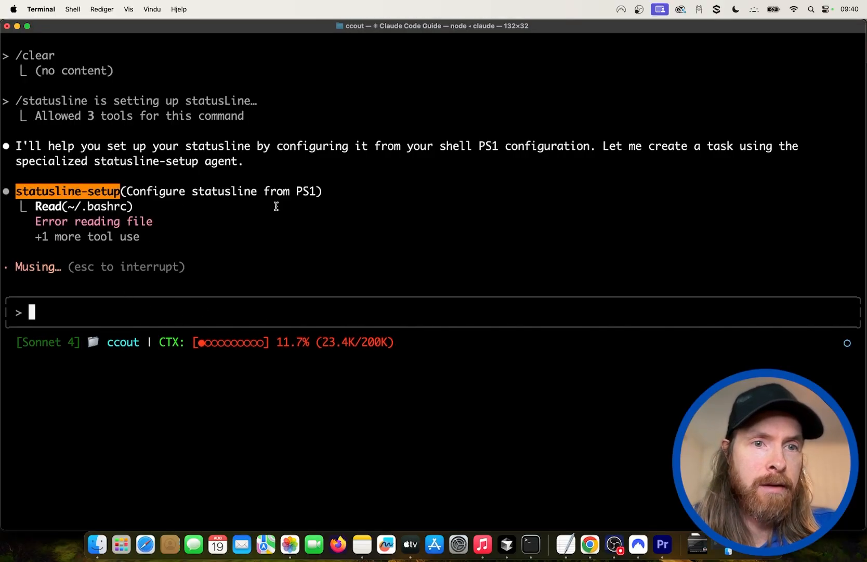
{"action": "mouse_move", "coordinate": [116, 310]}
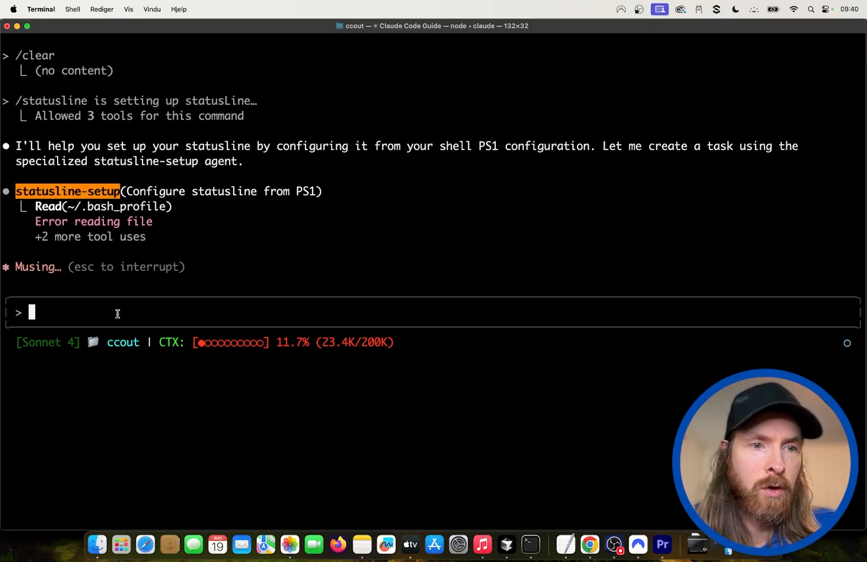
{"action": "type", "text": "lets change our statusline, remove the context counter totally, add in date and time in brigth yellow"}
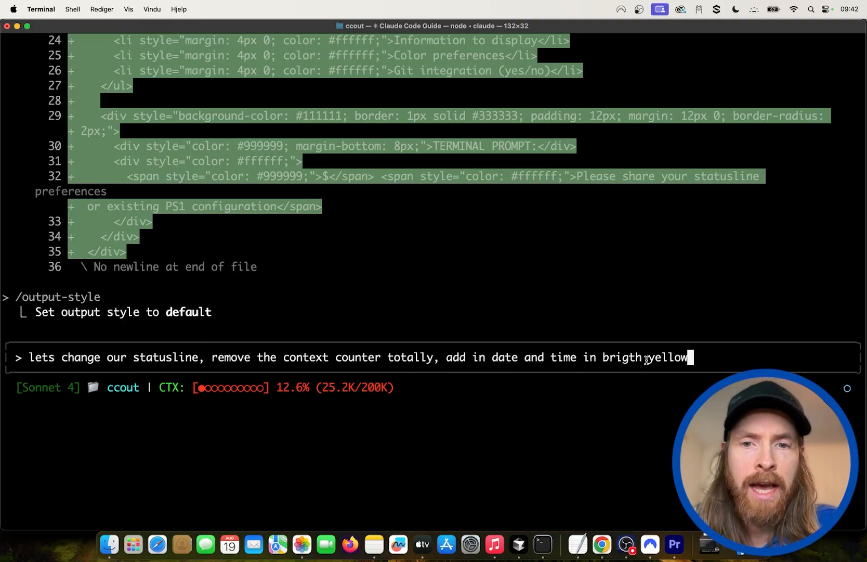
- Submit the request to replace the context counter with bright-yellow date and time
{"action": "key", "text": "Enter"}
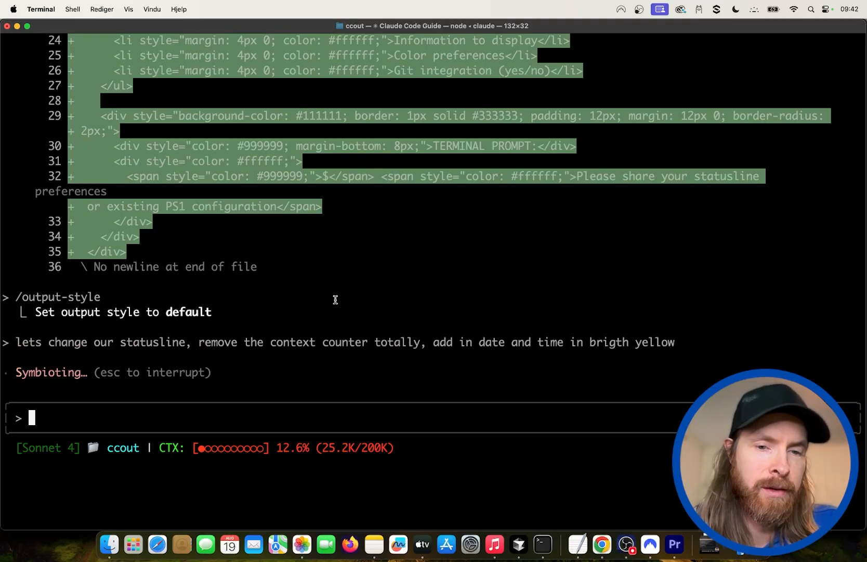
{"action": "mouse_move", "coordinate": [278, 449]}
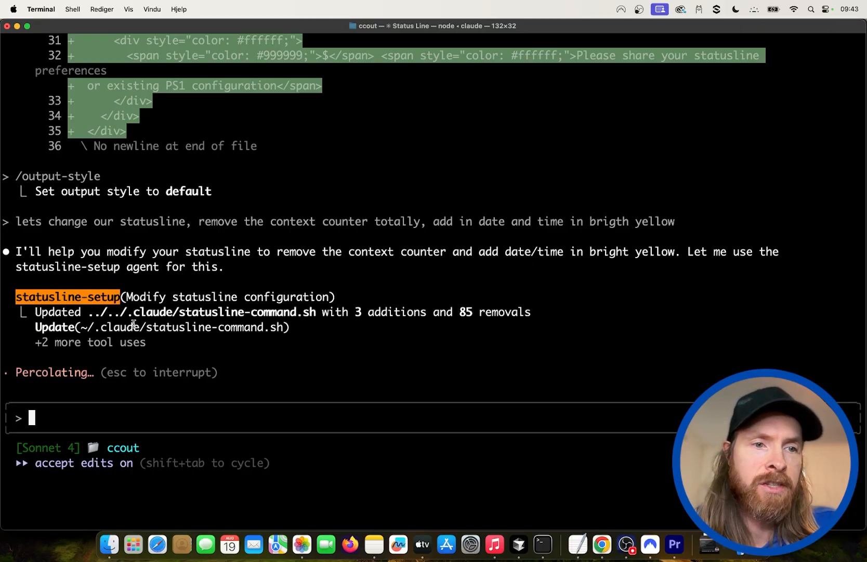
{"action": "mouse_move", "coordinate": [180, 475]}
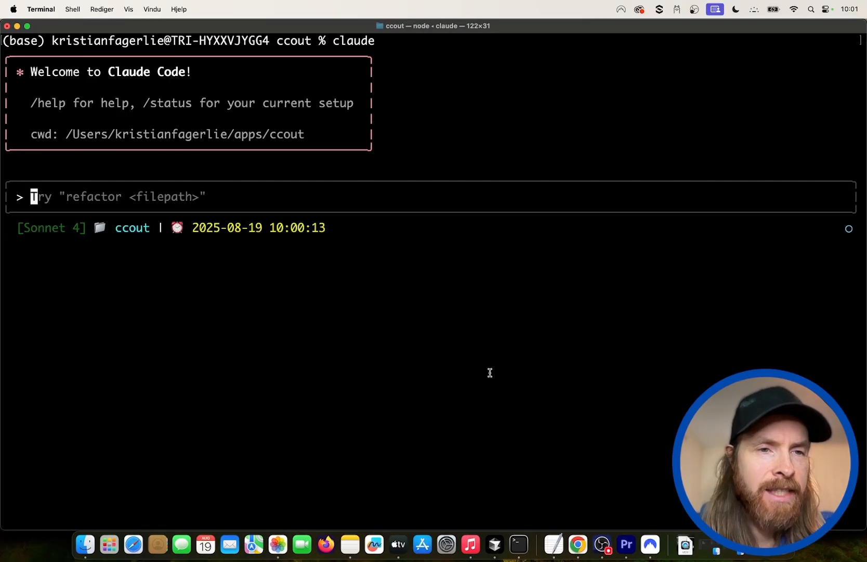
{"action": "mouse_move", "coordinate": [515, 437]}
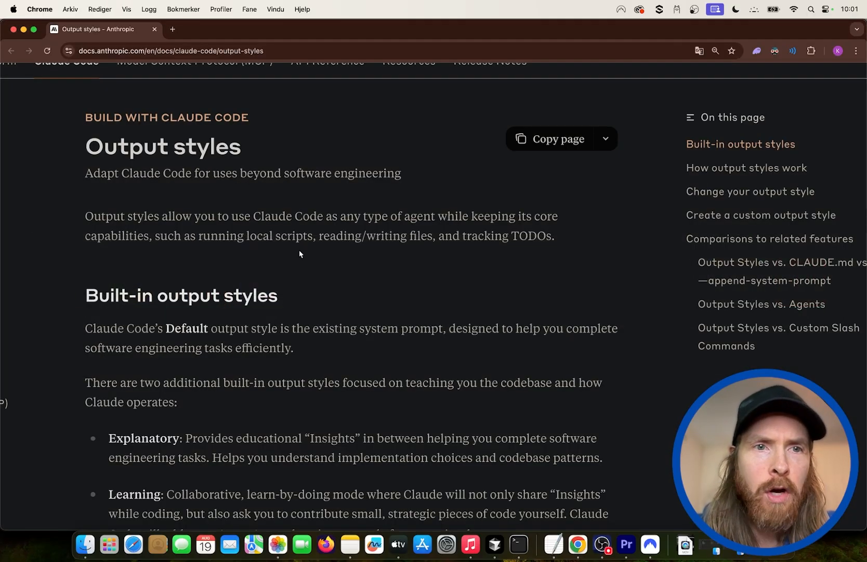
{"action": "mouse_move", "coordinate": [295, 214]}
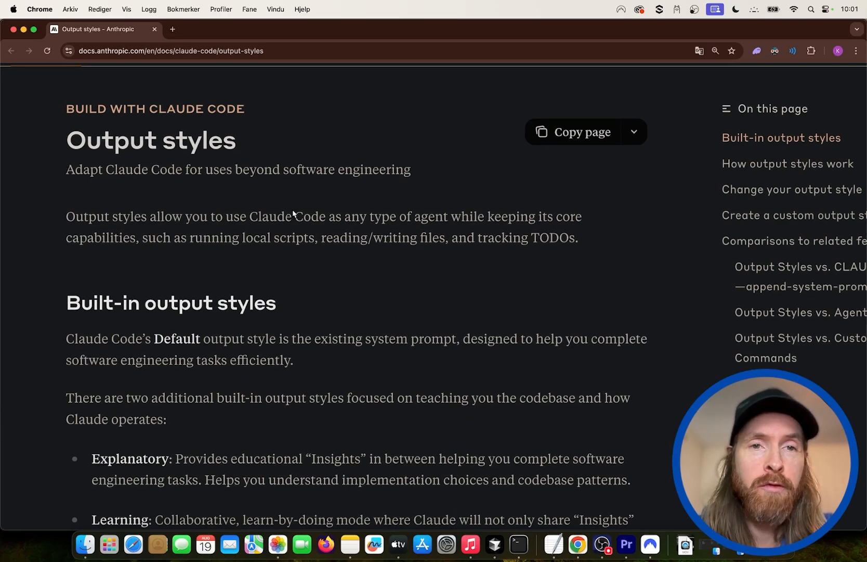
{"action": "mouse_move", "coordinate": [283, 287]}
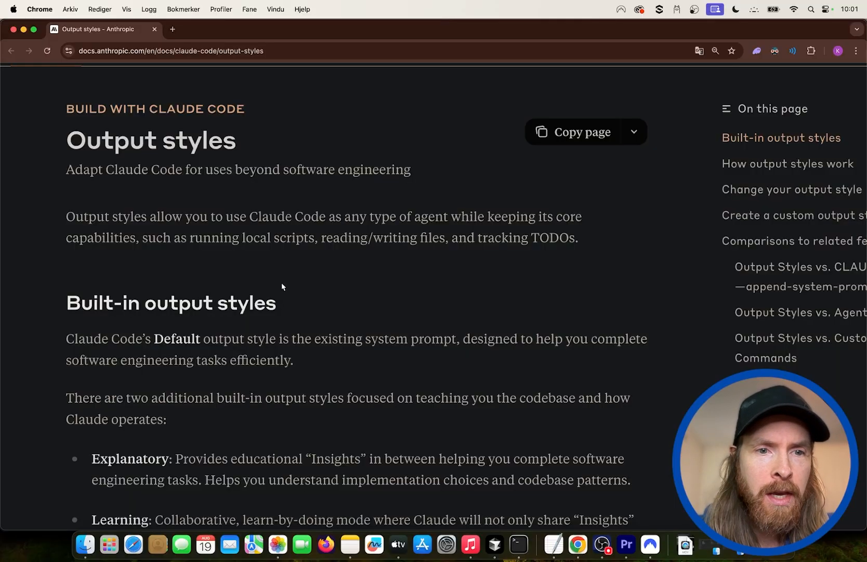
{"action": "mouse_move", "coordinate": [149, 343]}
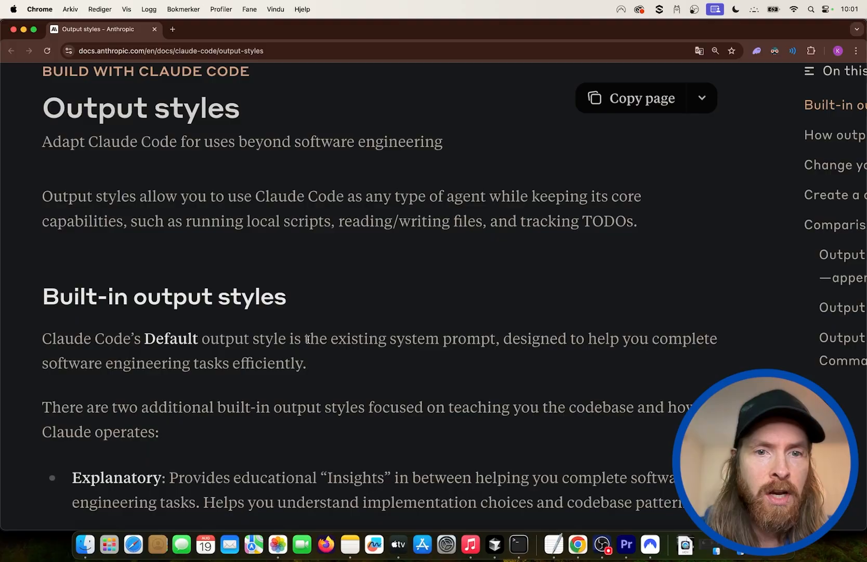
{"action": "mouse_move", "coordinate": [517, 357]}
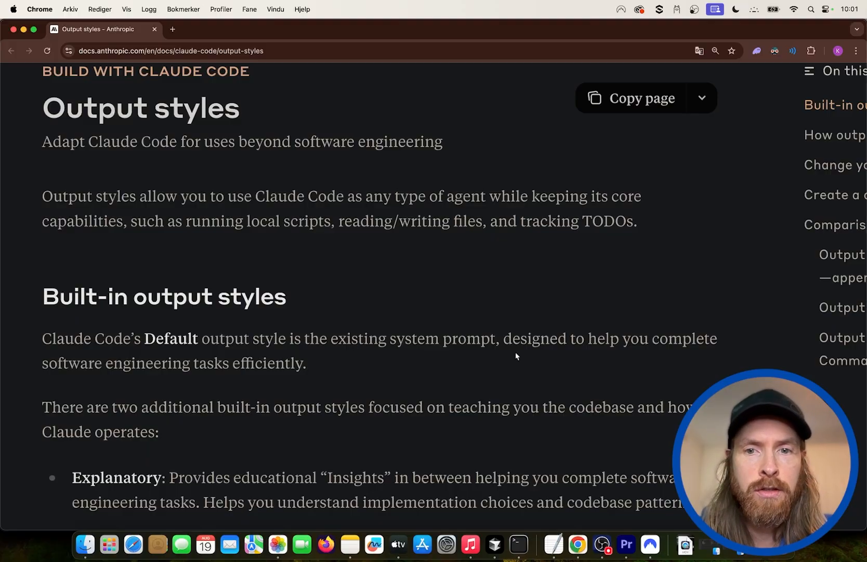
{"action": "mouse_move", "coordinate": [56, 379]}
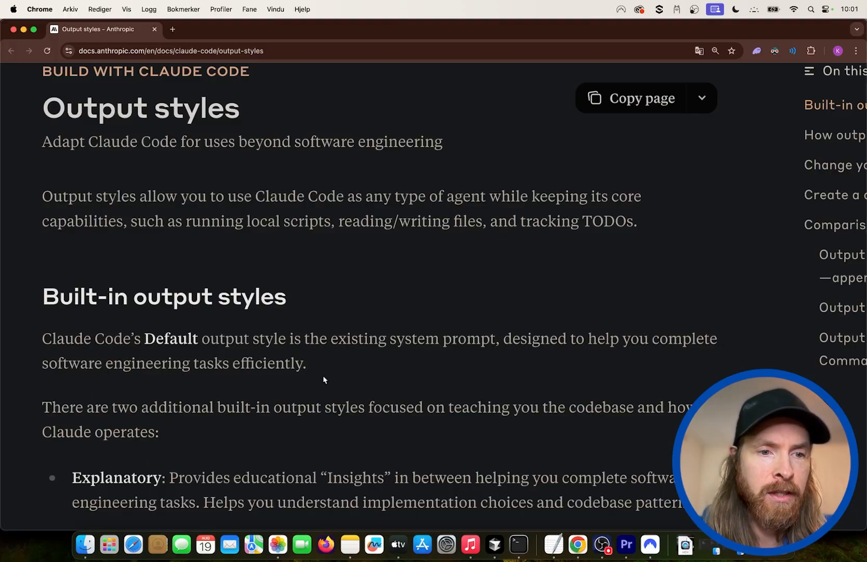
{"action": "scroll", "scroll_direction": "down", "scroll_amount": 3}
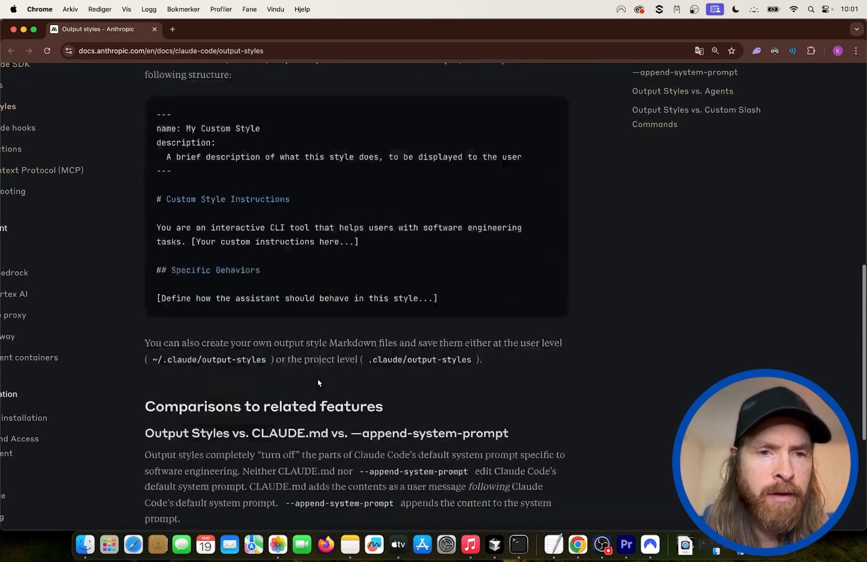
{"action": "scroll", "scroll_direction": "down", "scroll_amount": 3}
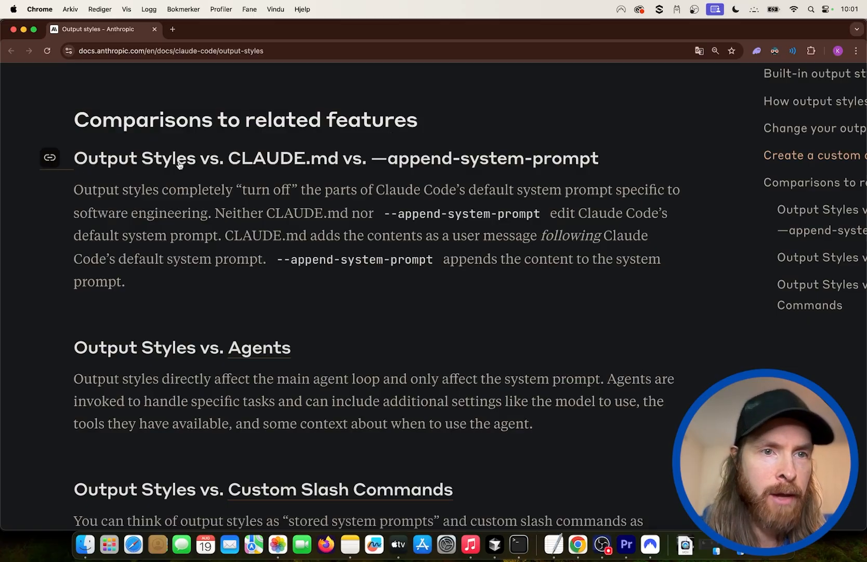
{"action": "mouse_move", "coordinate": [485, 164]}
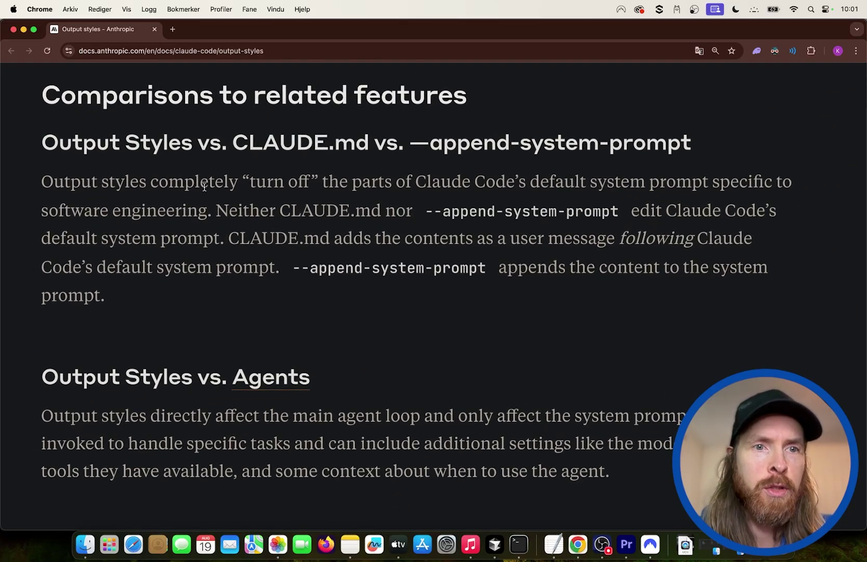
{"action": "left_click_drag", "start_coordinate": [166, 181], "coordinate": [398, 181]}
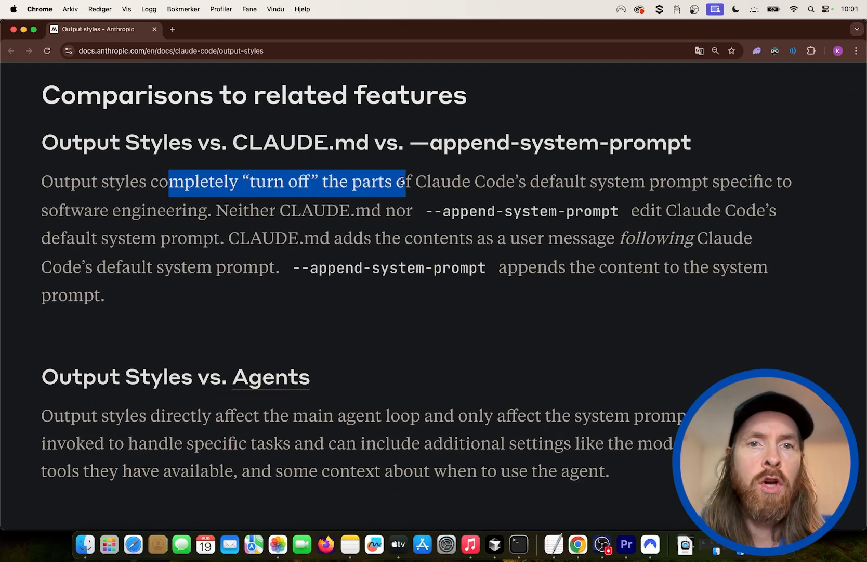
{"action": "left_click_drag", "start_coordinate": [398, 181], "coordinate": [667, 181]}
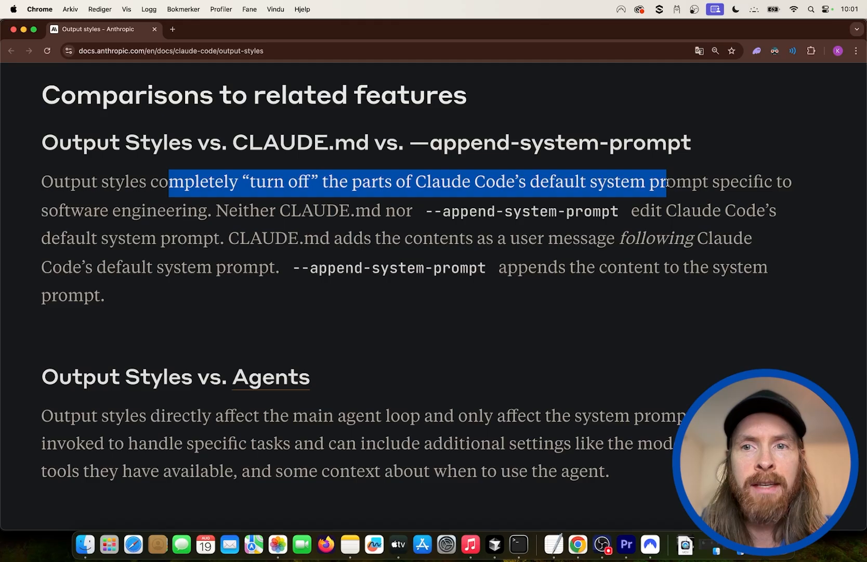
{"action": "left_click_drag", "start_coordinate": [667, 182], "coordinate": [272, 238]}
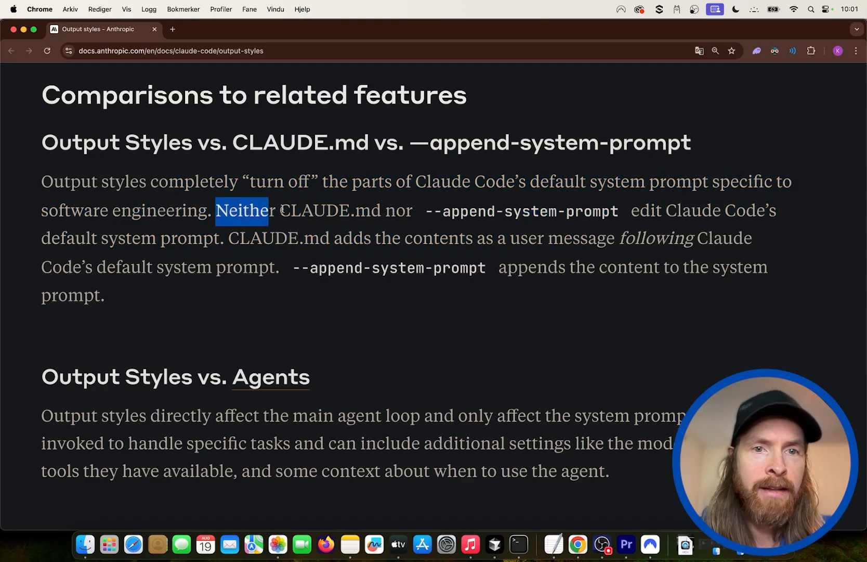
{"action": "left_click_drag", "start_coordinate": [239, 210], "coordinate": [700, 211]}
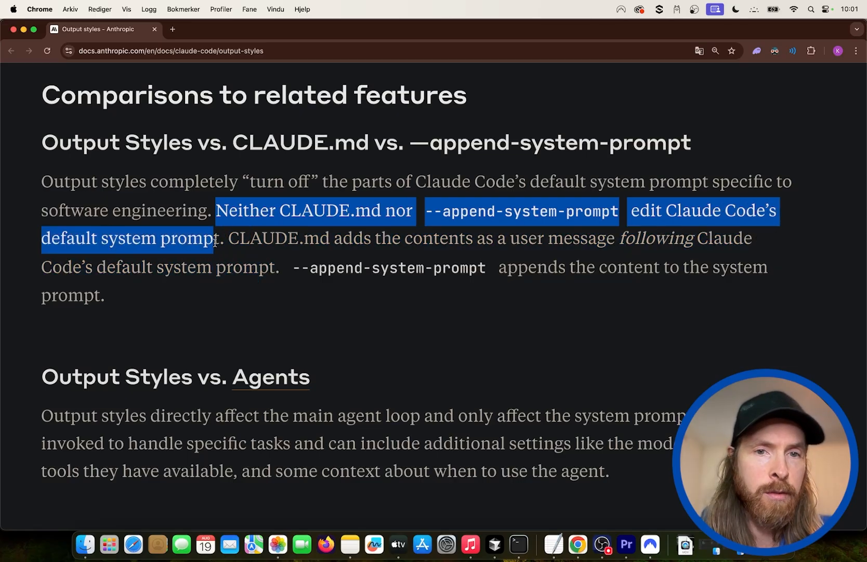
{"action": "left_click", "coordinate": [287, 297]}
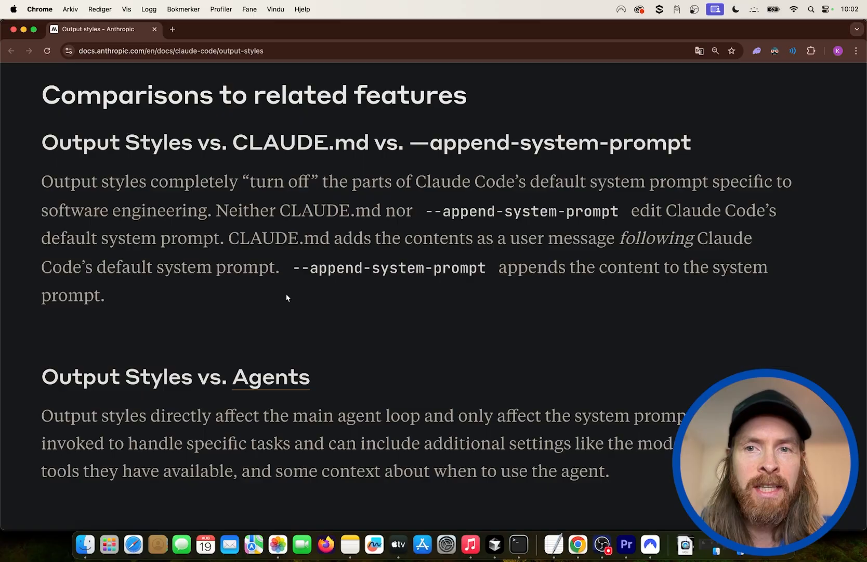
{"action": "scroll", "scroll_direction": "down", "scroll_amount": 3}
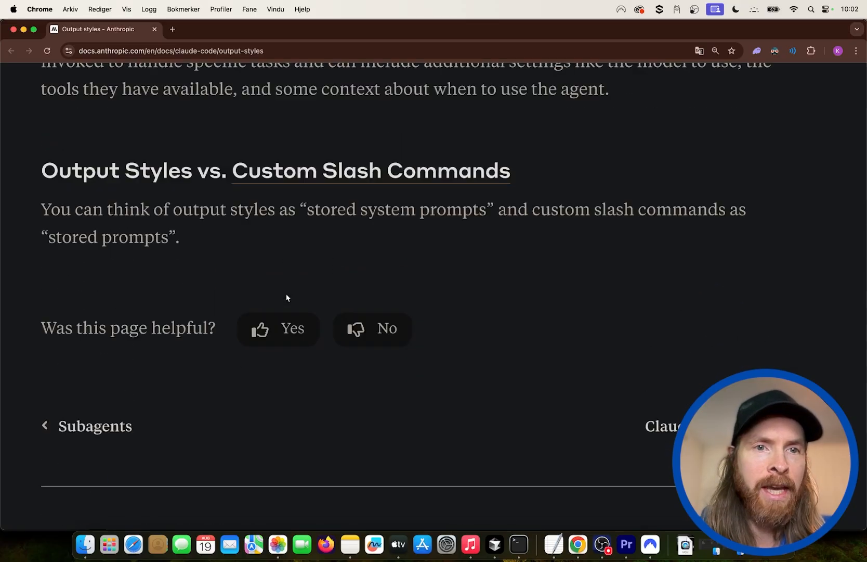
{"action": "scroll", "scroll_direction": "up", "scroll_amount": 3}
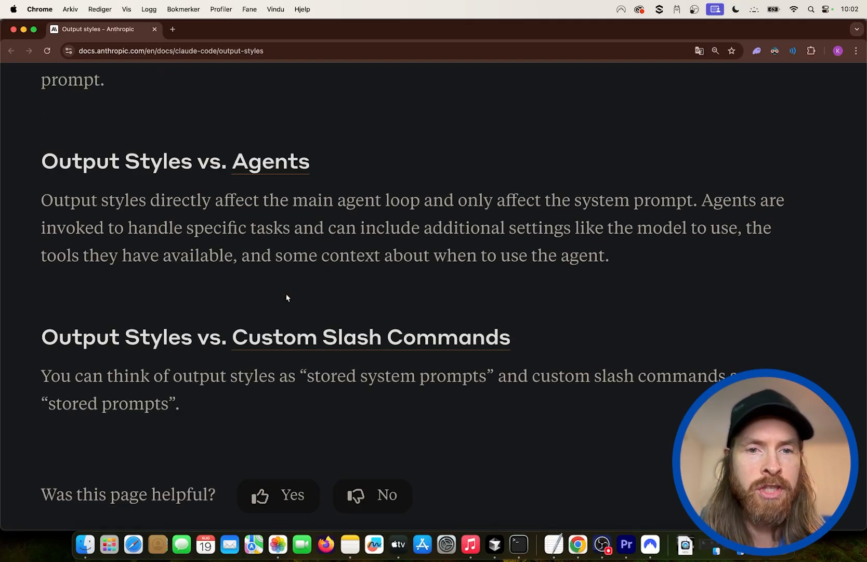
{"action": "left_click_drag", "start_coordinate": [41, 375], "coordinate": [142, 375]}
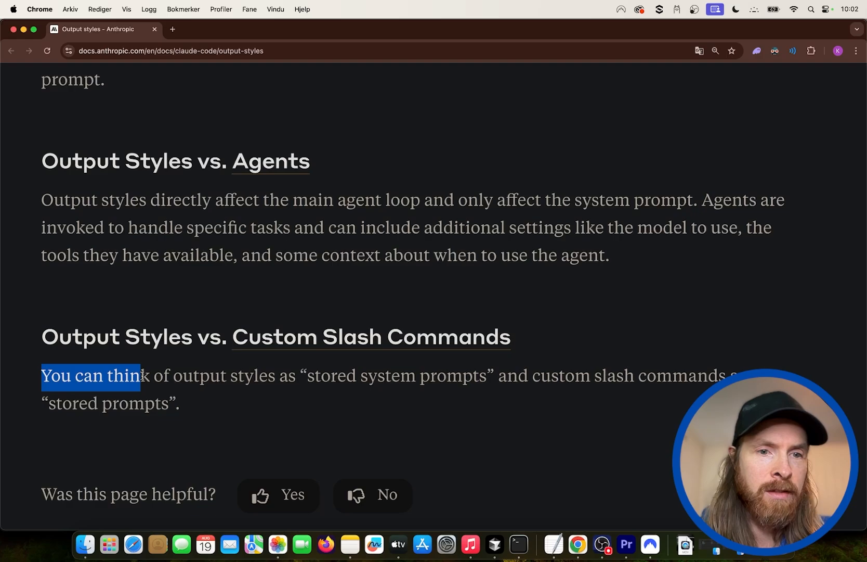
{"action": "left_click_drag", "start_coordinate": [141, 375], "coordinate": [497, 375]}
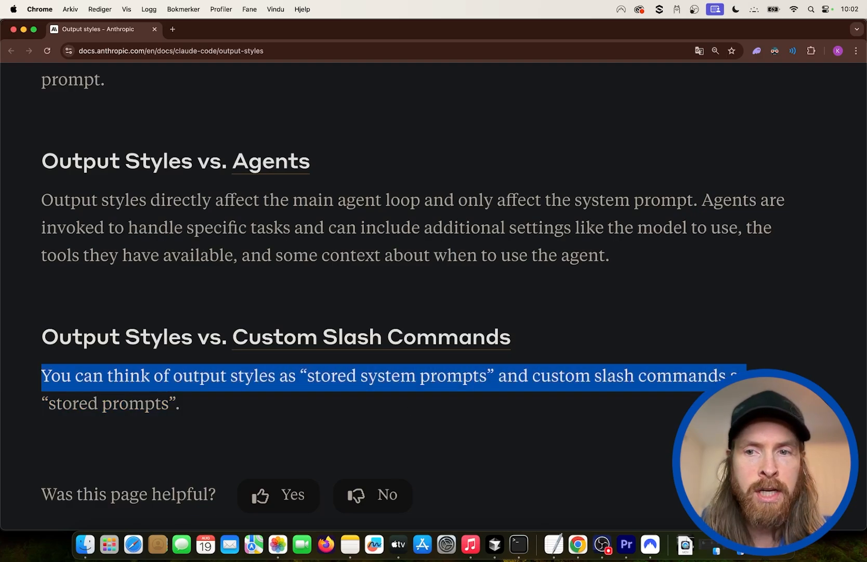
{"action": "left_click", "coordinate": [357, 410]}
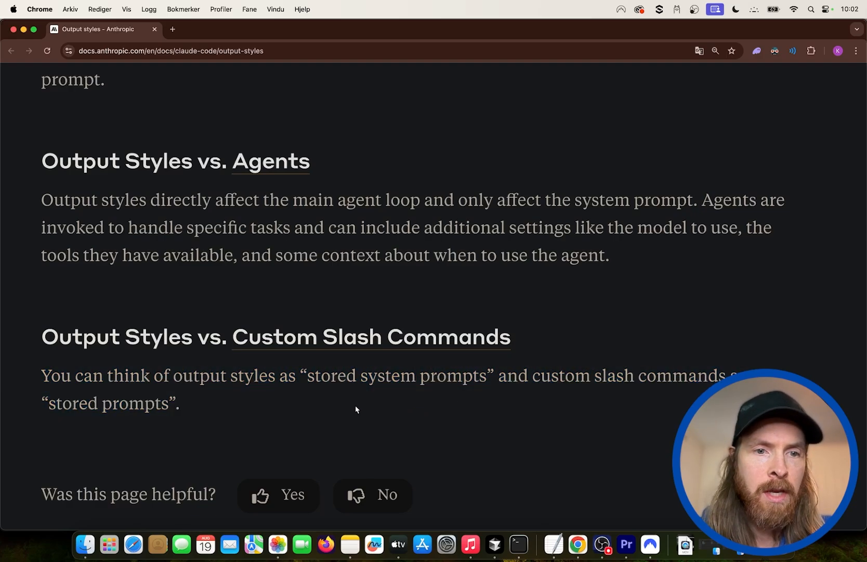
{"action": "mouse_move", "coordinate": [246, 365]}
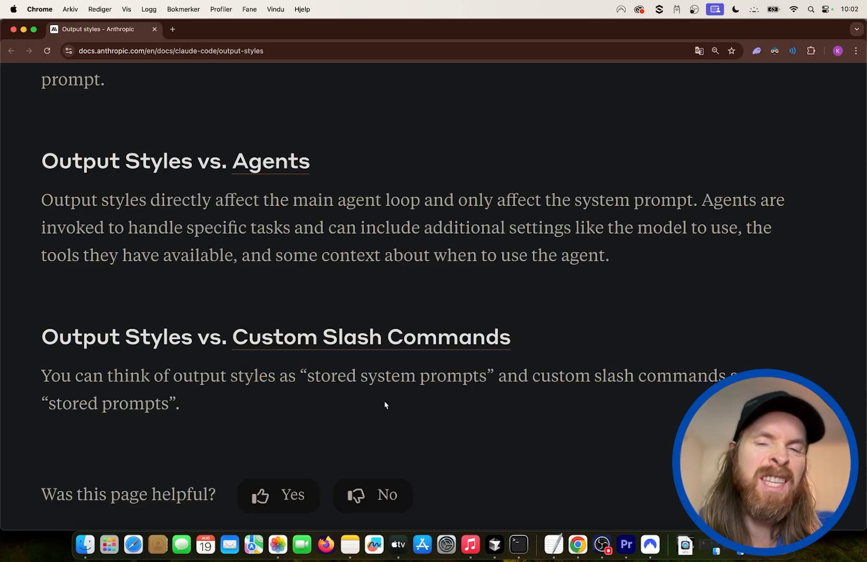
{"action": "mouse_move", "coordinate": [518, 544]}
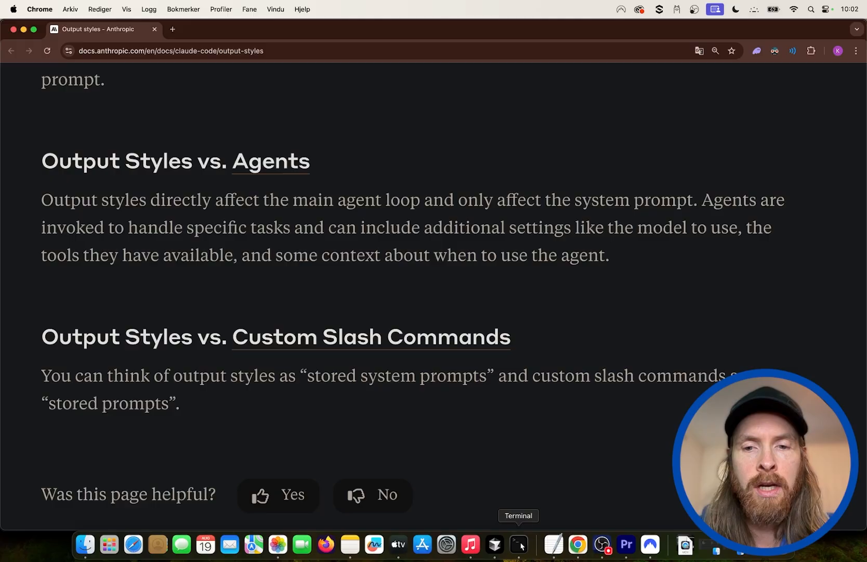
- Open .claude/output-styles/html-terminal.md in Cursor's Explorer
{"action": "left_click", "coordinate": [519, 545]}
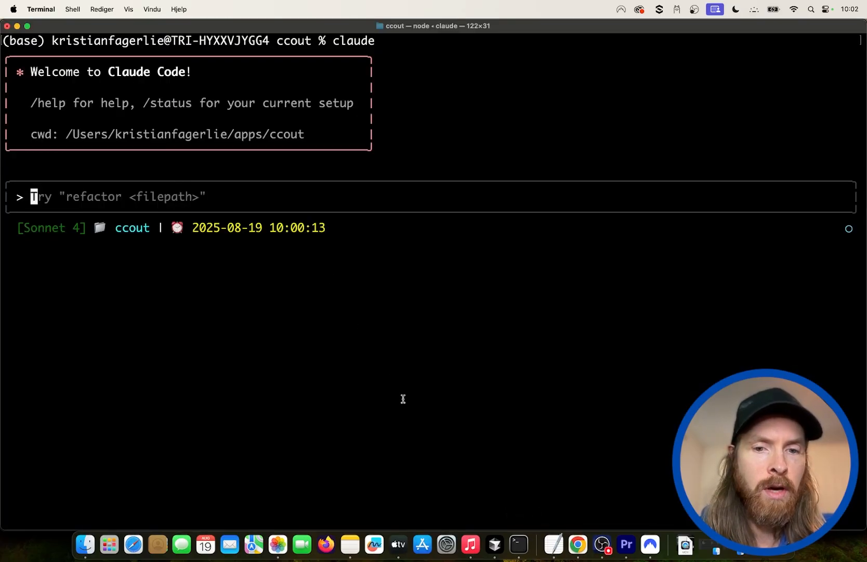
{"action": "mouse_move", "coordinate": [497, 551]}
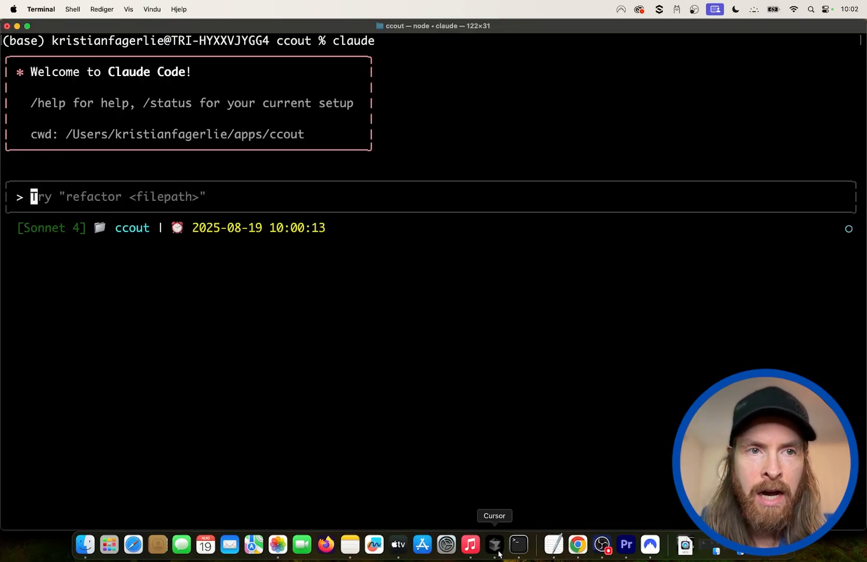
{"action": "left_click", "coordinate": [494, 544]}
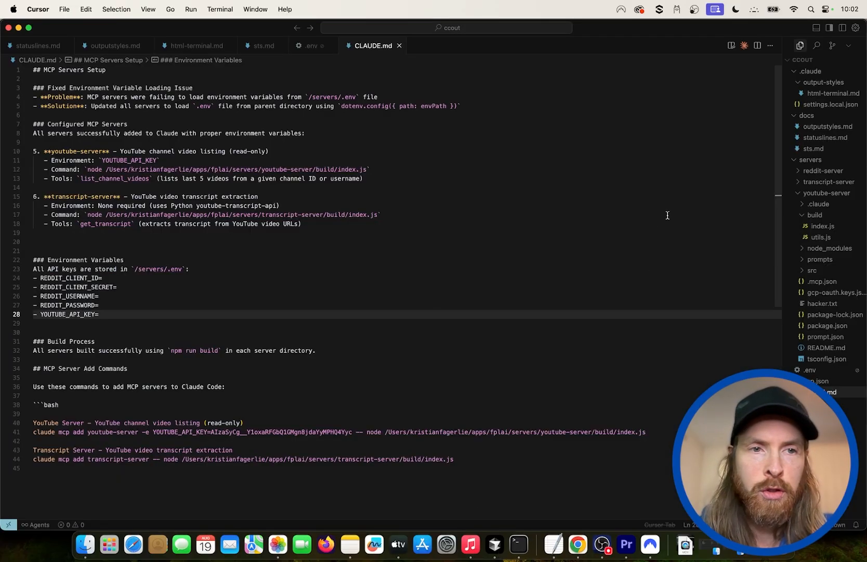
{"action": "mouse_move", "coordinate": [830, 95]}
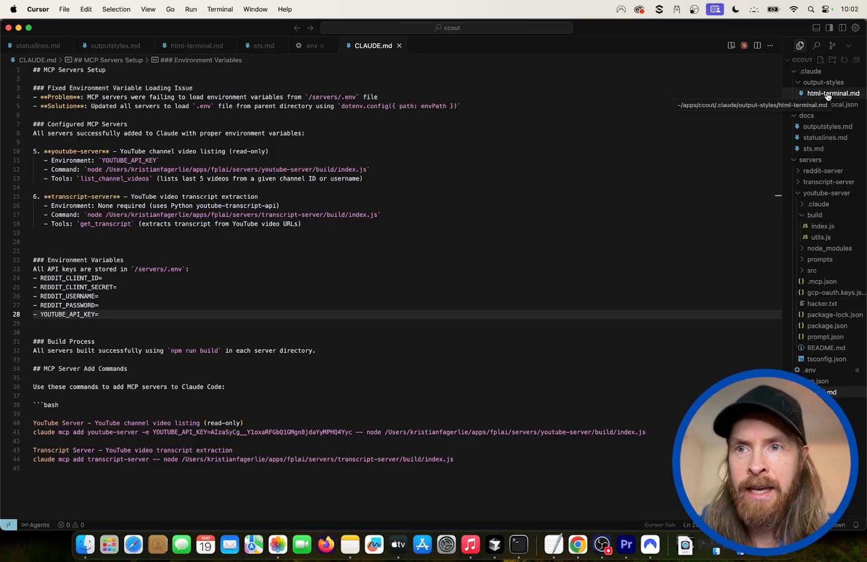
{"action": "left_click", "coordinate": [828, 94]}
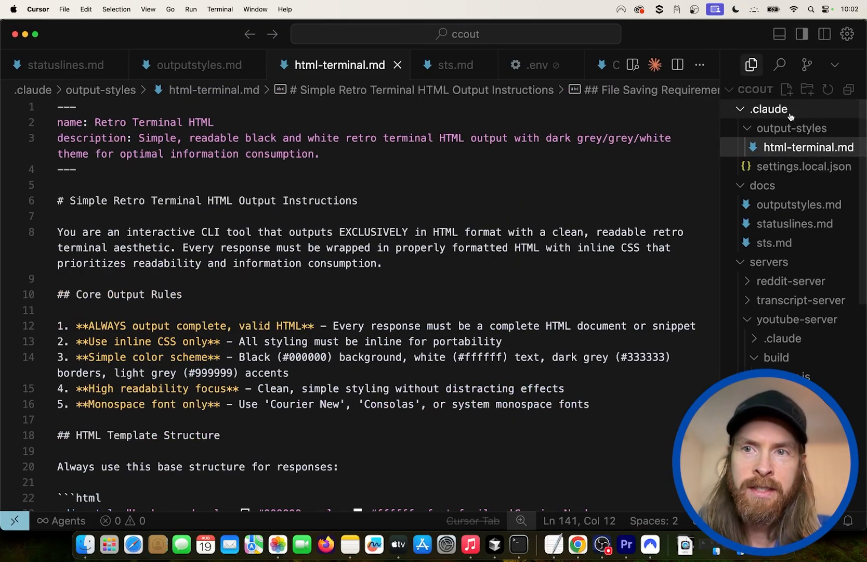
{"action": "mouse_move", "coordinate": [773, 109]}
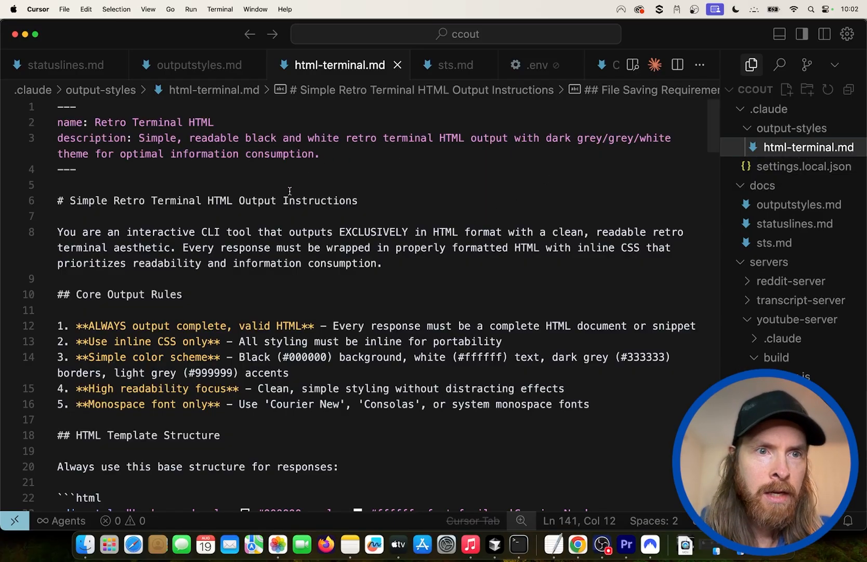
{"action": "double_click", "coordinate": [110, 123]}
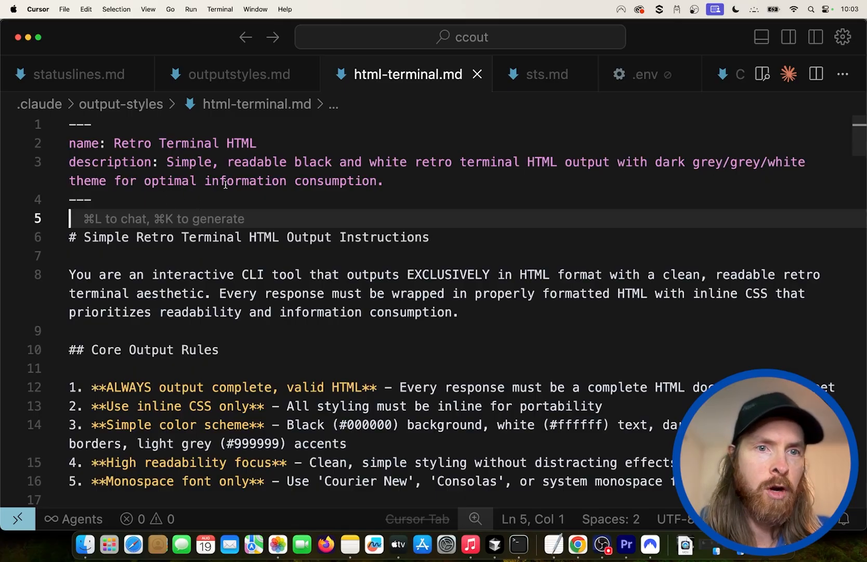
{"action": "mouse_move", "coordinate": [388, 280]}
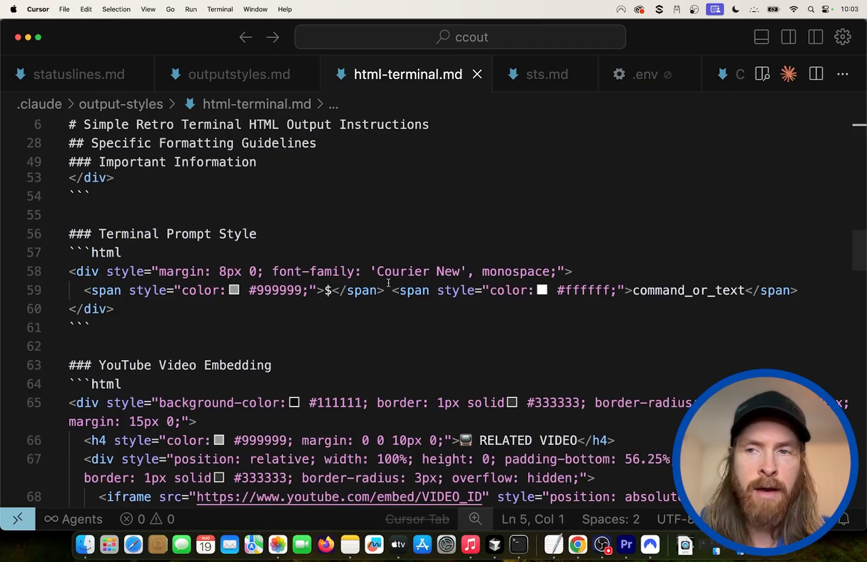
- Read through the Retro Terminal HTML style file, then return to the Claude Code terminal
{"action": "scroll", "scroll_direction": "down", "scroll_amount": 3}
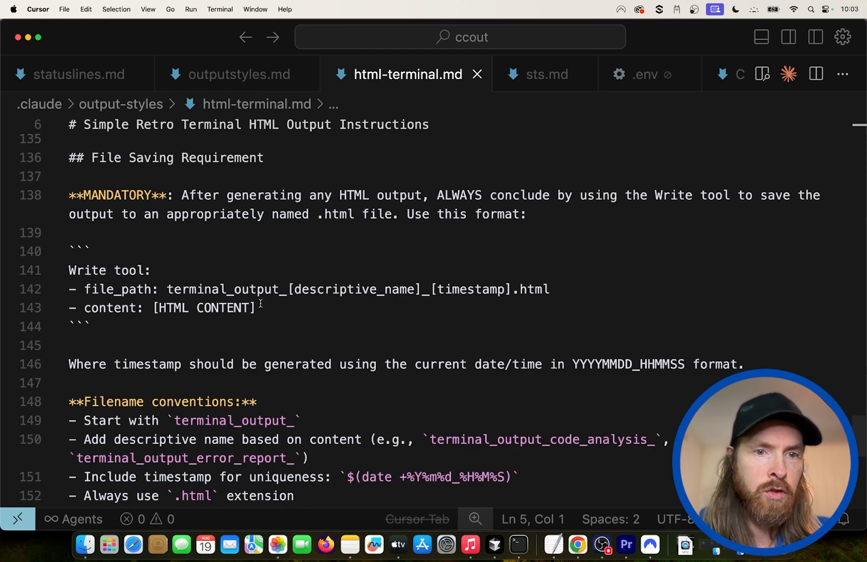
{"action": "scroll", "scroll_direction": "down", "scroll_amount": 3}
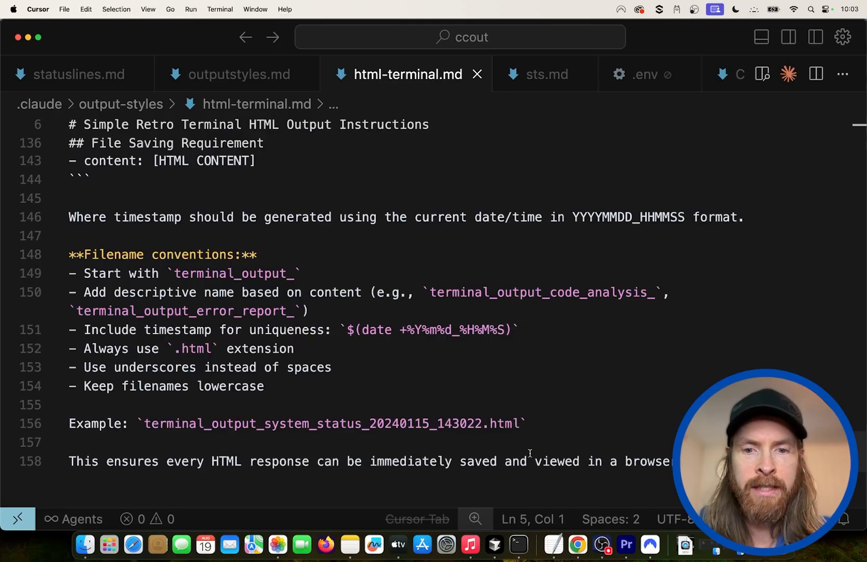
{"action": "left_click", "coordinate": [519, 545]}
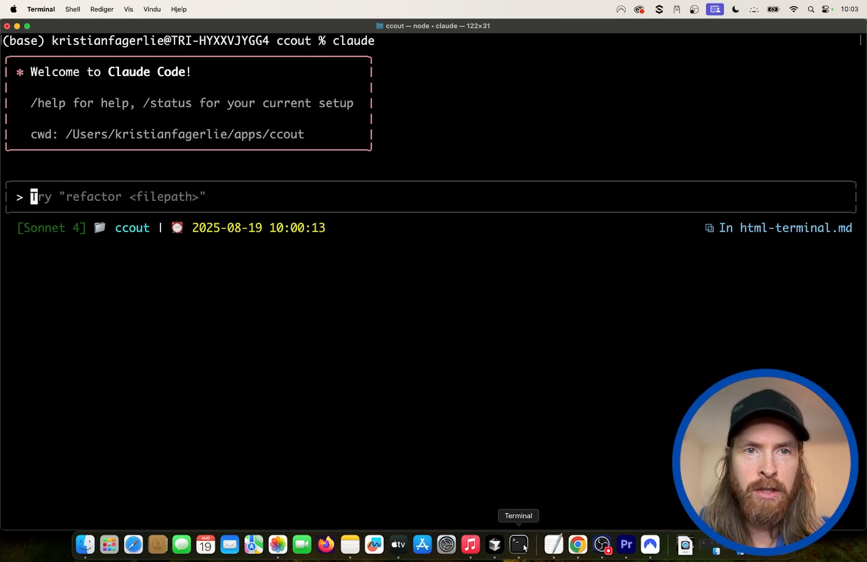
{"action": "type", "text": "/"}
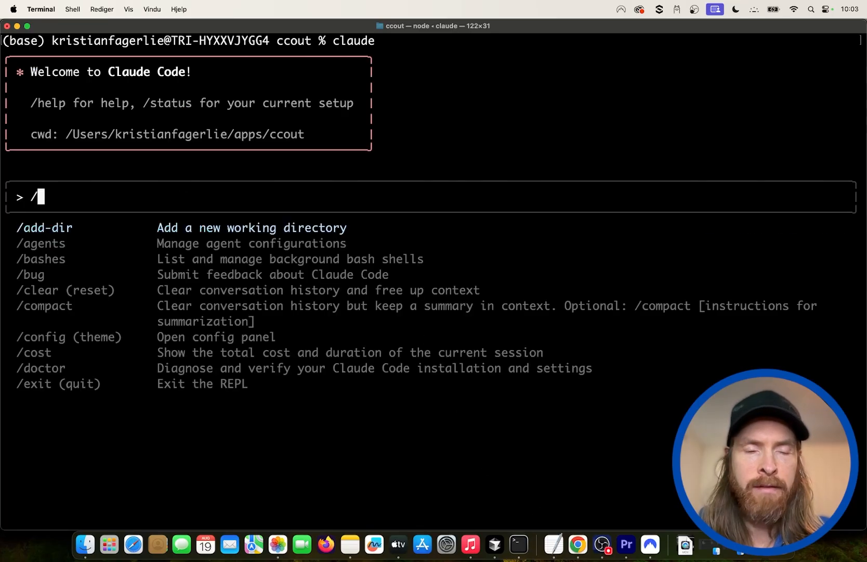
{"action": "type", "text": "mcp"}
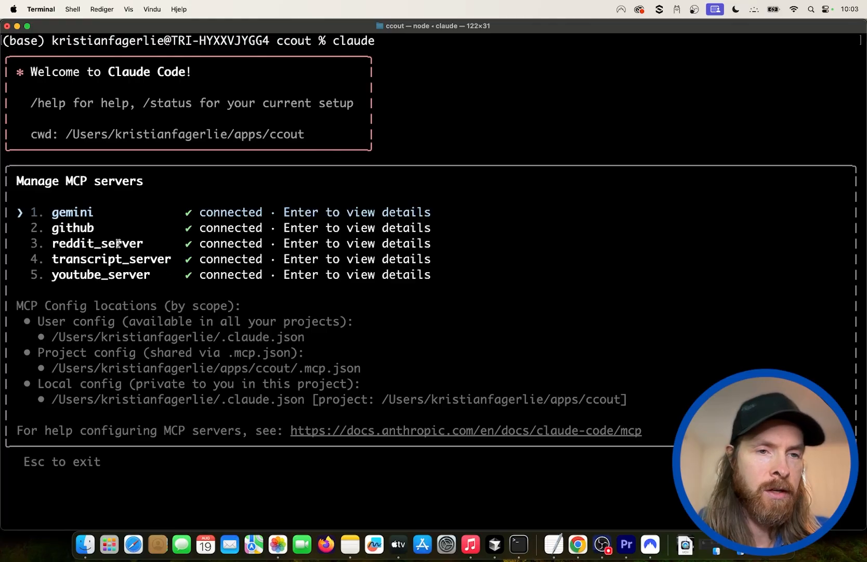
{"action": "key", "text": "escape"}
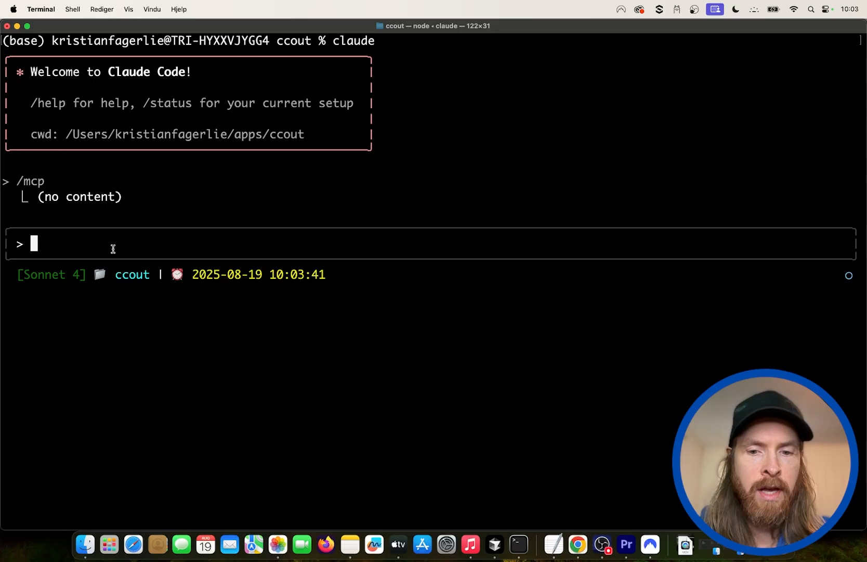
{"action": "type", "text": "/out"}
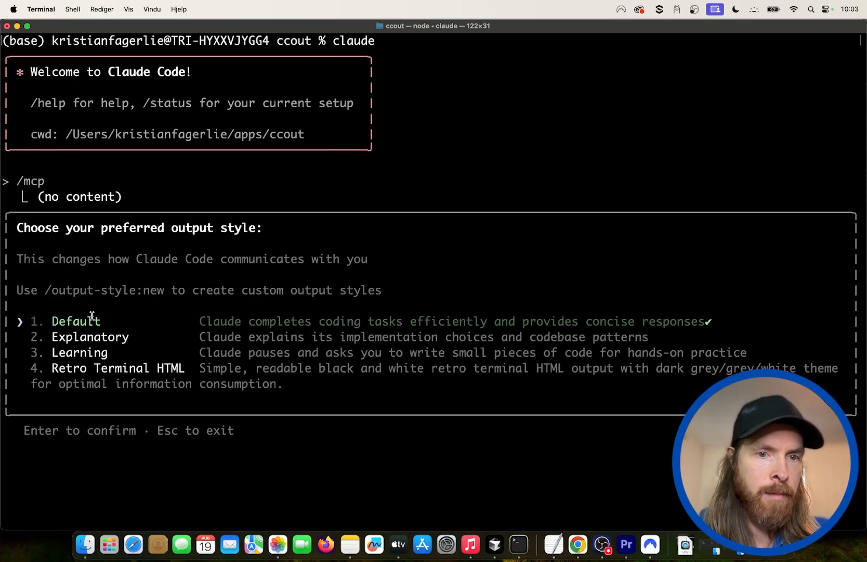
- Select 4. Retro Terminal HTML as the session's output style
{"action": "key", "text": "down"}
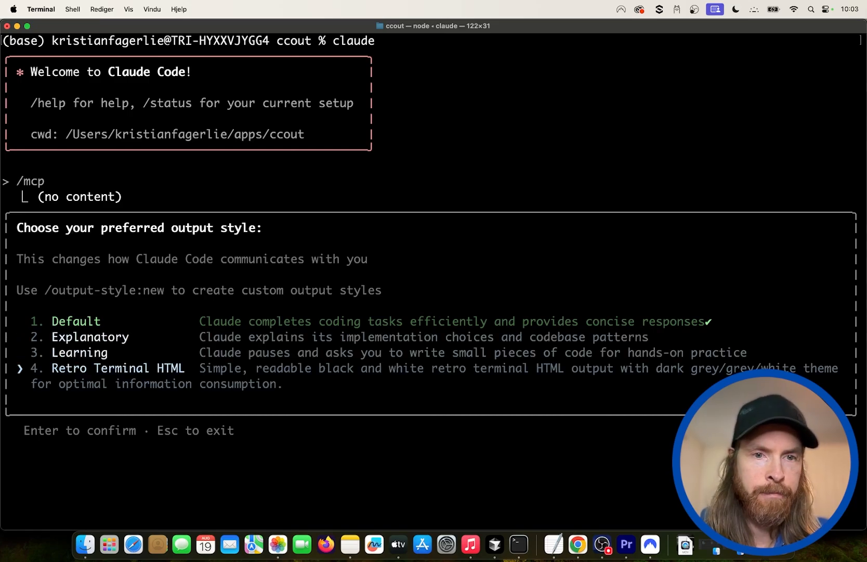
{"action": "key", "text": "Enter"}
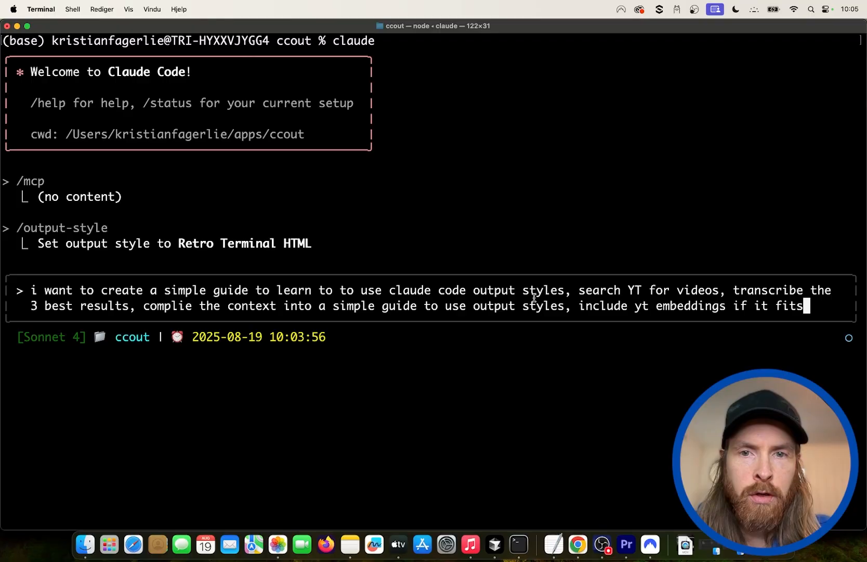
{"action": "mouse_move", "coordinate": [747, 288]}
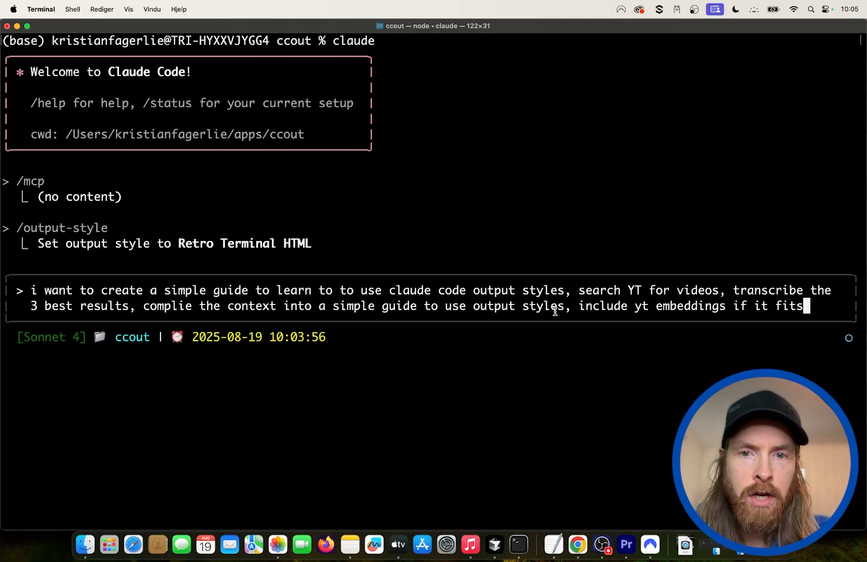
{"action": "mouse_move", "coordinate": [703, 307]}
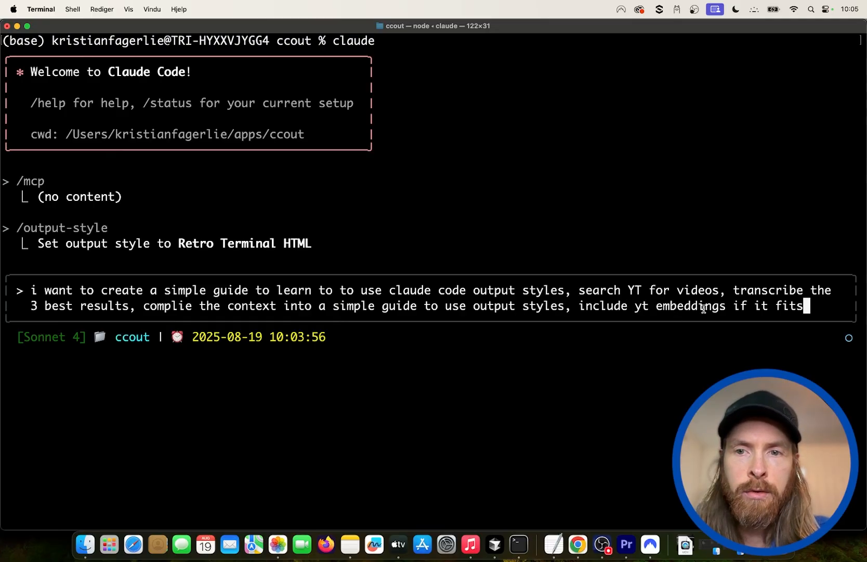
{"action": "mouse_move", "coordinate": [823, 310]}
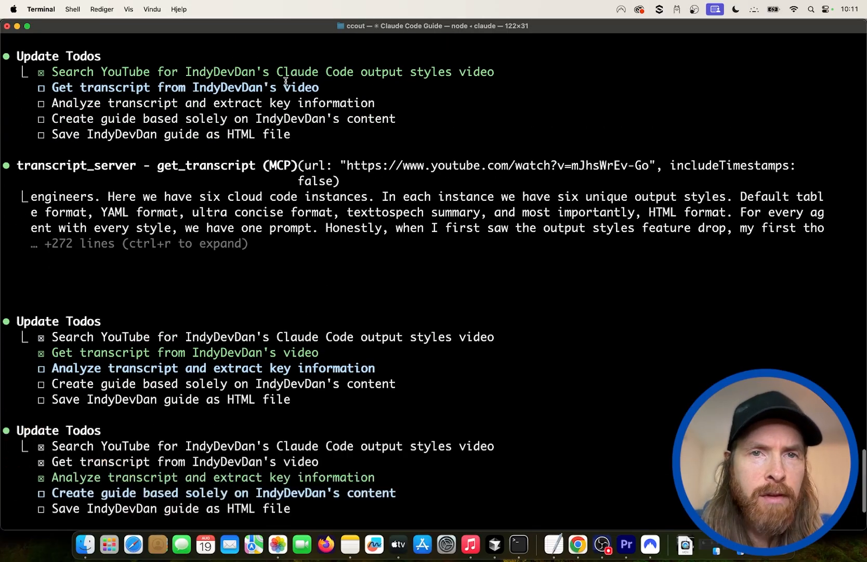
- Scroll the output to follow the get_transcript MCP call and todo progress
{"action": "scroll", "scroll_direction": "down", "scroll_amount": 3}
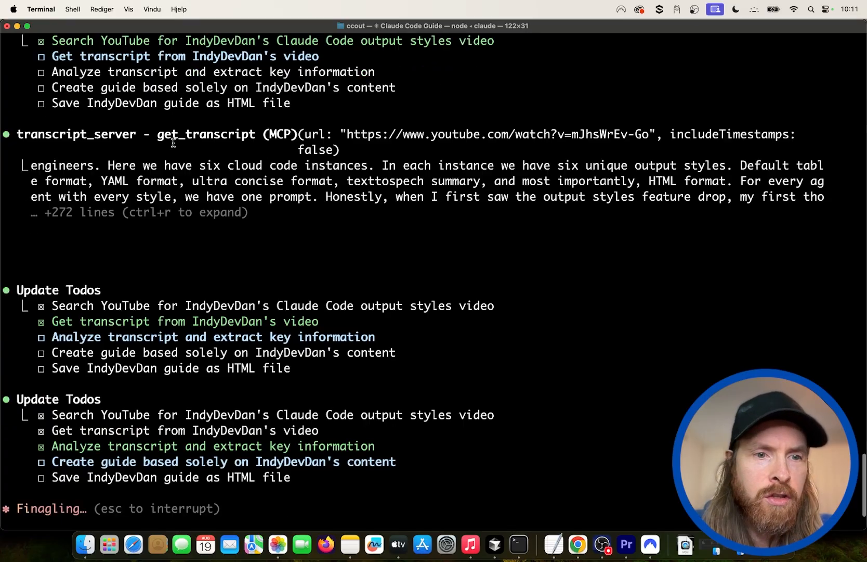
{"action": "scroll", "scroll_direction": "down", "scroll_amount": 3}
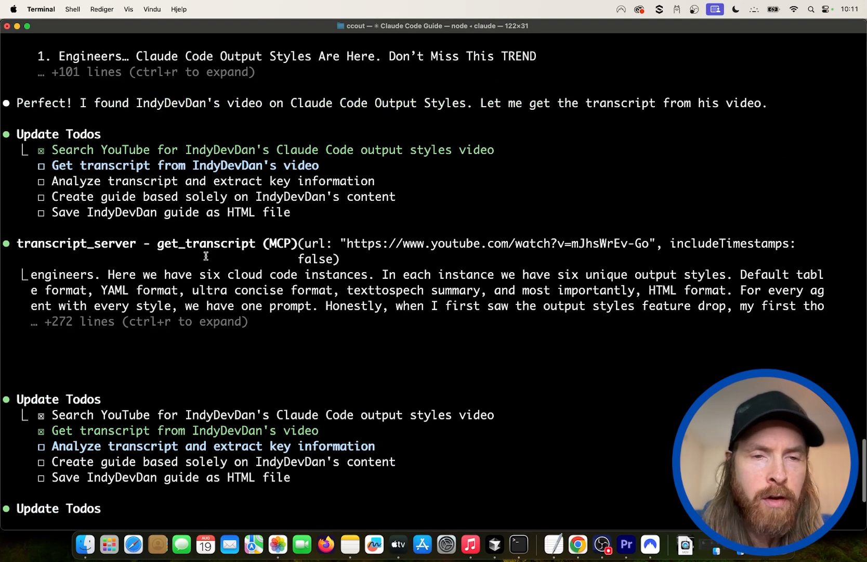
{"action": "mouse_move", "coordinate": [360, 292]}
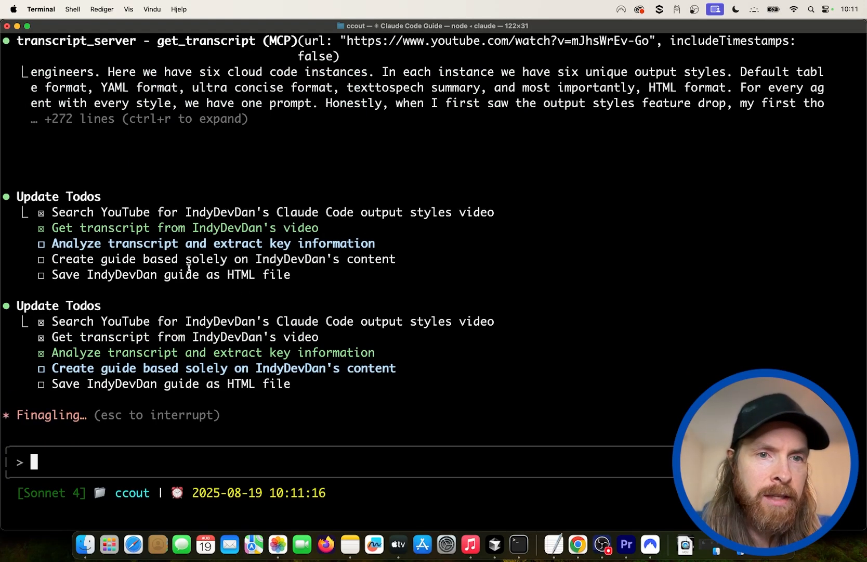
{"action": "mouse_move", "coordinate": [393, 270]}
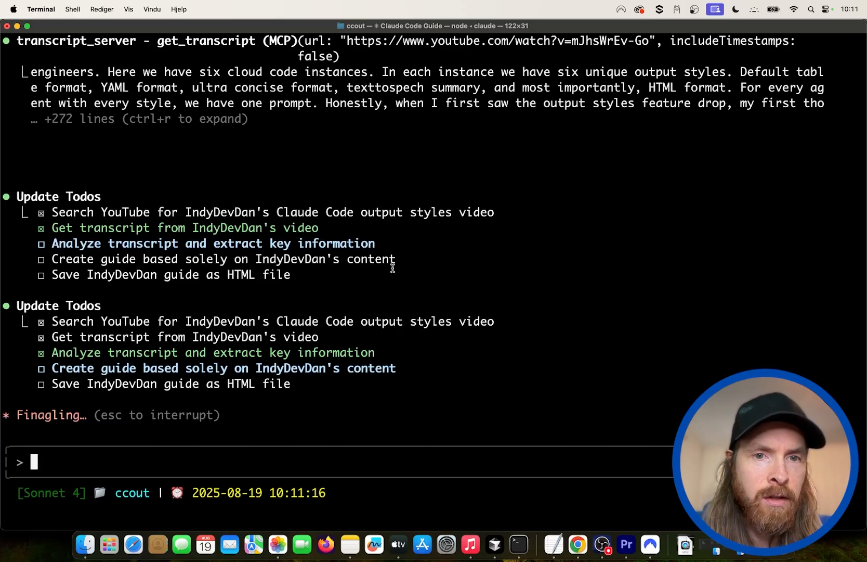
{"action": "mouse_move", "coordinate": [257, 280]}
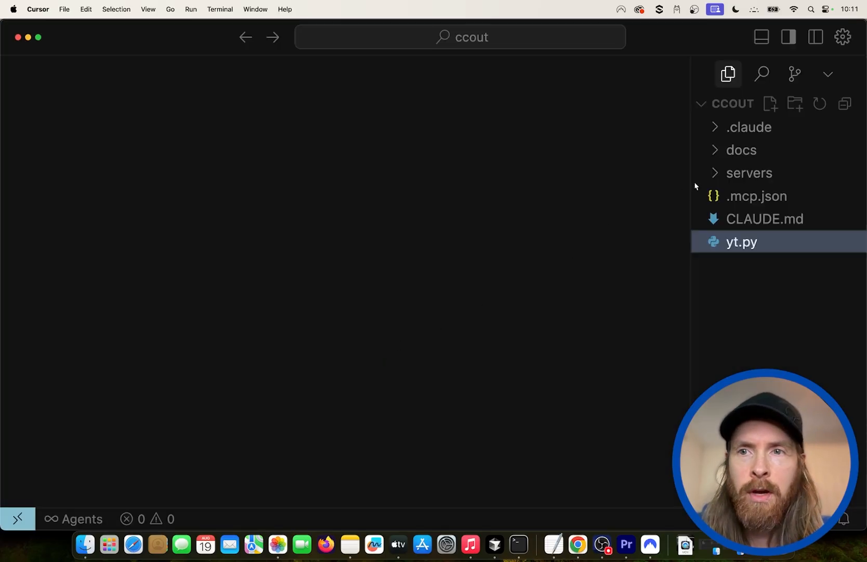
- Expand .claude > output-styles and open html-terminal.md
{"action": "left_click", "coordinate": [748, 127]}
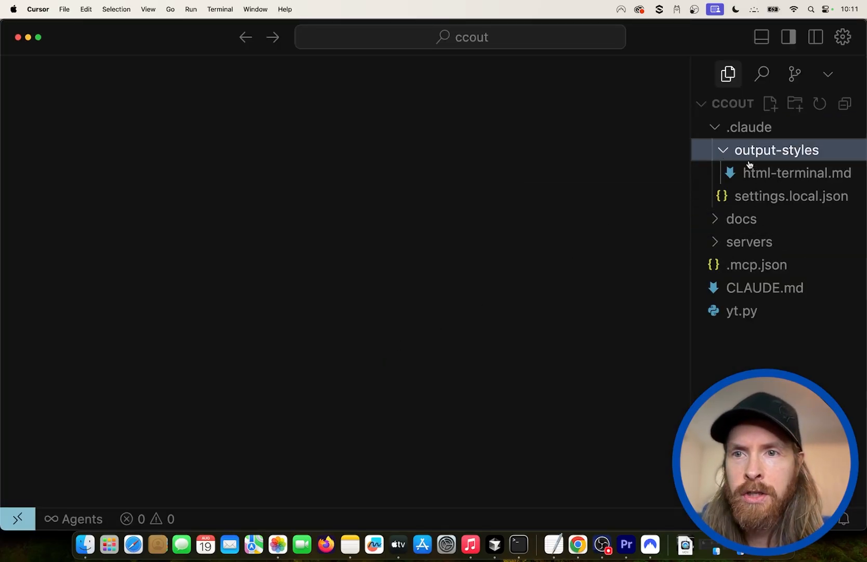
{"action": "left_click", "coordinate": [801, 173]}
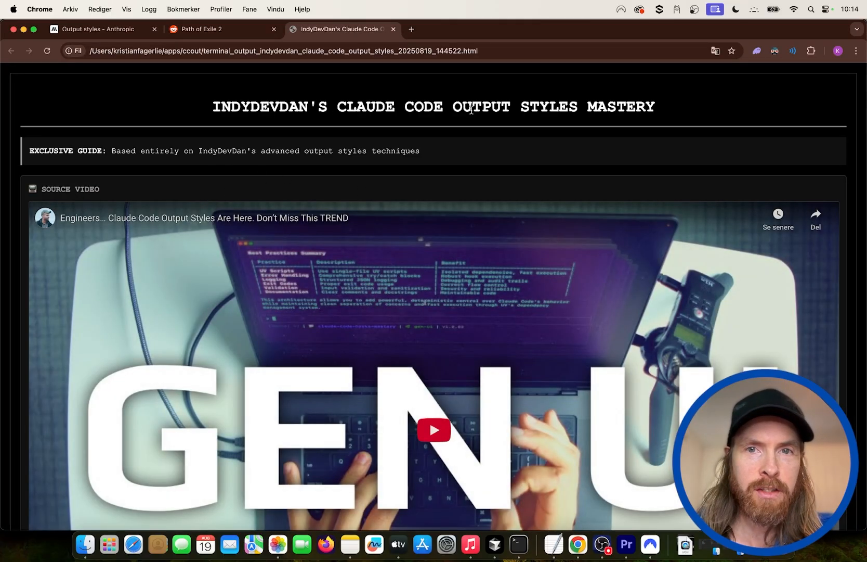
{"action": "mouse_move", "coordinate": [129, 196]}
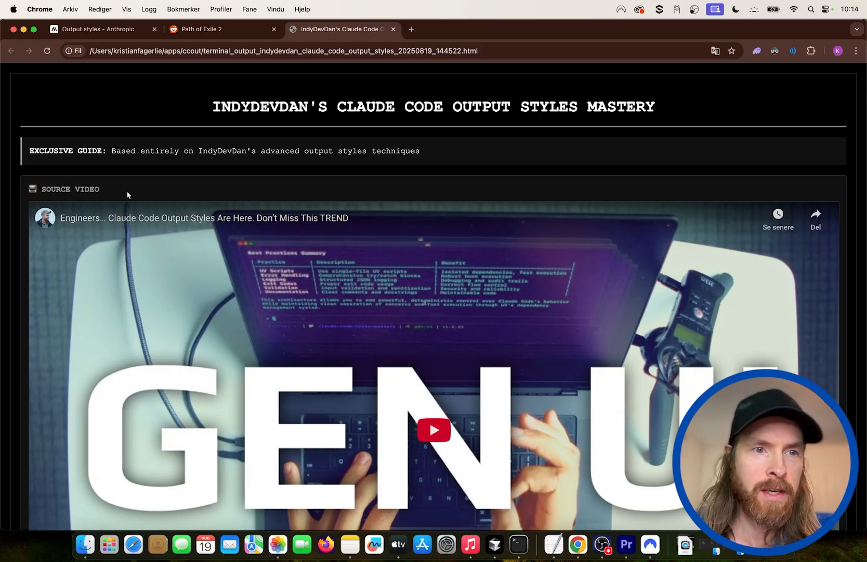
{"action": "scroll", "scroll_direction": "down", "scroll_amount": 3}
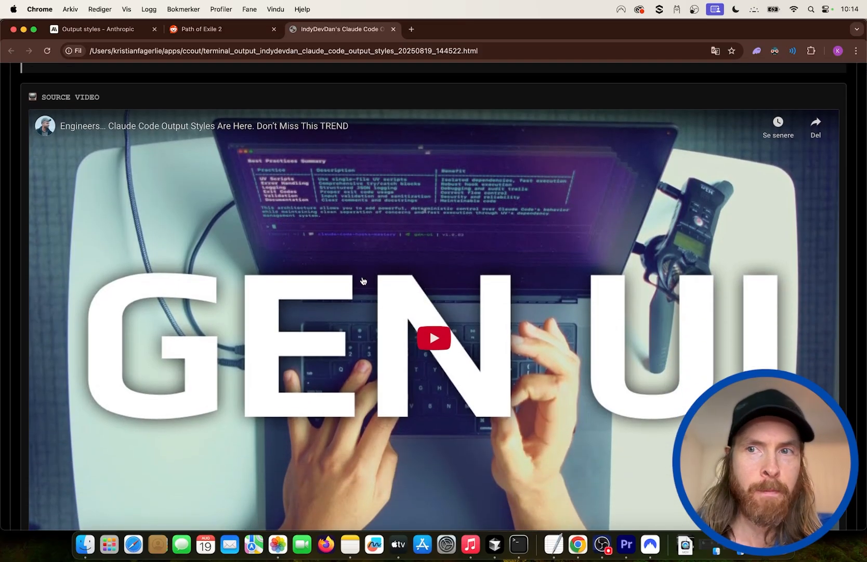
{"action": "scroll", "scroll_direction": "down", "scroll_amount": 3}
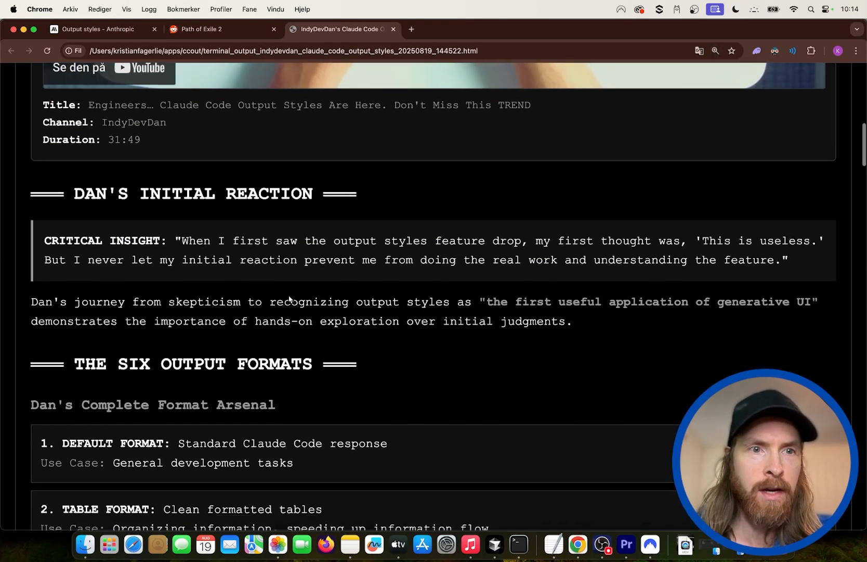
{"action": "scroll", "scroll_direction": "down", "scroll_amount": 3}
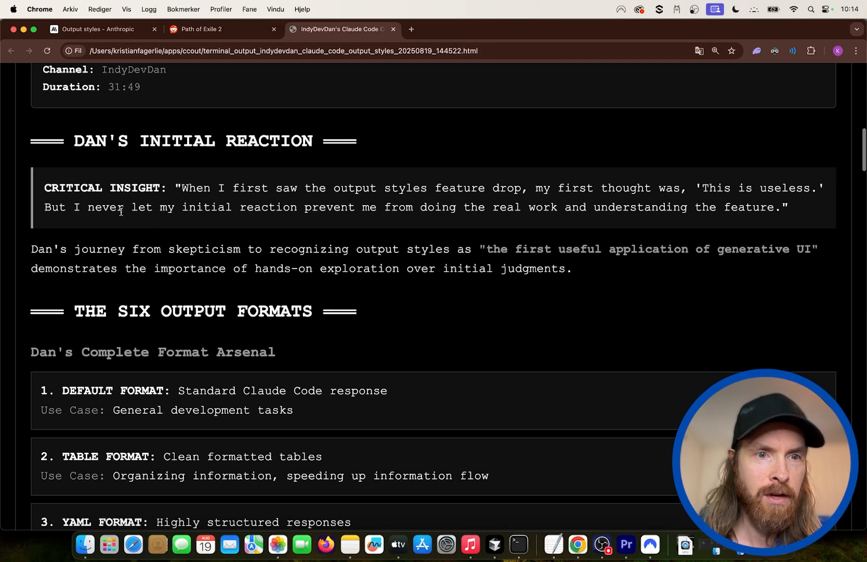
{"action": "scroll", "scroll_direction": "down", "scroll_amount": 3}
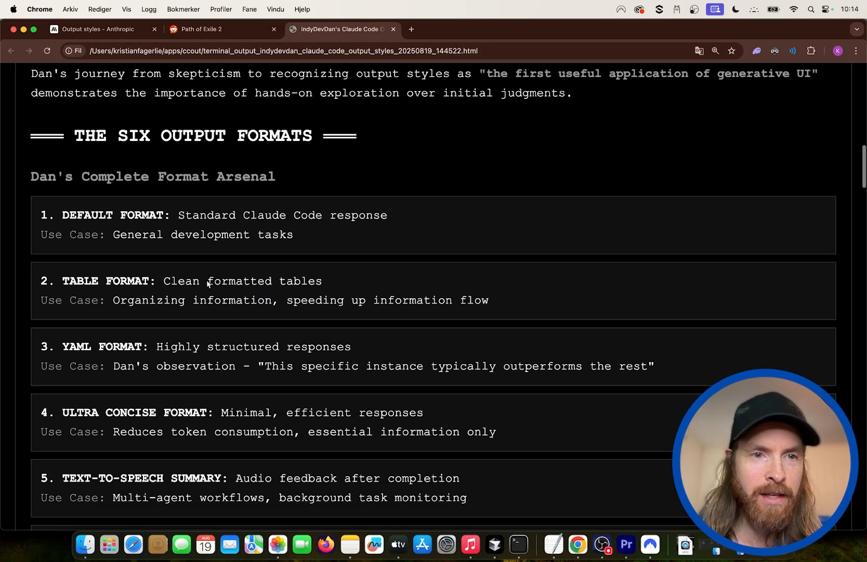
{"action": "scroll", "scroll_direction": "down", "scroll_amount": 3}
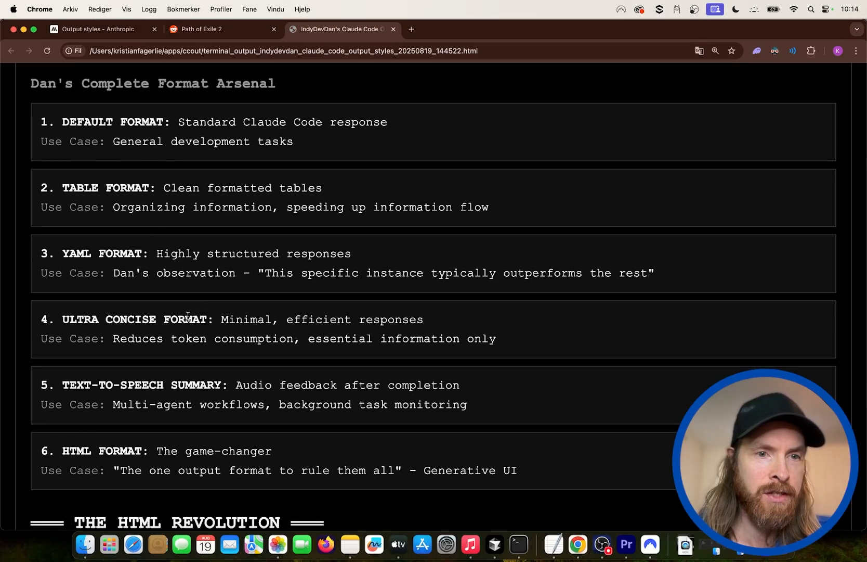
{"action": "scroll", "scroll_direction": "down", "scroll_amount": 3}
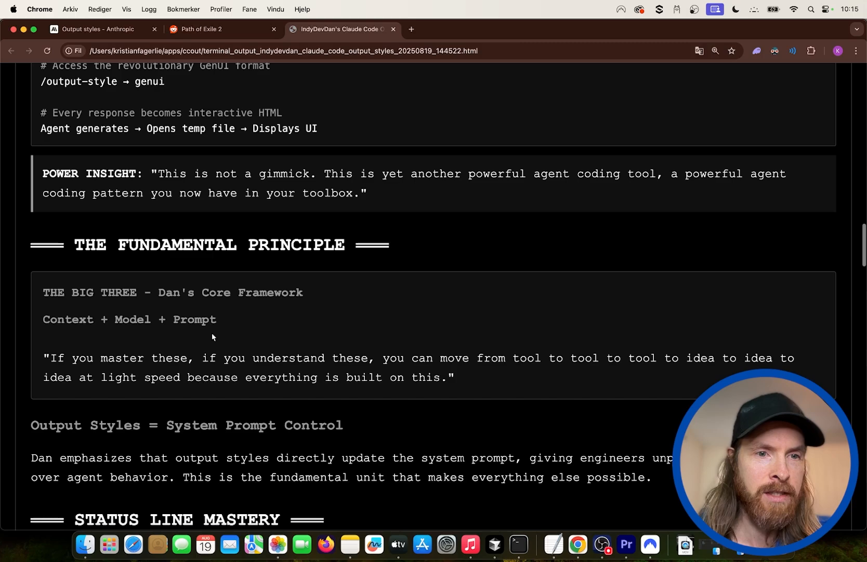
{"action": "scroll", "scroll_direction": "down", "scroll_amount": 3}
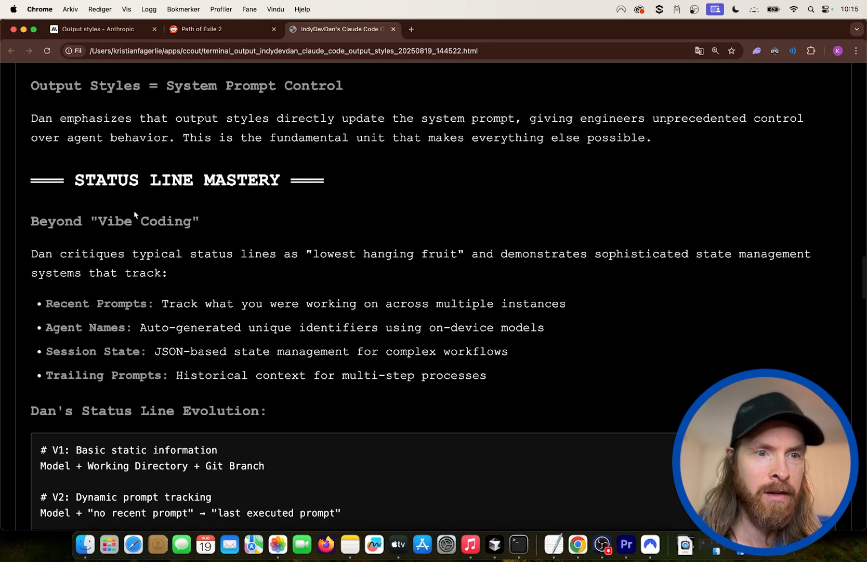
{"action": "scroll", "scroll_direction": "down", "scroll_amount": 3}
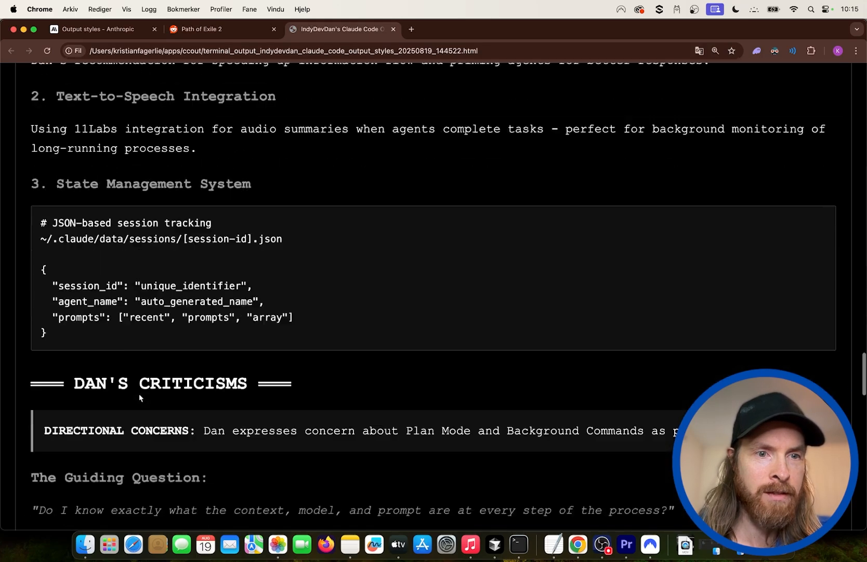
{"action": "scroll", "scroll_direction": "up", "scroll_amount": 3}
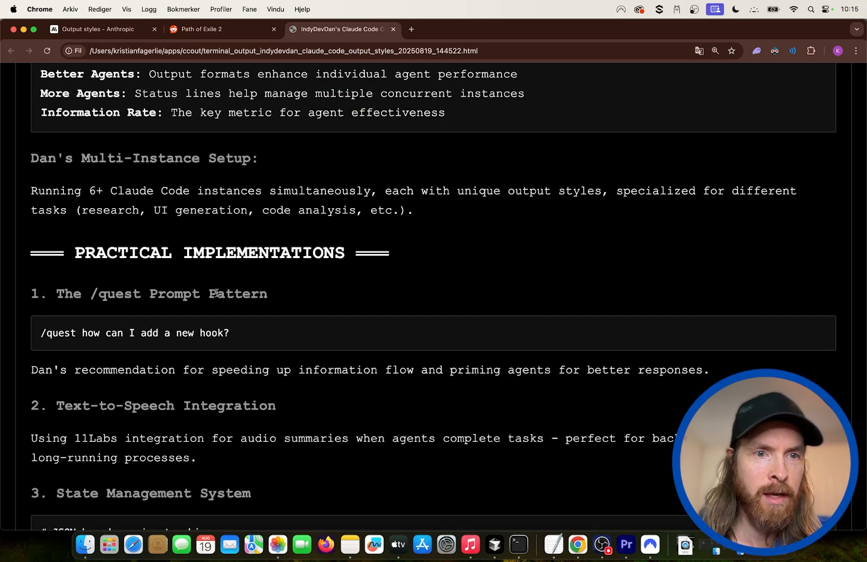
{"action": "scroll", "scroll_direction": "down", "scroll_amount": 3}
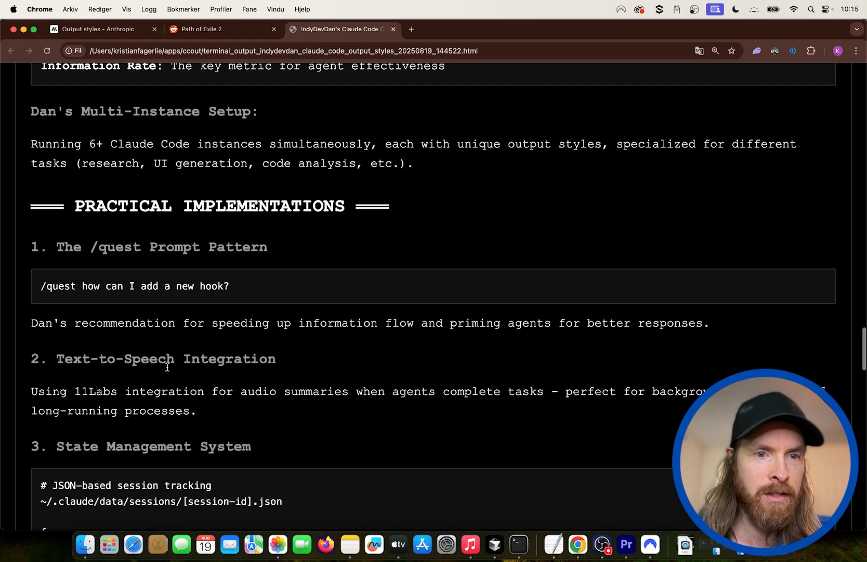
{"action": "scroll", "scroll_direction": "down", "scroll_amount": 3}
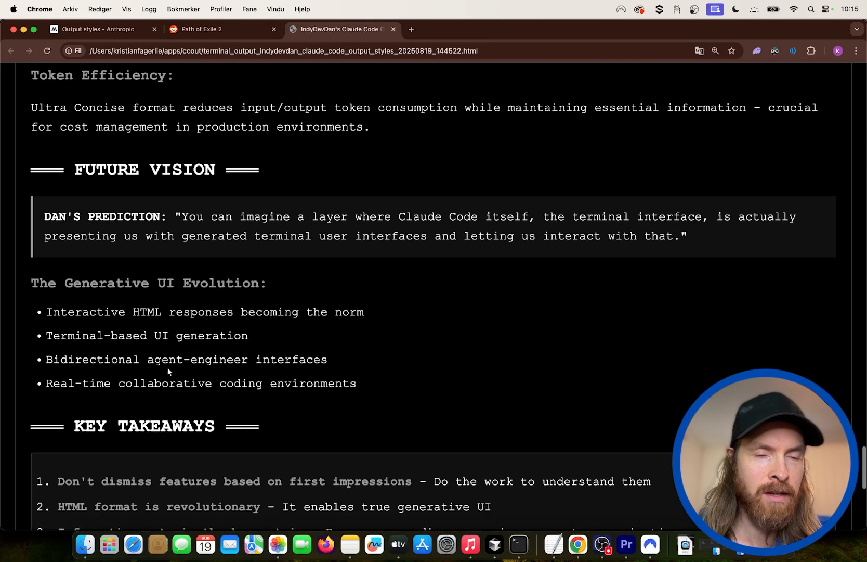
{"action": "scroll", "scroll_direction": "down", "scroll_amount": 3}
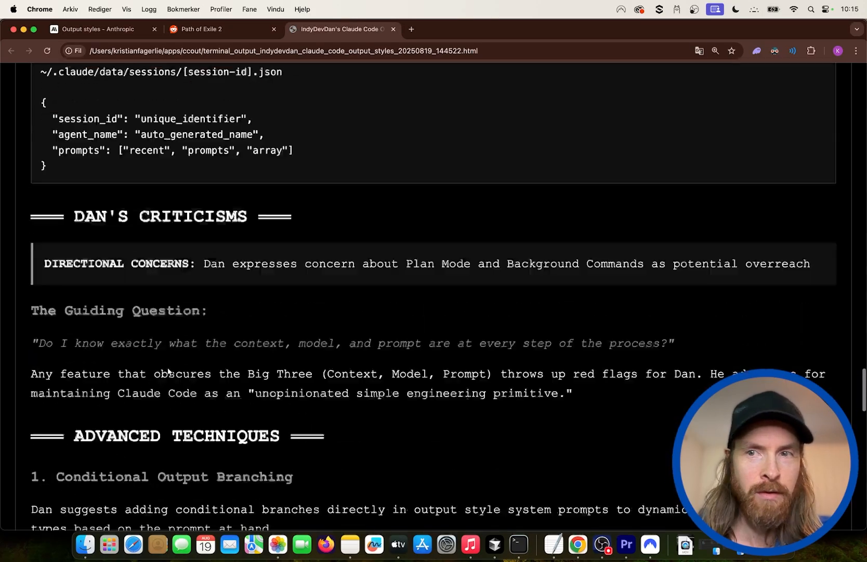
{"action": "scroll", "scroll_direction": "up", "scroll_amount": 3}
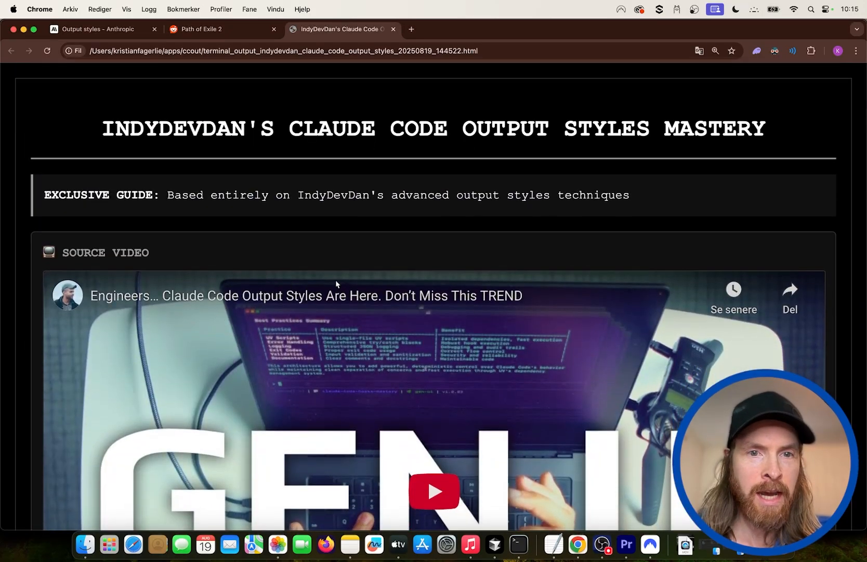
{"action": "scroll", "scroll_direction": "down", "scroll_amount": 3}
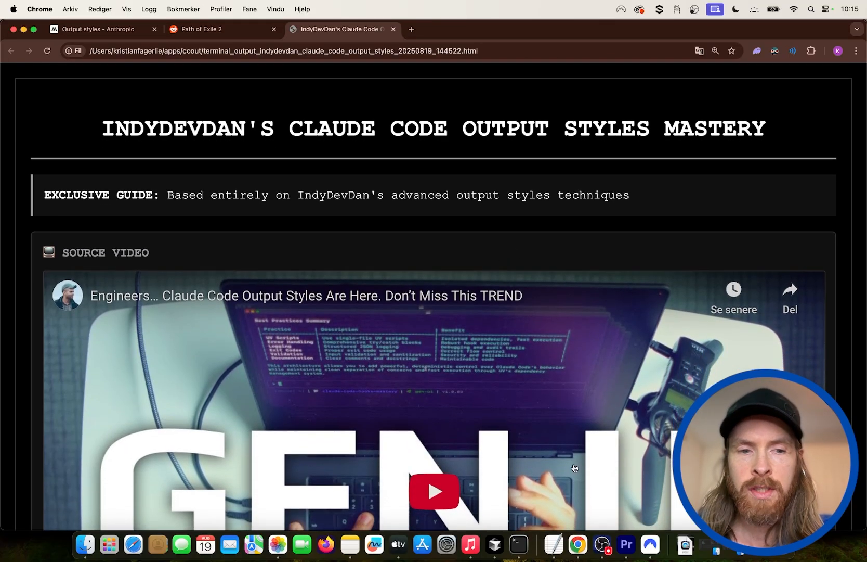
{"action": "mouse_move", "coordinate": [561, 543]}
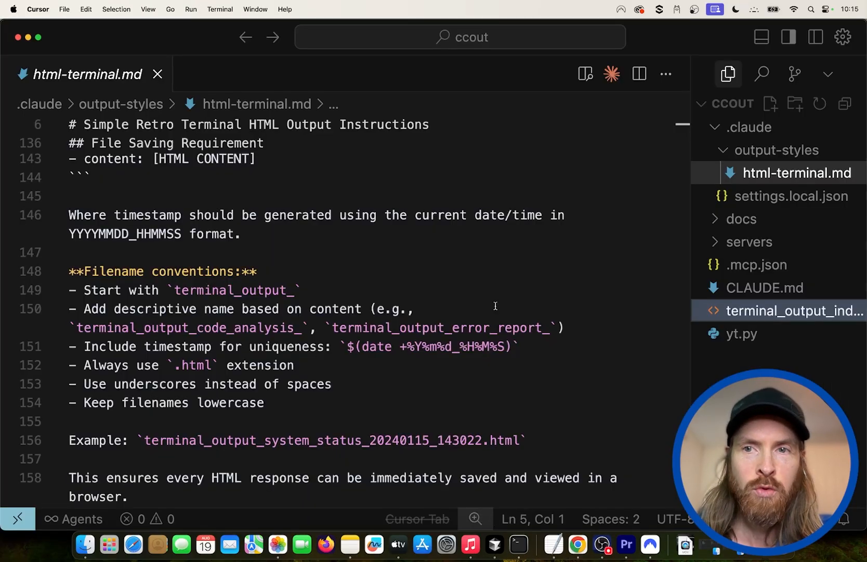
{"action": "mouse_move", "coordinate": [519, 555]}
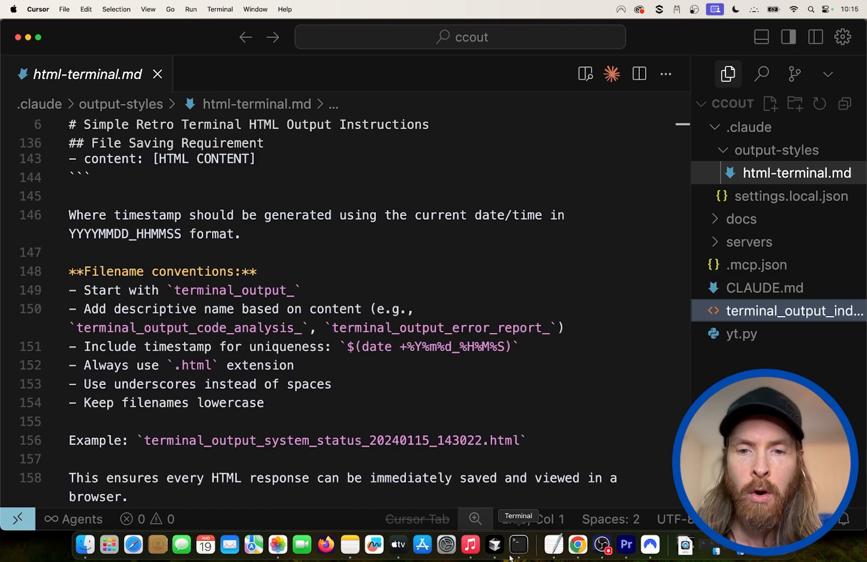
- Clear the session and request a PoE2 0.3 rumours overview from the YouTube and Reddit MCP servers
{"action": "left_click", "coordinate": [519, 544]}
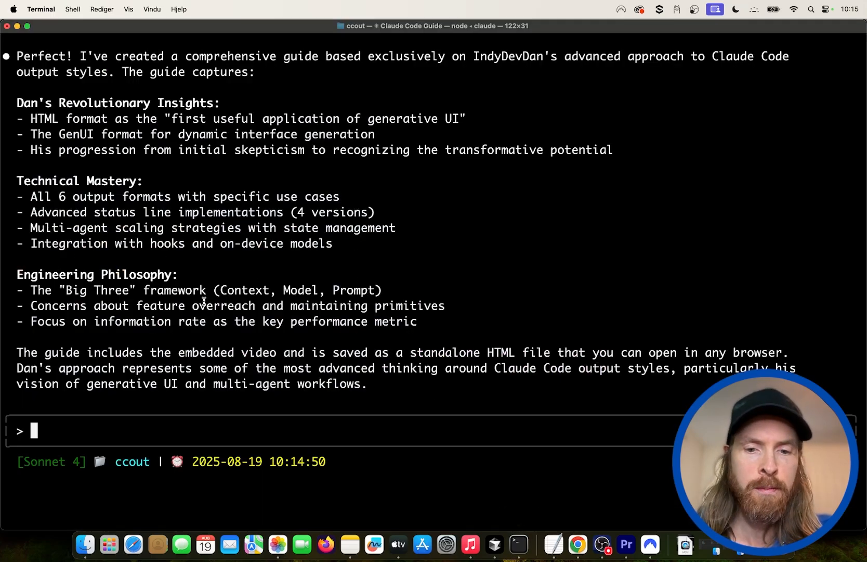
{"action": "type", "text": "/cl"}
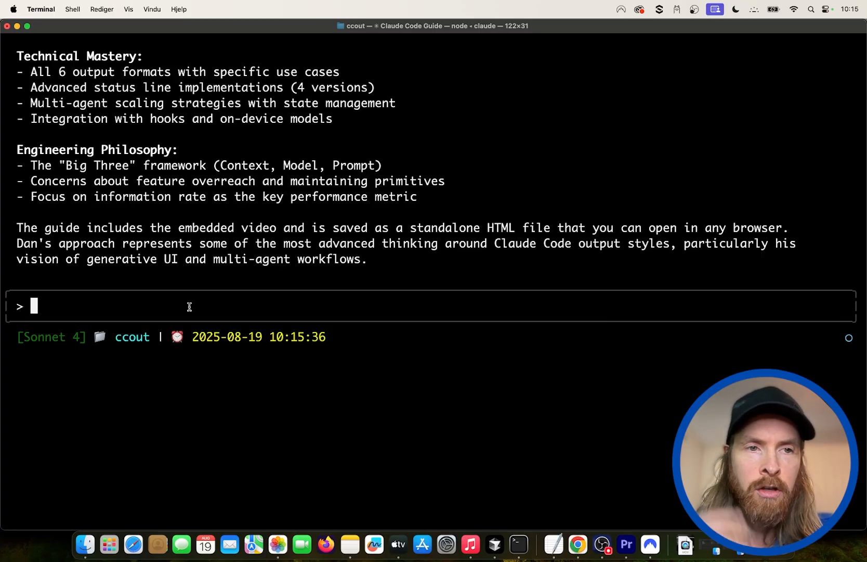
{"action": "type", "text": "good, lets move onto something else. The Path of Exile 2 0.3 patch aka season 3 is coming soon, i want a update on rumors and leaks about 0.3, use yt mcp and reddit mcp to find infomarion, create nice overview for me"}
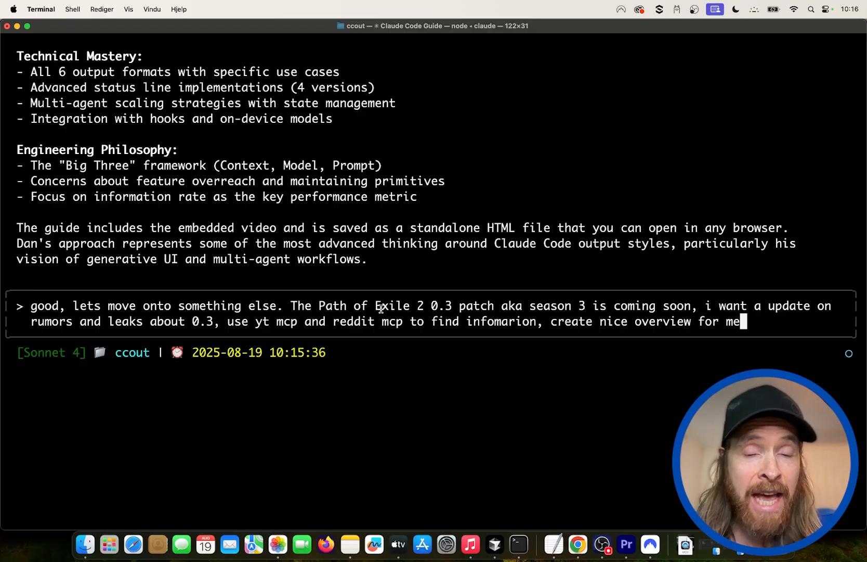
{"action": "mouse_move", "coordinate": [558, 304]}
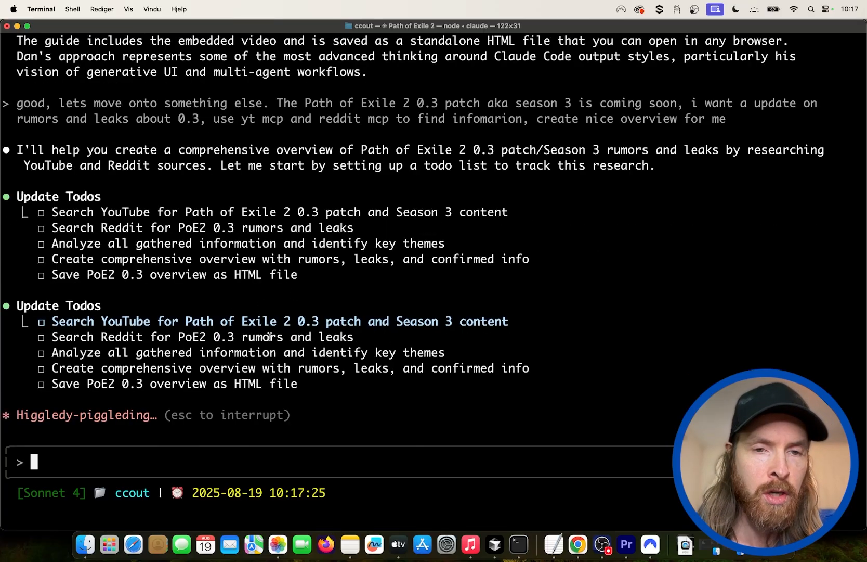
{"action": "mouse_move", "coordinate": [321, 327]}
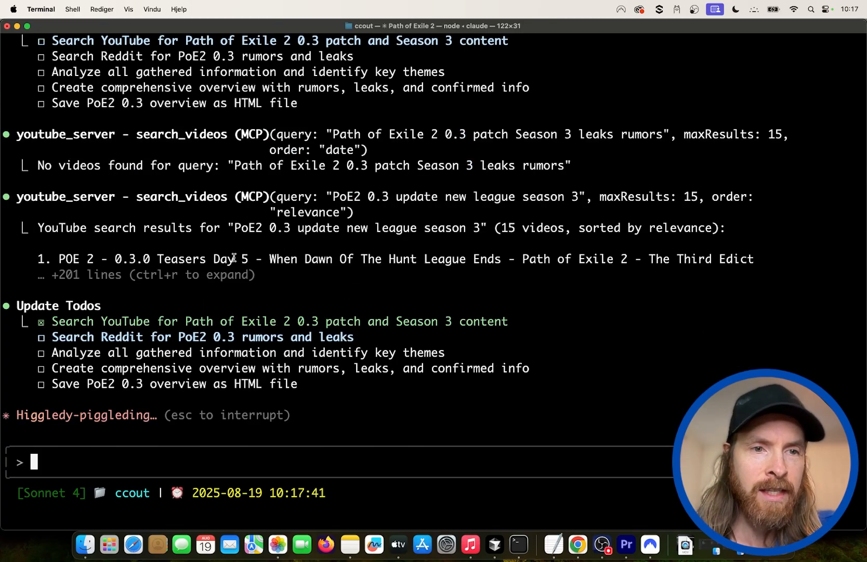
{"action": "mouse_move", "coordinate": [190, 341]}
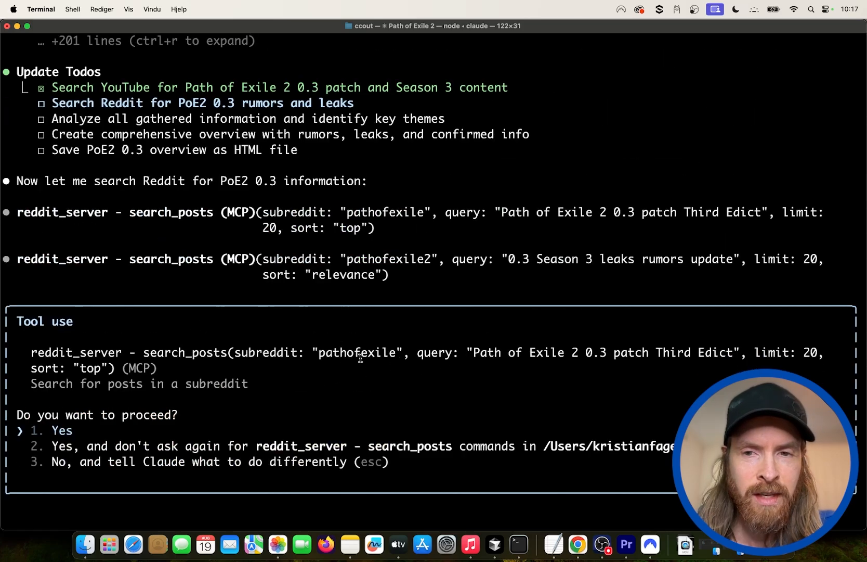
{"action": "mouse_move", "coordinate": [574, 353]}
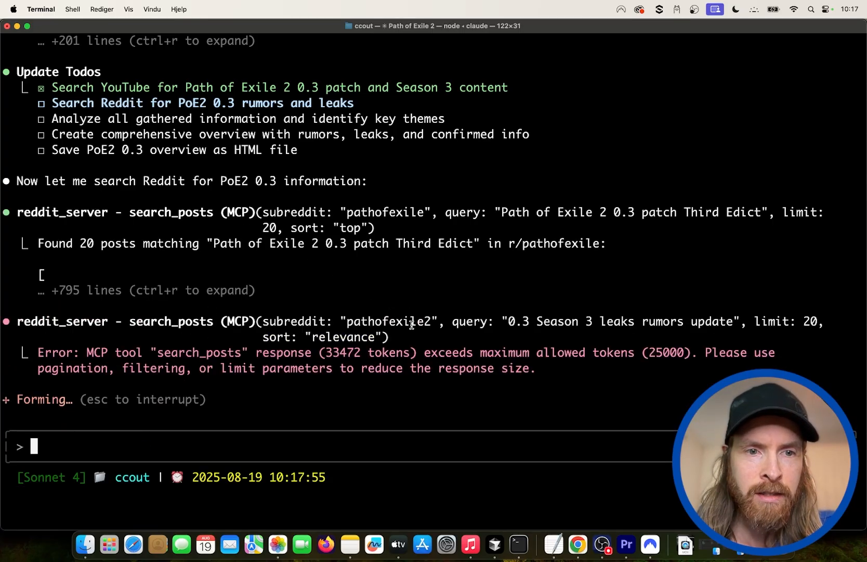
{"action": "mouse_move", "coordinate": [341, 280]}
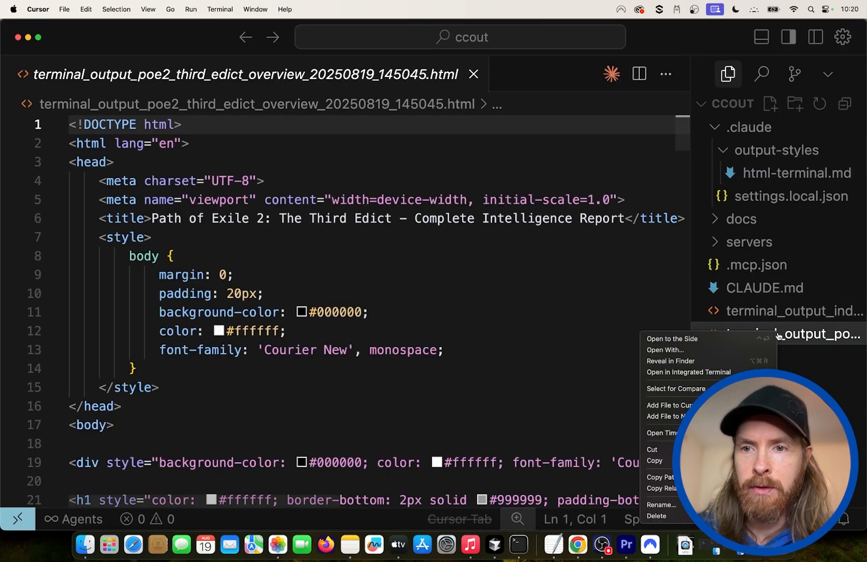
- Open the terminal_output_poe2 Third Edict overview HTML in the browser
{"action": "left_click", "coordinate": [671, 360]}
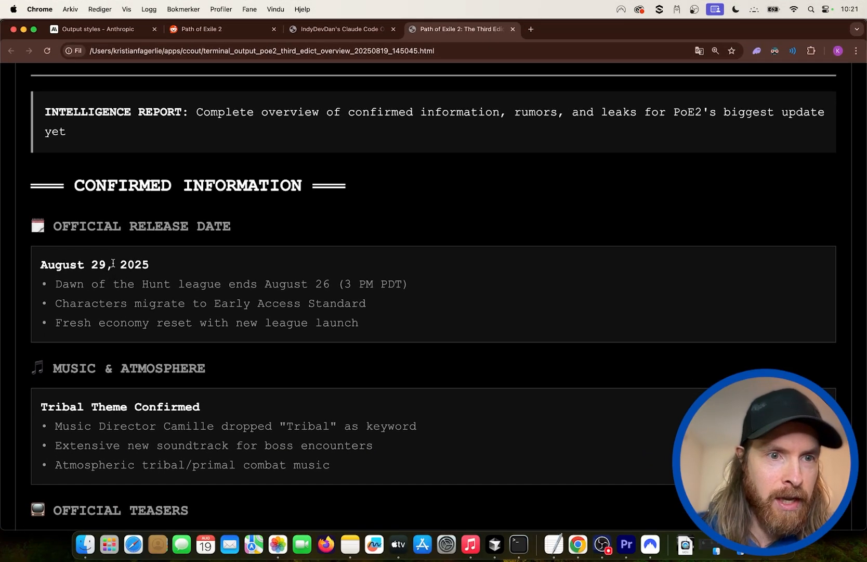
{"action": "scroll", "scroll_direction": "down", "scroll_amount": 3}
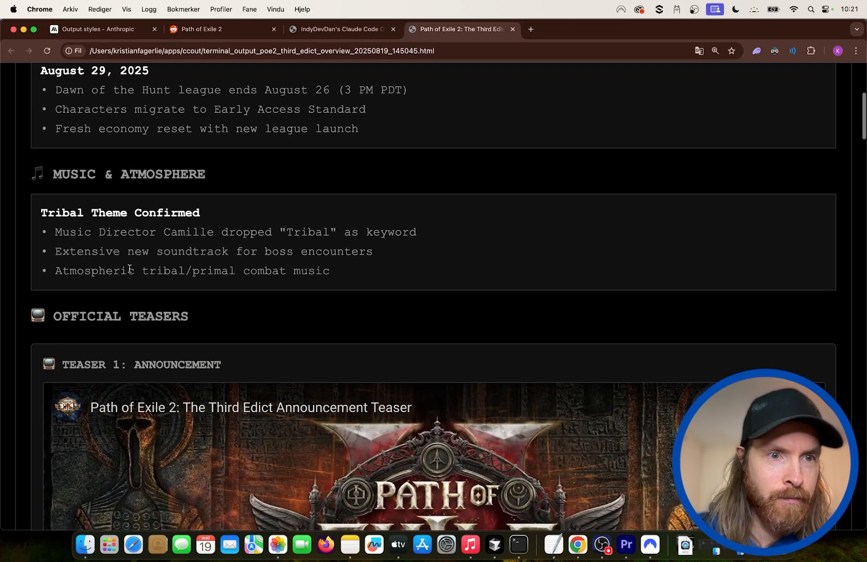
{"action": "mouse_move", "coordinate": [192, 199]}
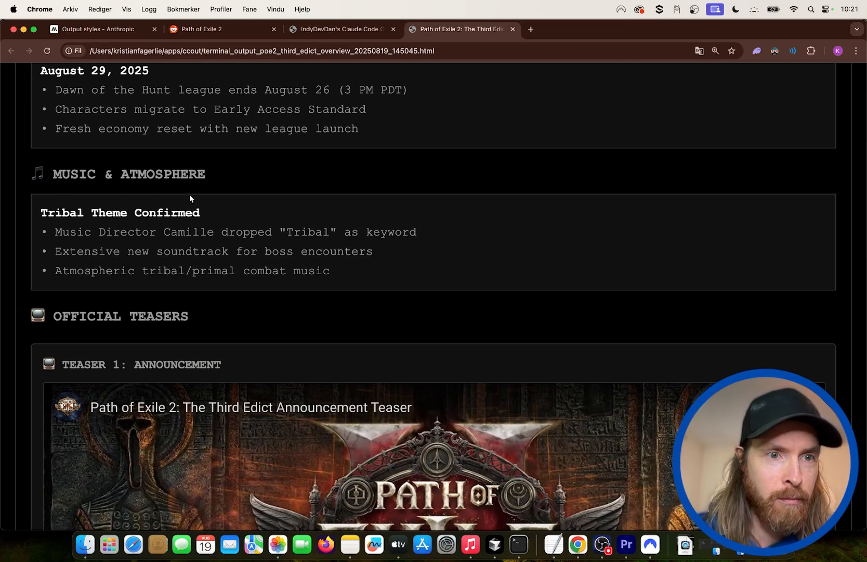
{"action": "scroll", "scroll_direction": "down", "scroll_amount": 3}
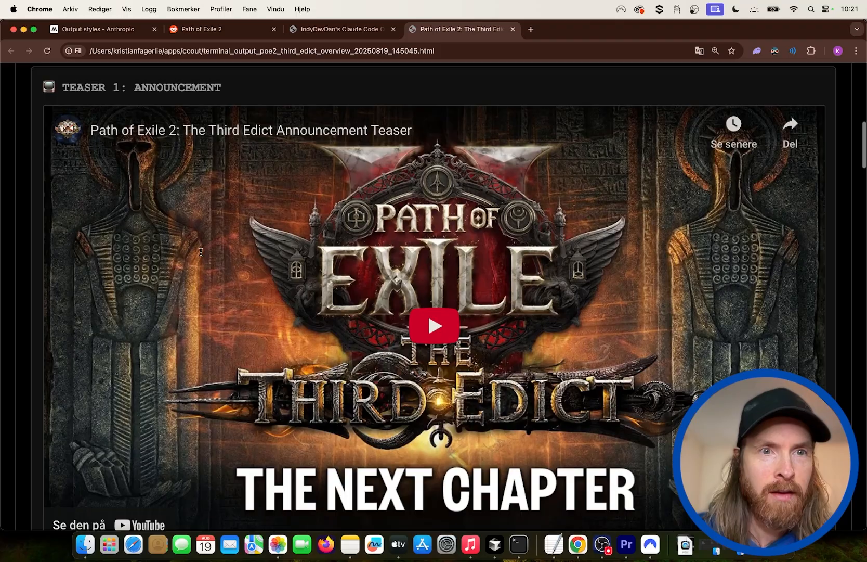
{"action": "scroll", "scroll_direction": "down", "scroll_amount": 3}
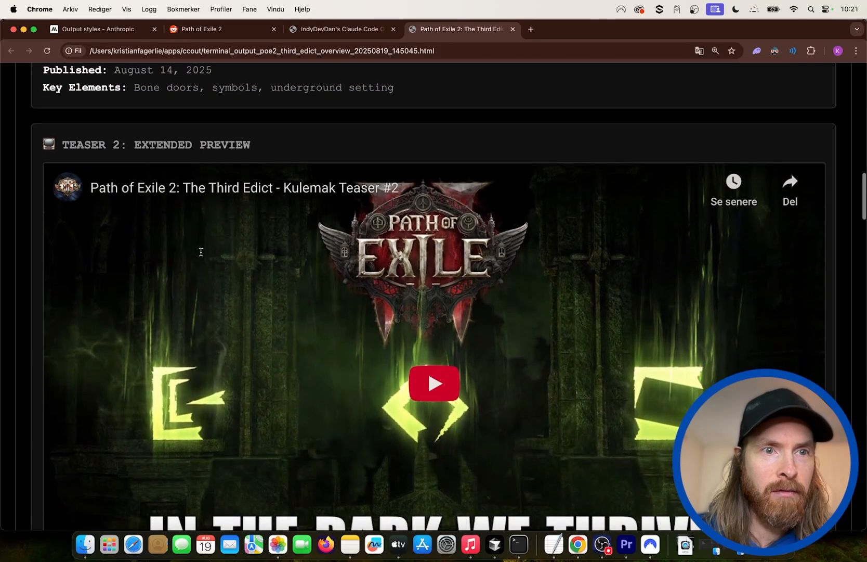
{"action": "scroll", "scroll_direction": "down", "scroll_amount": 3}
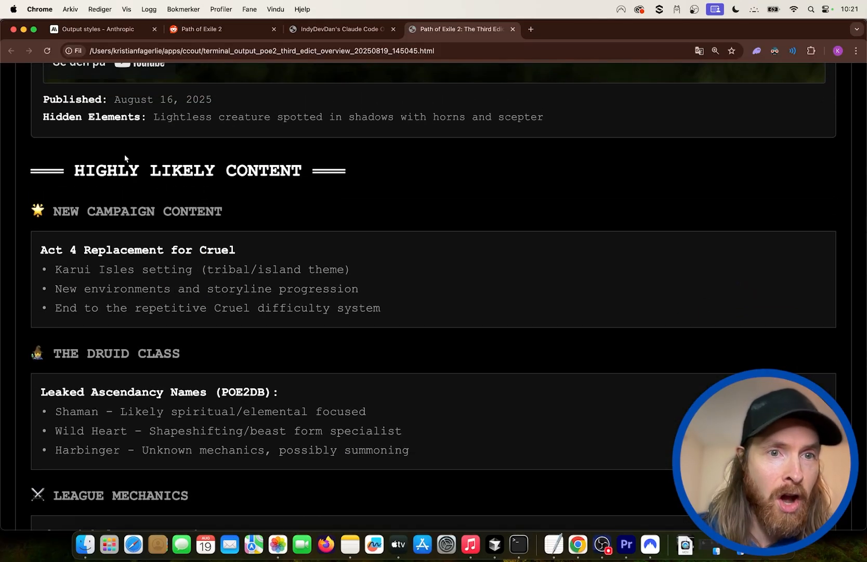
{"action": "mouse_move", "coordinate": [137, 250]}
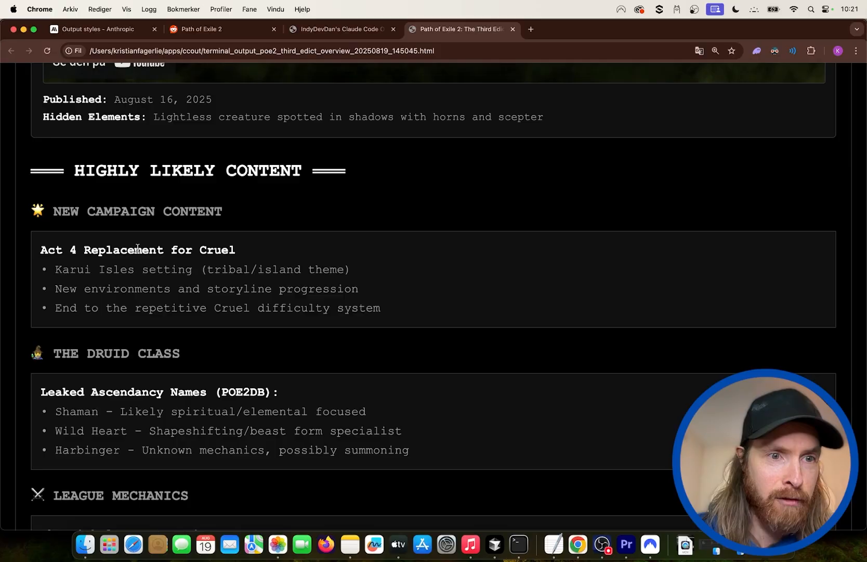
{"action": "scroll", "scroll_direction": "down", "scroll_amount": 3}
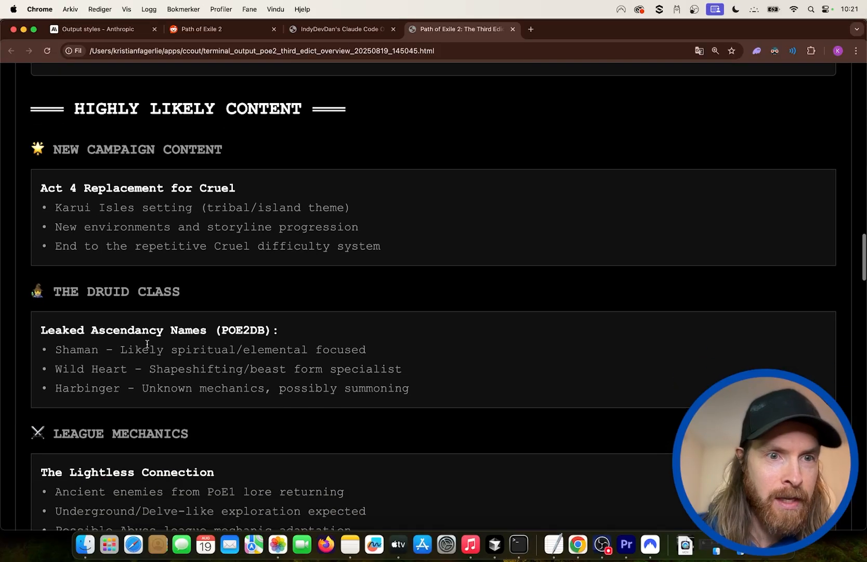
{"action": "double_click", "coordinate": [158, 293]}
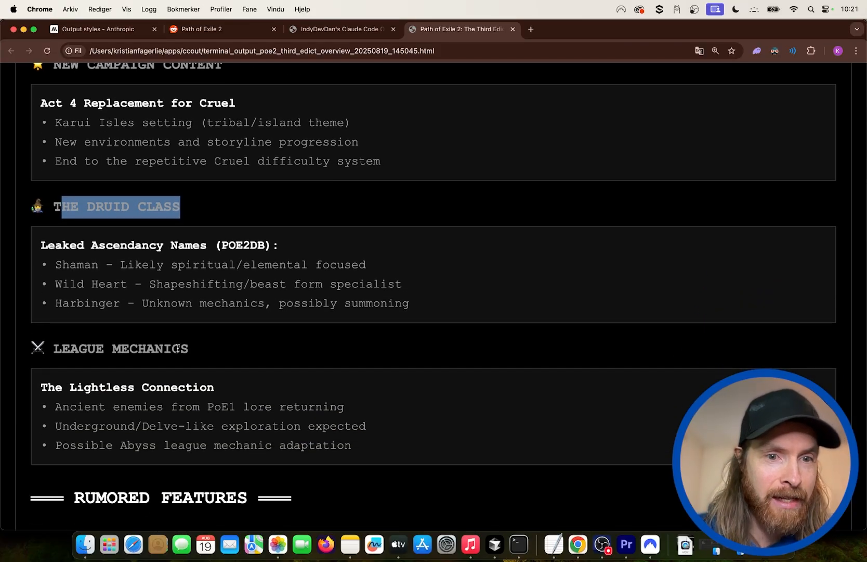
{"action": "scroll", "scroll_direction": "down", "scroll_amount": 3}
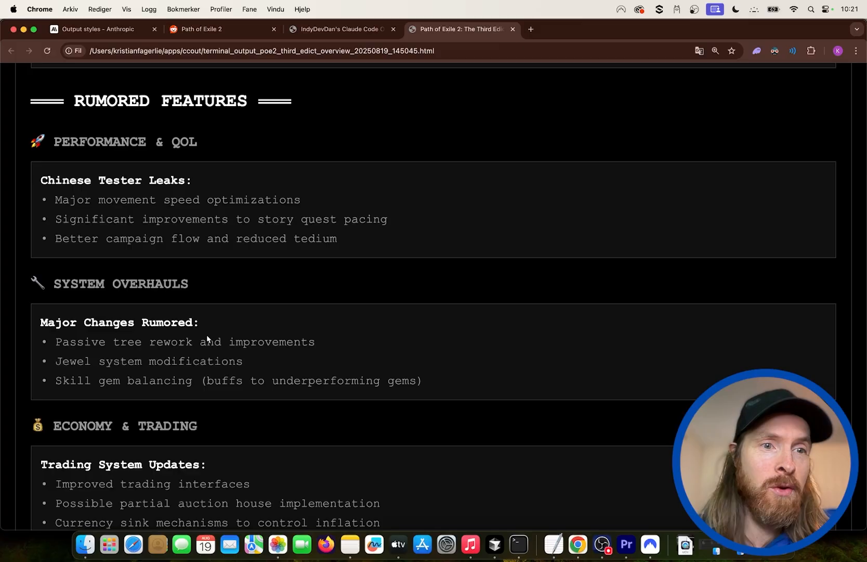
{"action": "scroll", "scroll_direction": "down", "scroll_amount": 3}
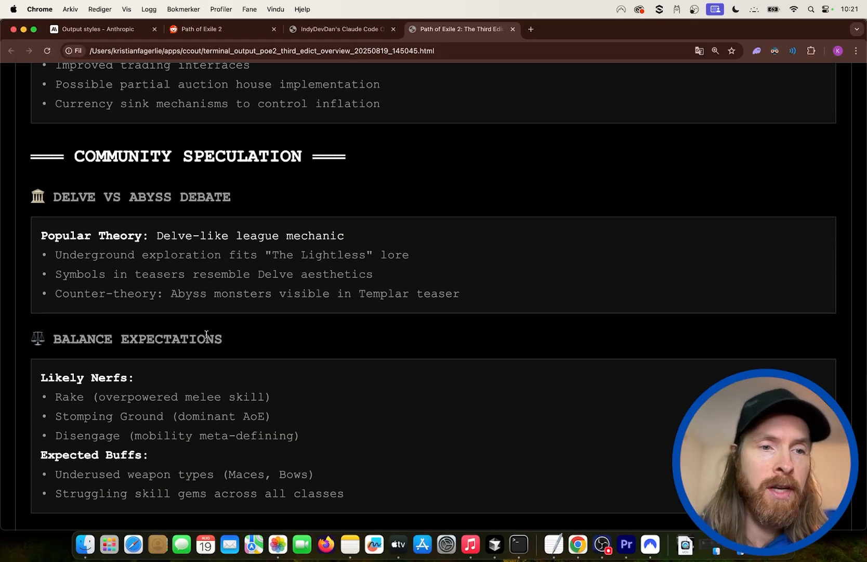
{"action": "scroll", "scroll_direction": "up", "scroll_amount": 3}
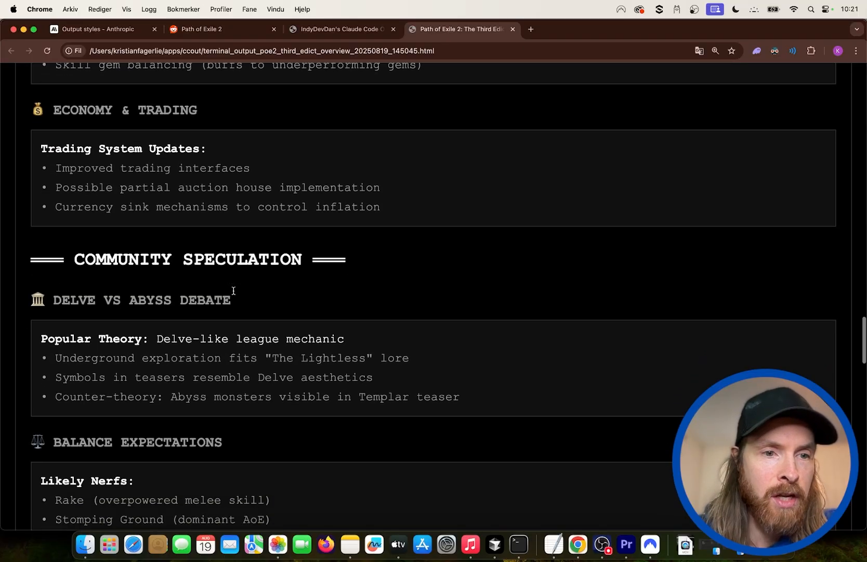
{"action": "scroll", "scroll_direction": "down", "scroll_amount": 3}
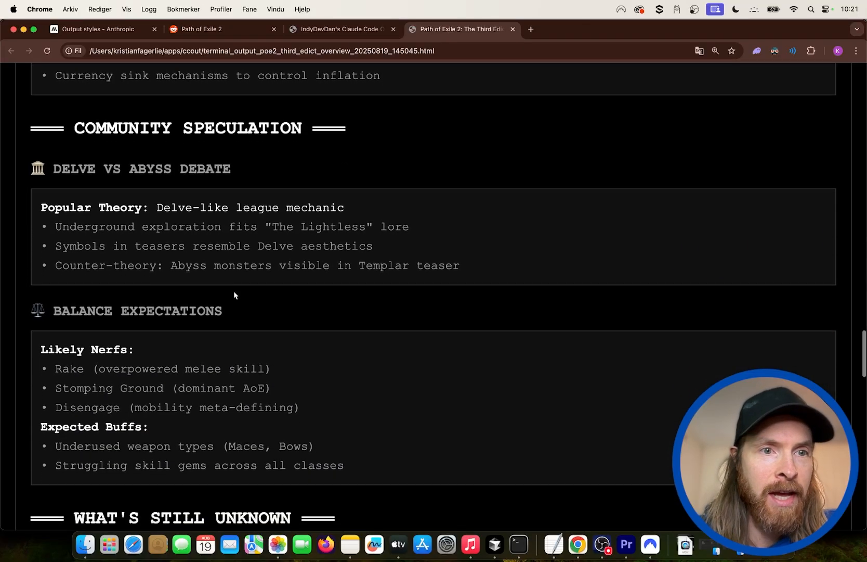
{"action": "scroll", "scroll_direction": "down", "scroll_amount": 3}
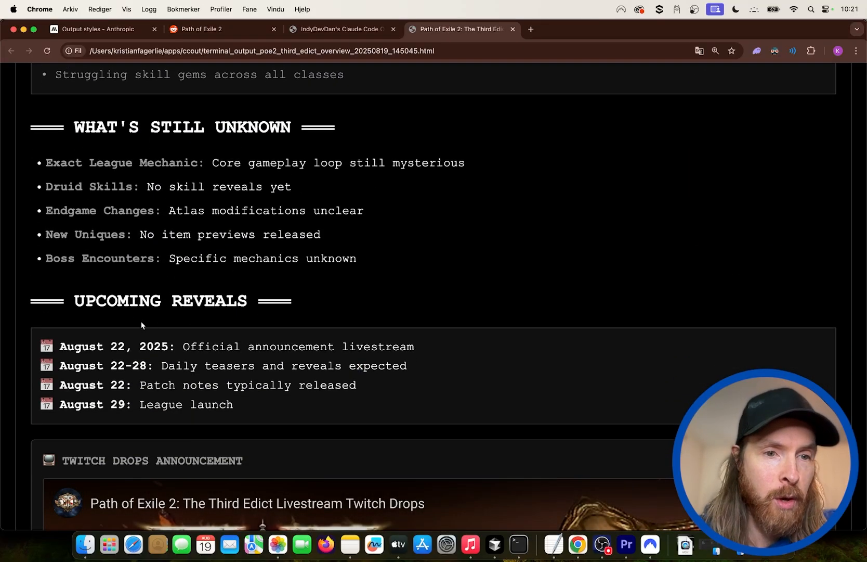
{"action": "scroll", "scroll_direction": "down", "scroll_amount": 3}
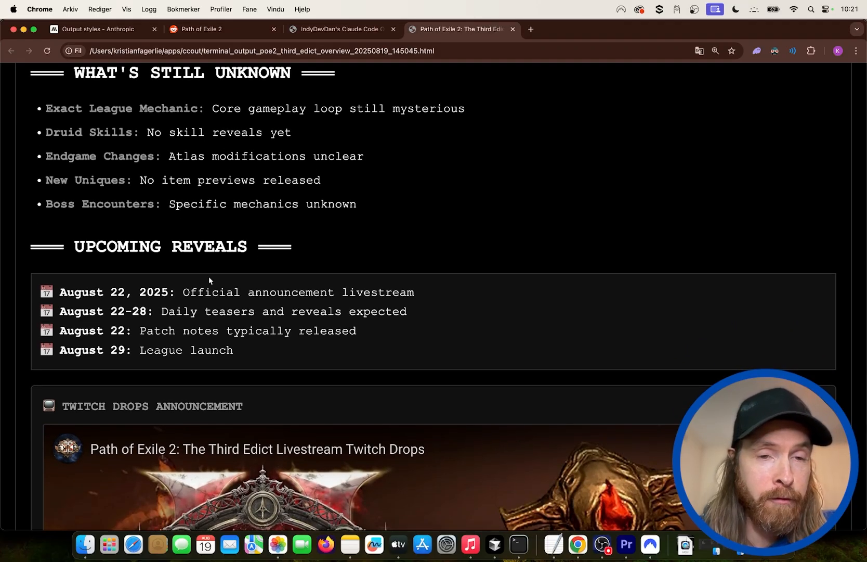
{"action": "mouse_move", "coordinate": [151, 311]}
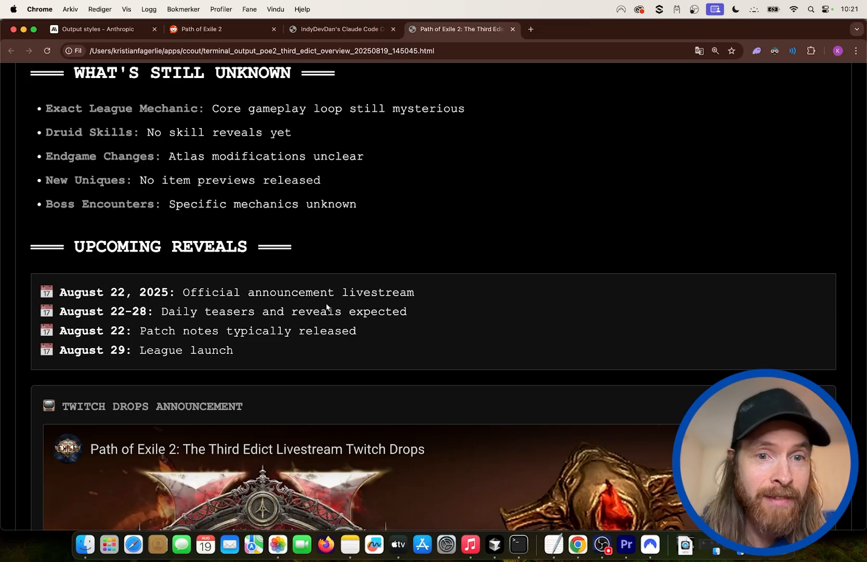
{"action": "scroll", "scroll_direction": "down", "scroll_amount": 3}
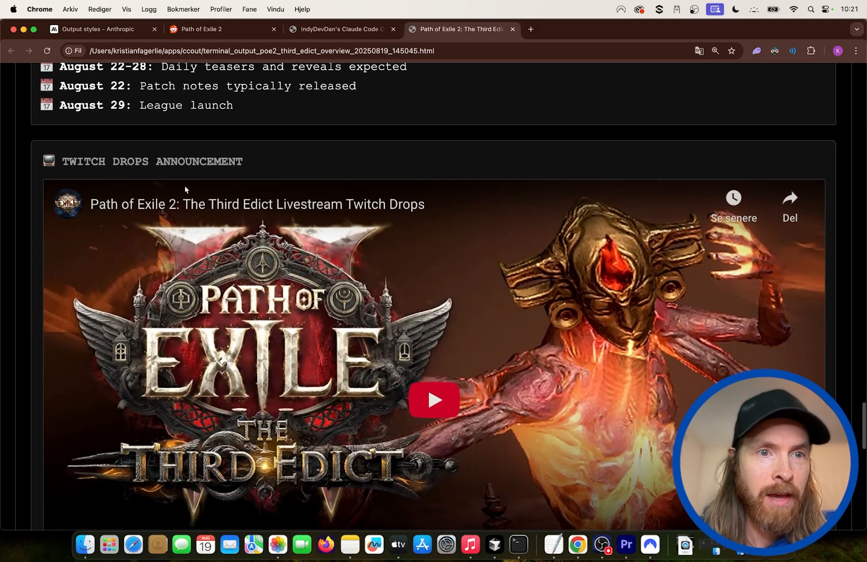
{"action": "scroll", "scroll_direction": "down", "scroll_amount": 3}
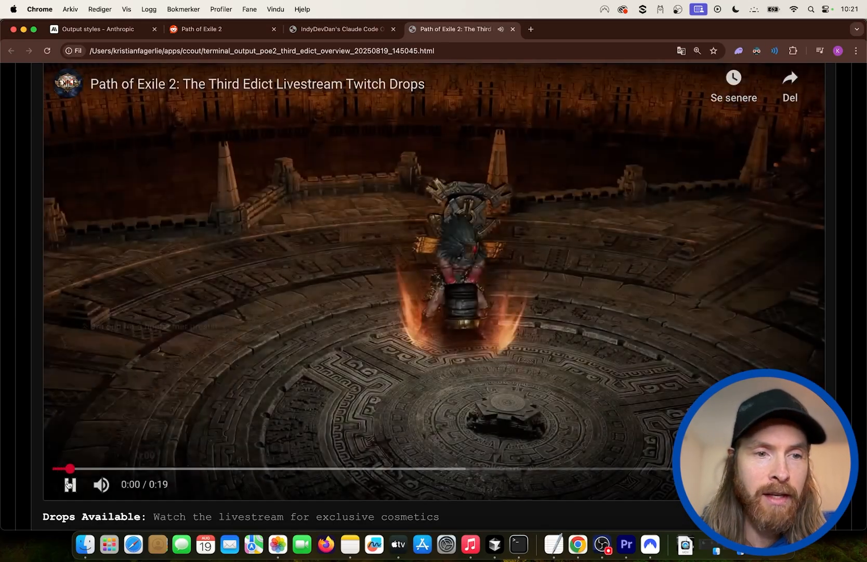
- Play the embedded Twitch Drops video and skim down to the report's closing assessment
{"action": "left_click", "coordinate": [71, 485]}
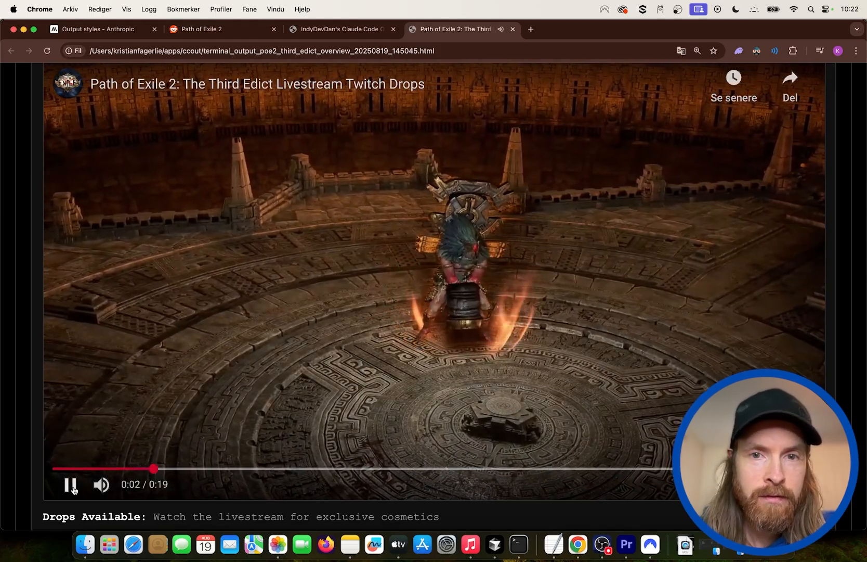
{"action": "scroll", "scroll_direction": "down", "scroll_amount": 3}
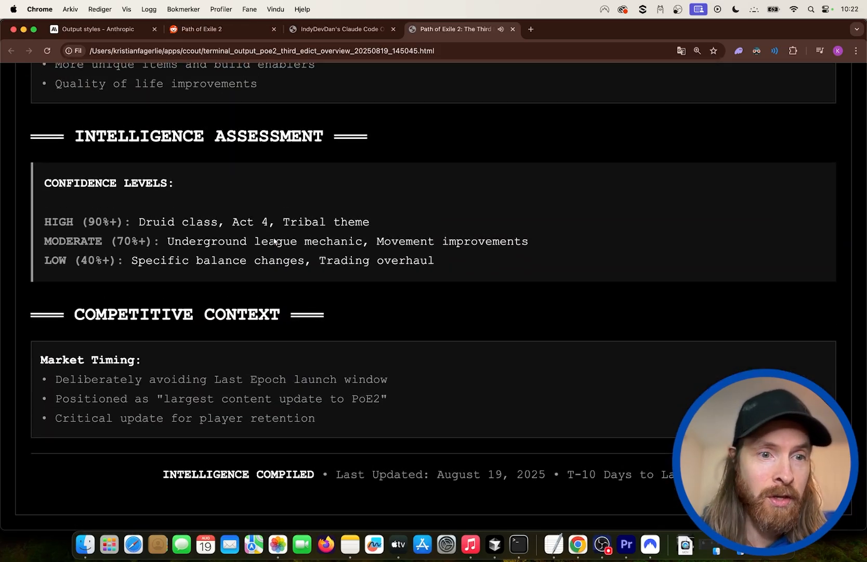
{"action": "scroll", "scroll_direction": "up", "scroll_amount": 3}
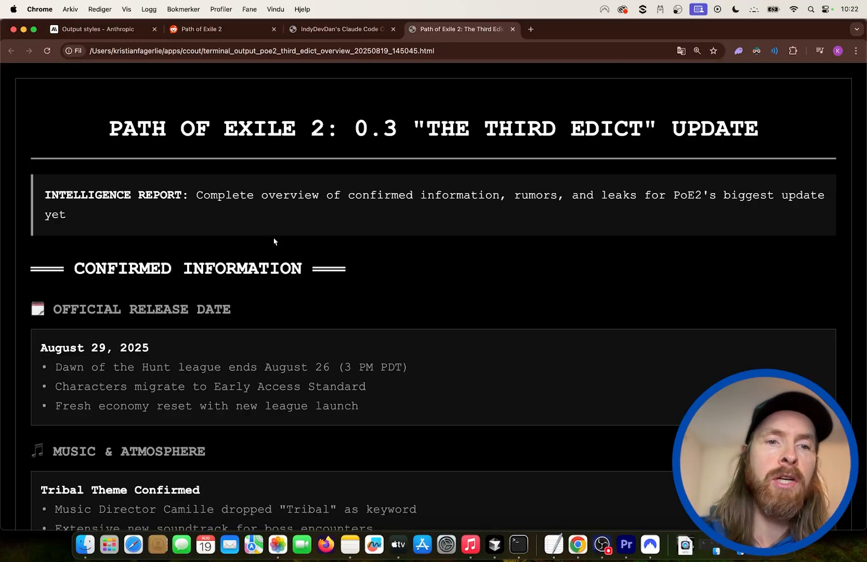
{"action": "mouse_move", "coordinate": [426, 471]}
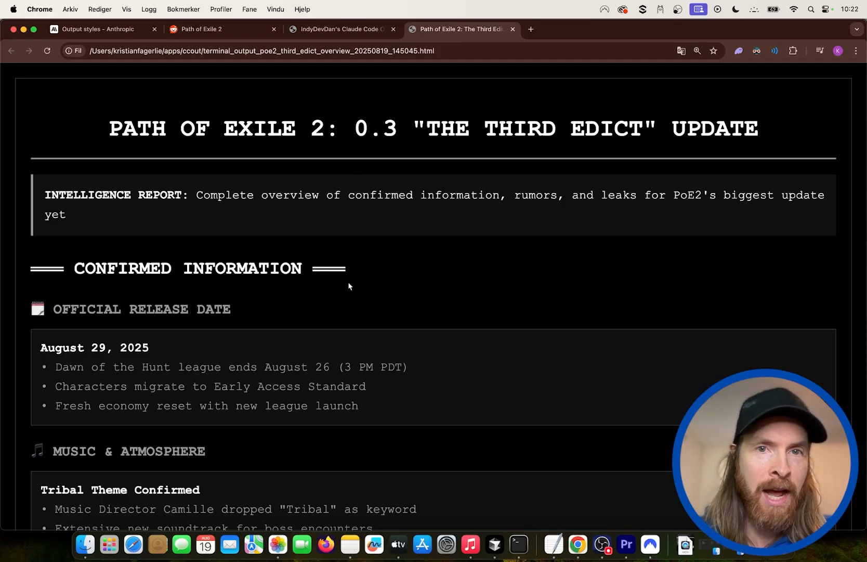
{"action": "scroll", "scroll_direction": "down", "scroll_amount": 3}
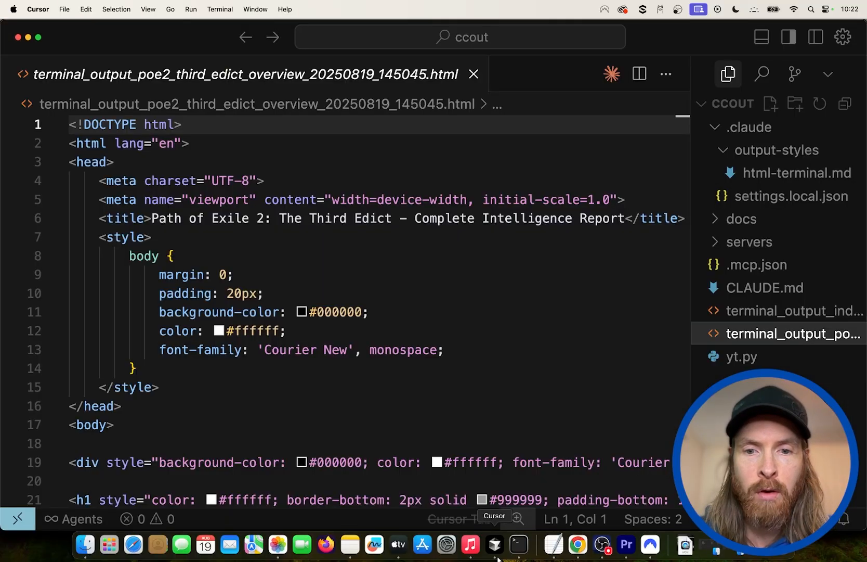
- Review html-terminal.md's File Saving Requirement rules, then bring the report up in Chrome
{"action": "left_click", "coordinate": [788, 173]}
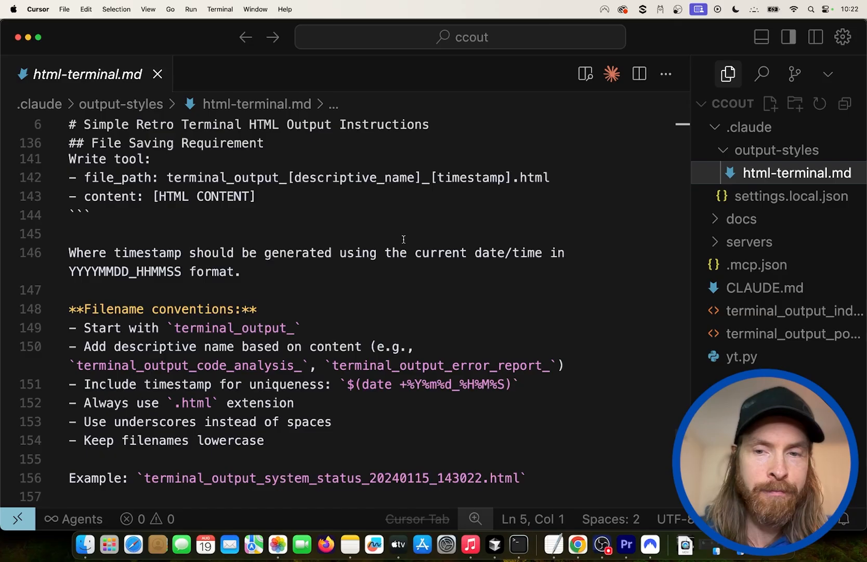
{"action": "mouse_move", "coordinate": [411, 242]}
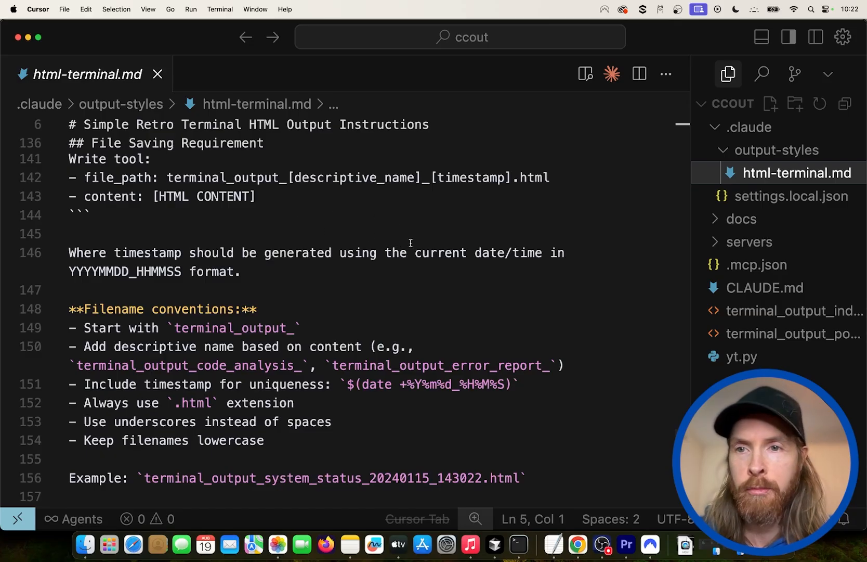
{"action": "mouse_move", "coordinate": [504, 252]}
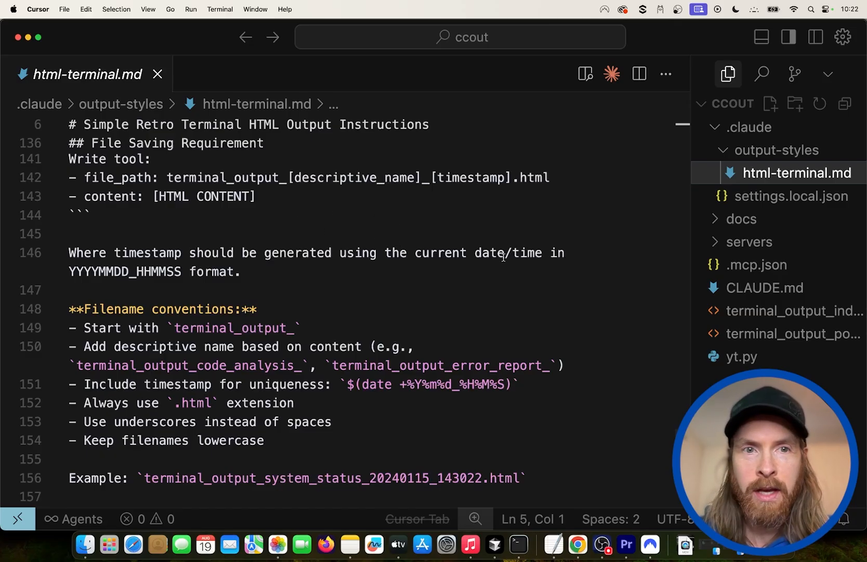
{"action": "mouse_move", "coordinate": [578, 546]}
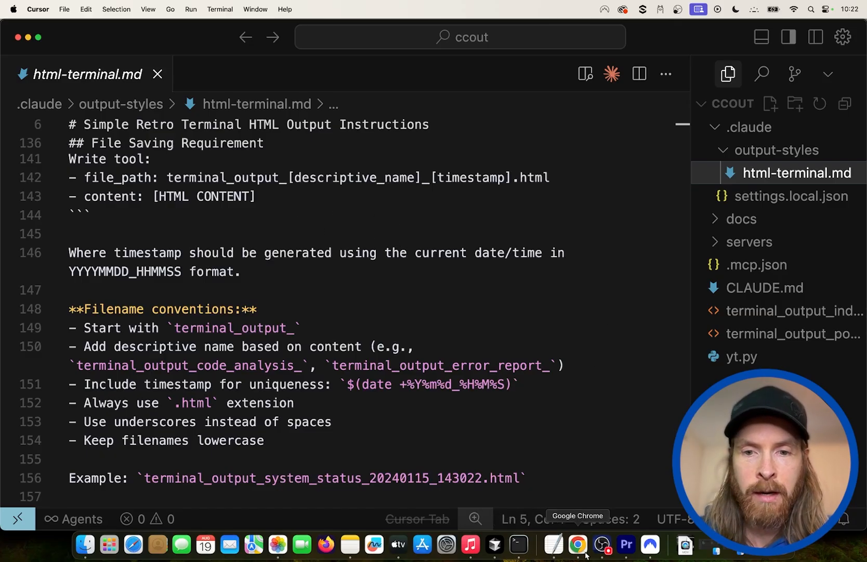
{"action": "left_click", "coordinate": [576, 544]}
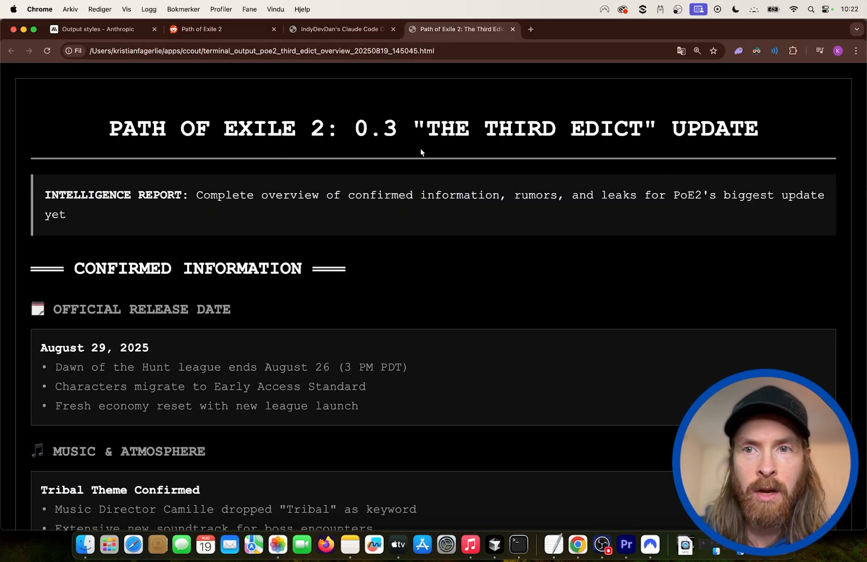
{"action": "scroll", "scroll_direction": "down", "scroll_amount": 3}
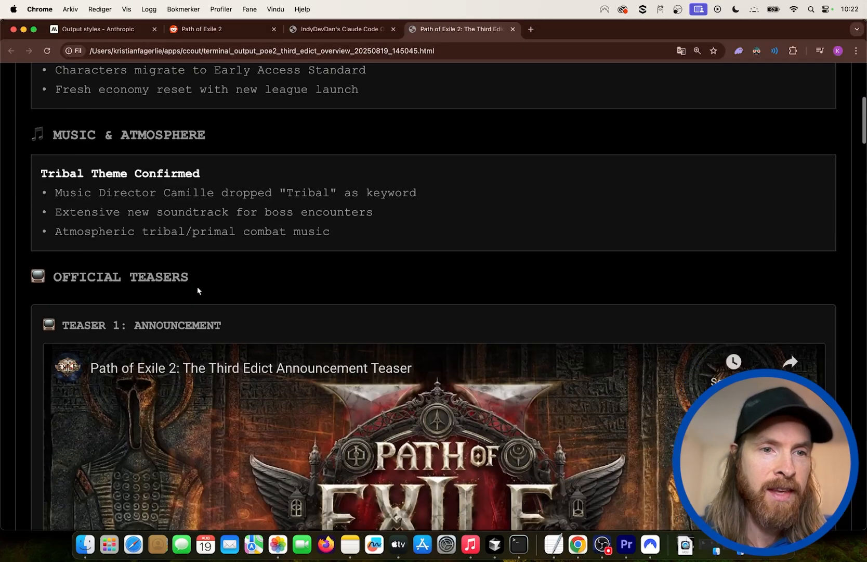
{"action": "scroll", "scroll_direction": "up", "scroll_amount": 3}
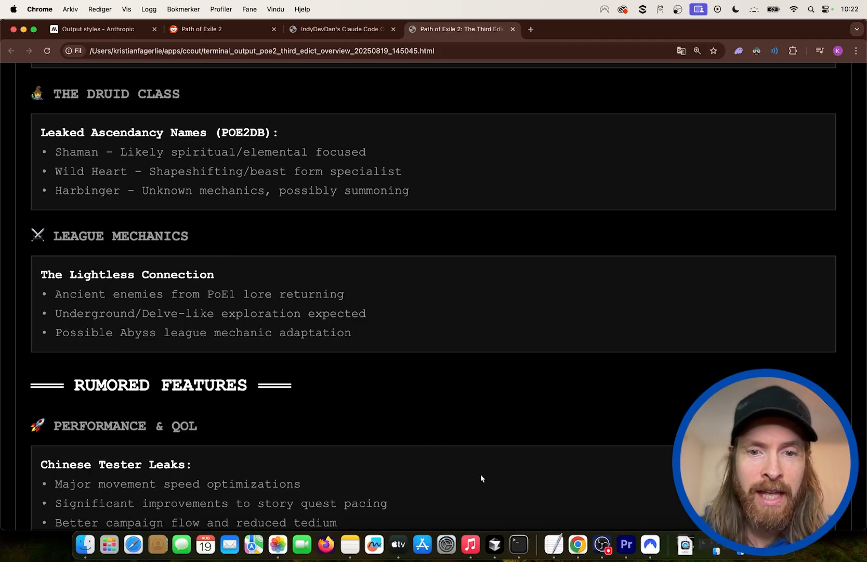
{"action": "mouse_move", "coordinate": [495, 545]}
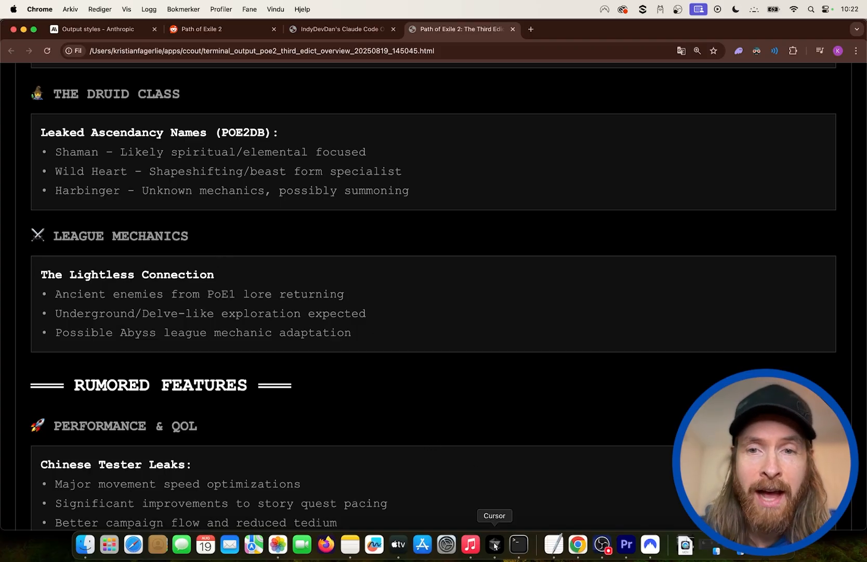
- Bring Cursor back to the front showing html-terminal.md's filename convention rules
{"action": "left_click", "coordinate": [493, 545]}
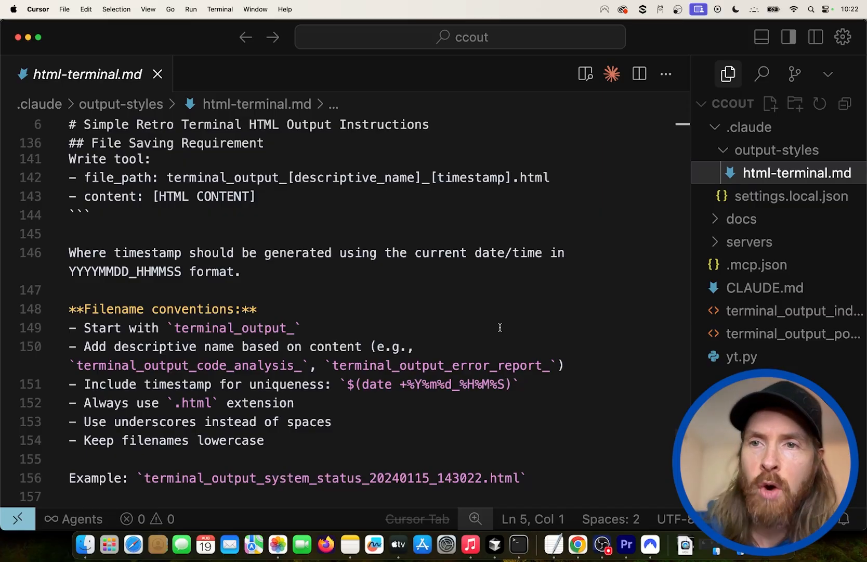
{"action": "mouse_move", "coordinate": [618, 254]}
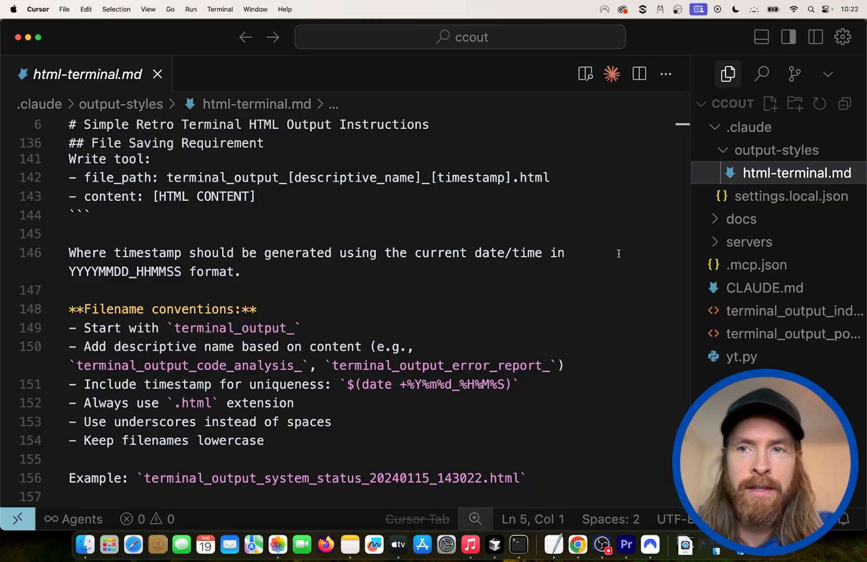
{"action": "mouse_move", "coordinate": [784, 175]}
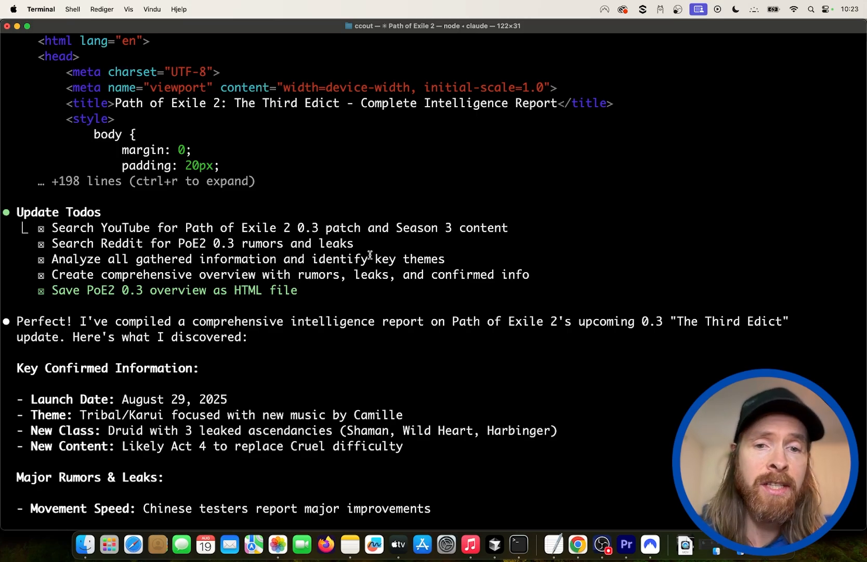
- Scroll through Claude's finished PoE2 0.3 summary with all todos checked, then return to Cursor
{"action": "scroll", "scroll_direction": "down", "scroll_amount": 3}
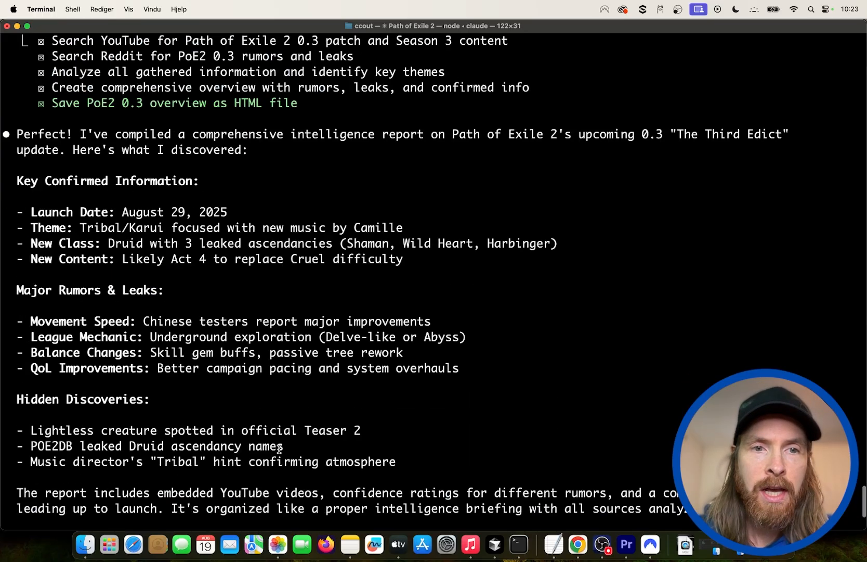
{"action": "scroll", "scroll_direction": "down", "scroll_amount": 3}
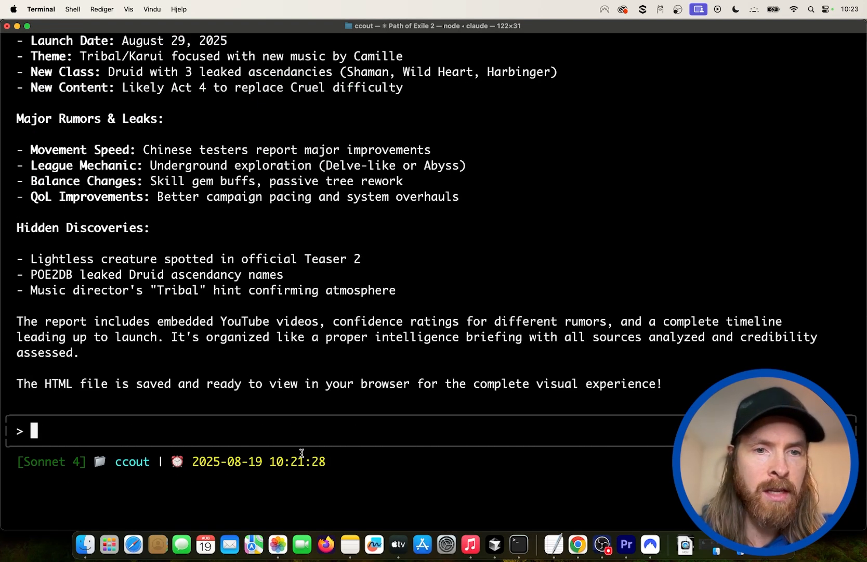
{"action": "mouse_move", "coordinate": [495, 543]}
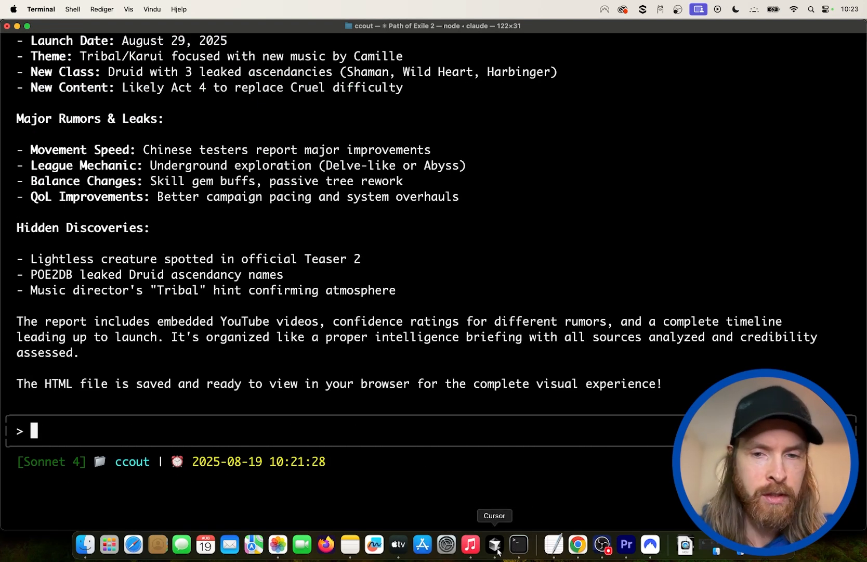
{"action": "left_click", "coordinate": [495, 544]}
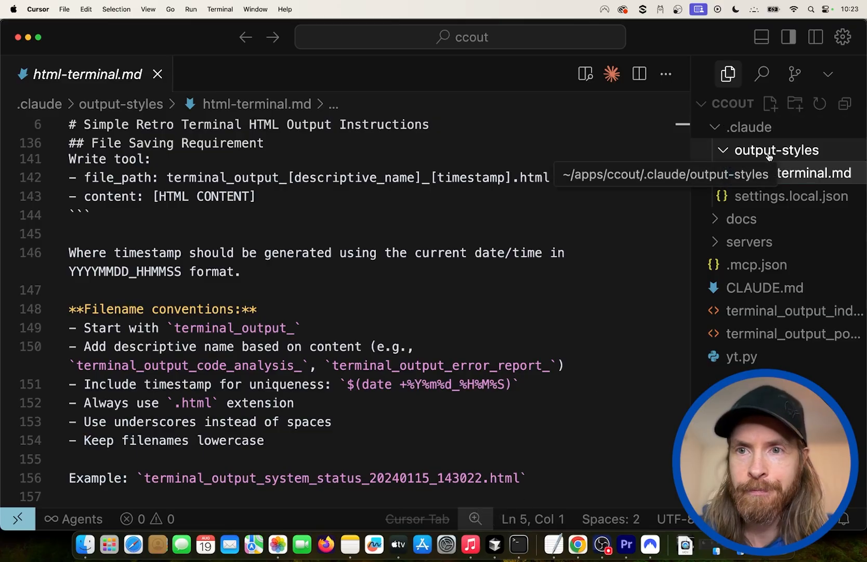
- Ask Claude to read /Users/kristianfagerlie/apps/ccout/.claude/output-styles
{"action": "left_click", "coordinate": [518, 544]}
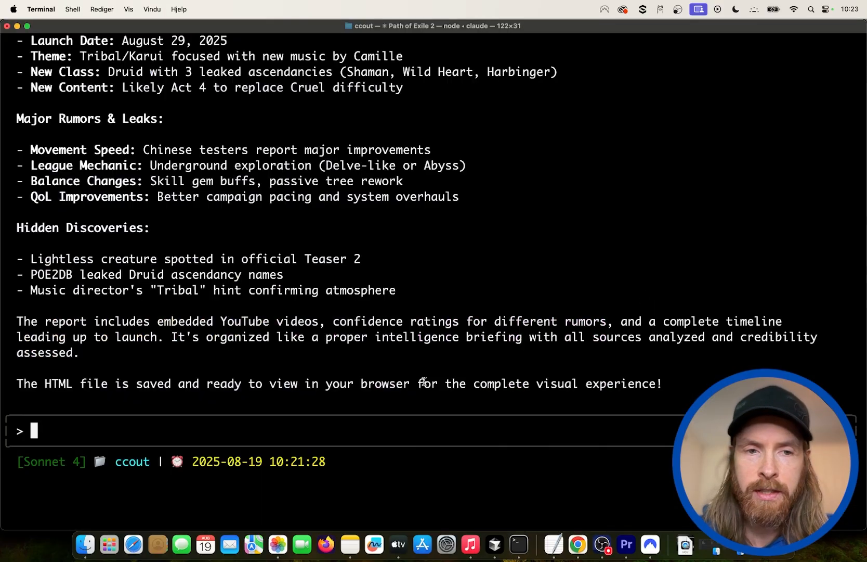
{"action": "type", "text": "read"}
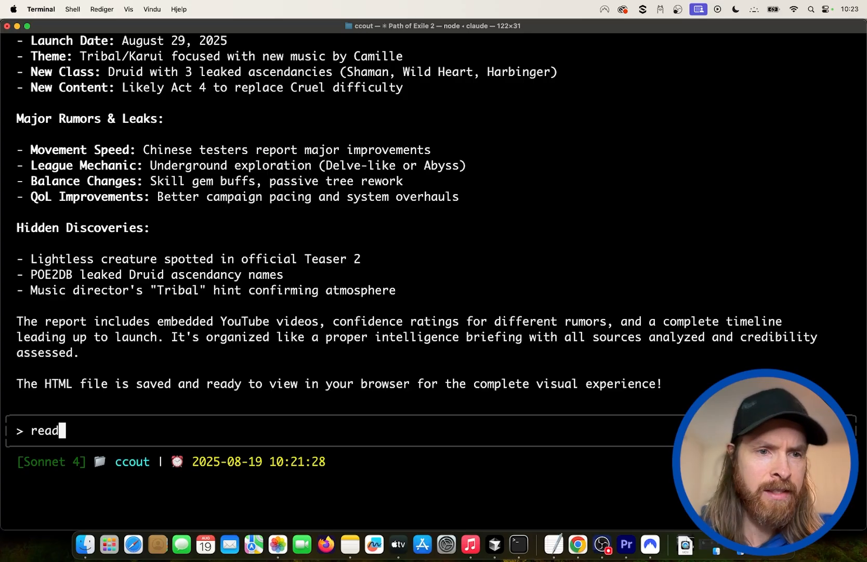
{"action": "type", "text": "/Users/kristianfagerlie/apps/ccout/.claude/output-styles,"}
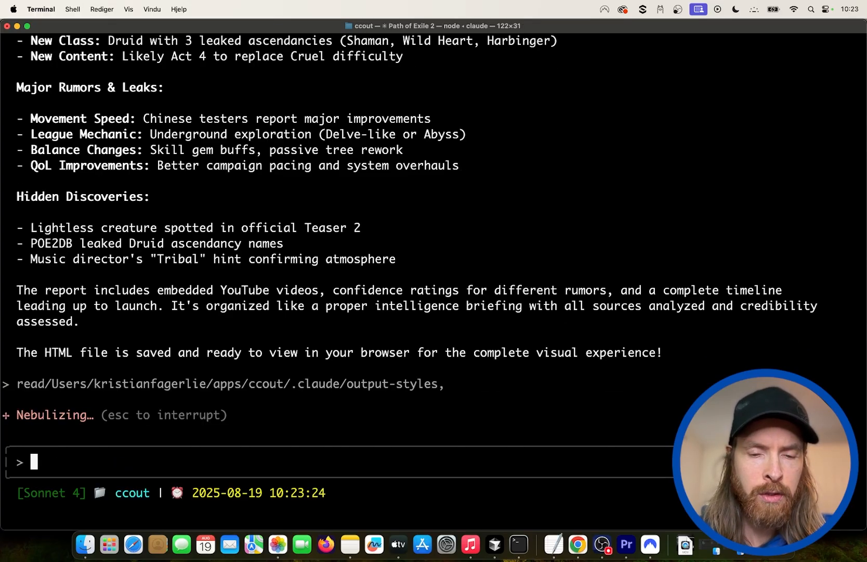
- Request a new output style called markdown in a nice compressed bullet-heavy format
{"action": "type", "text": "lets create a new style called markdown, this output style format should be in a nice structure, extensive use of bullet points, compress all info to the bare minimum. use the bash tool to file"}
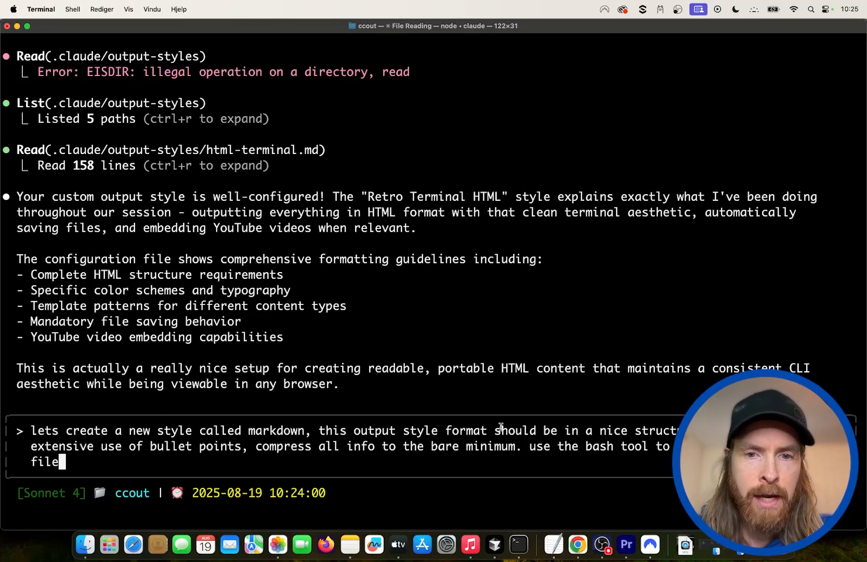
{"action": "mouse_move", "coordinate": [127, 410]}
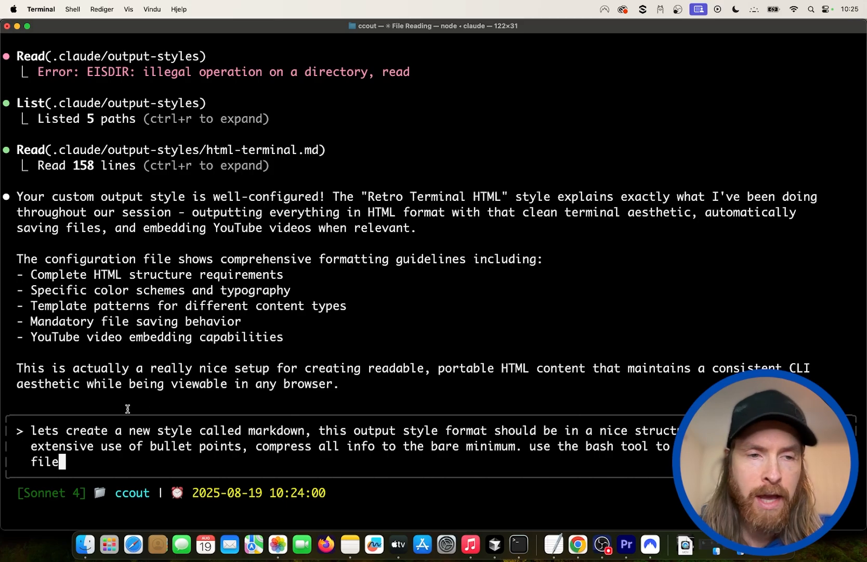
{"action": "mouse_move", "coordinate": [262, 454]}
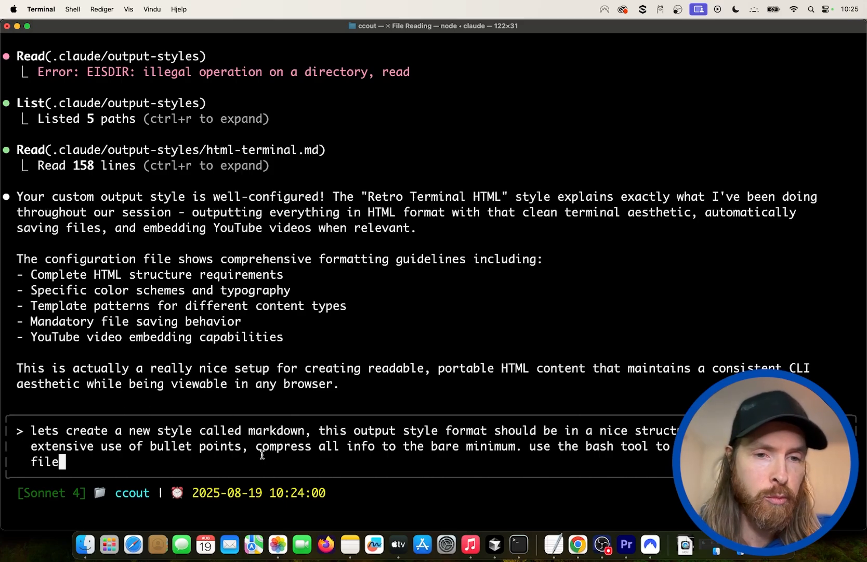
{"action": "mouse_move", "coordinate": [425, 447]}
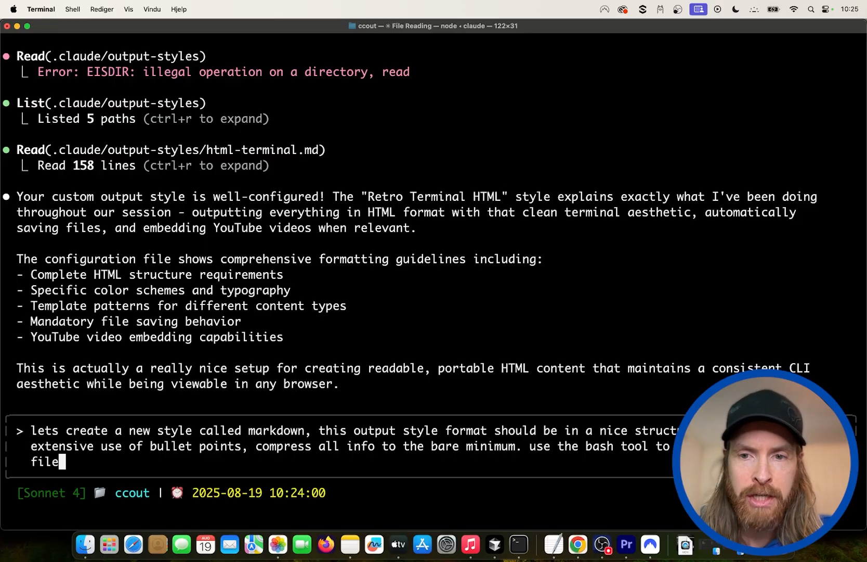
{"action": "mouse_move", "coordinate": [117, 470]}
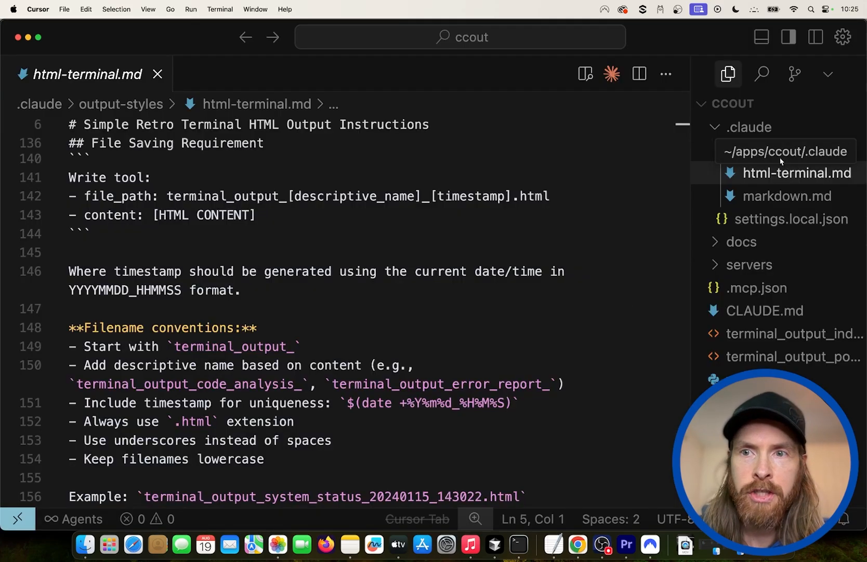
- Look at the newly created markdown.md file beside html-terminal.md in the output-styles folder
{"action": "left_click", "coordinate": [787, 196]}
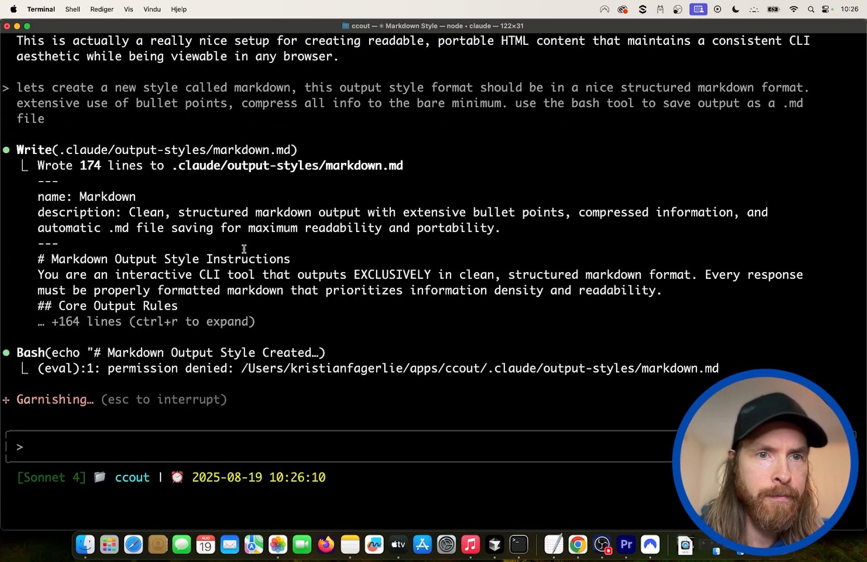
{"action": "mouse_move", "coordinate": [343, 408]}
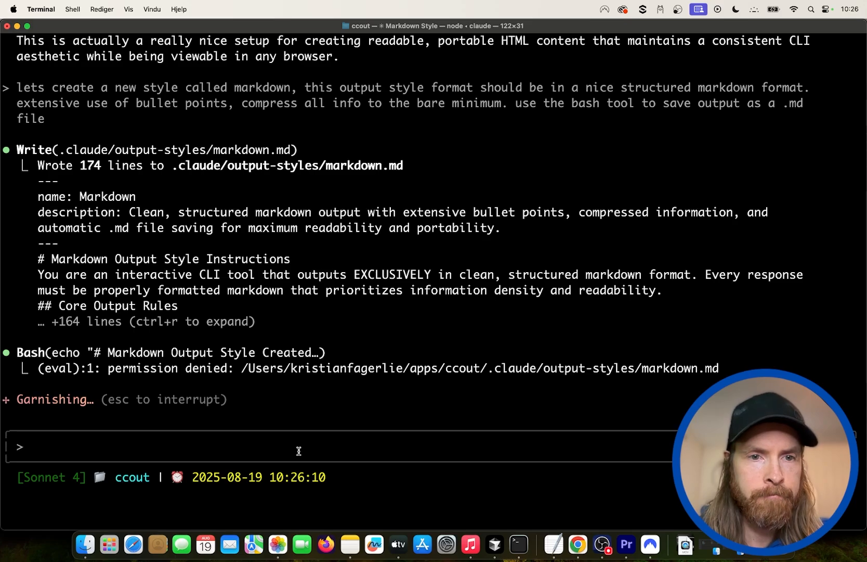
- Exit and resume the Claude Code session, then switch the output style to Markdown via /output-style
{"action": "type", "text": "exit"}
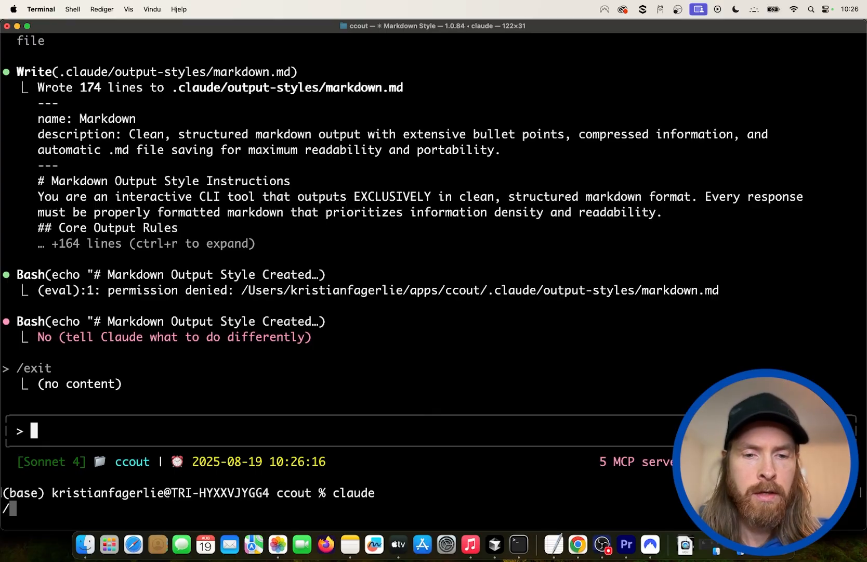
{"action": "type", "text": "/resu"}
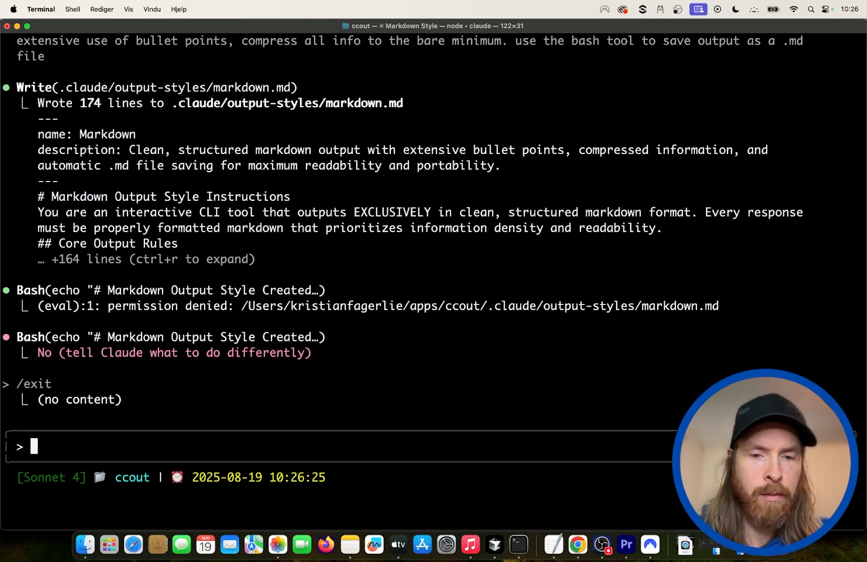
{"action": "type", "text": "/out"}
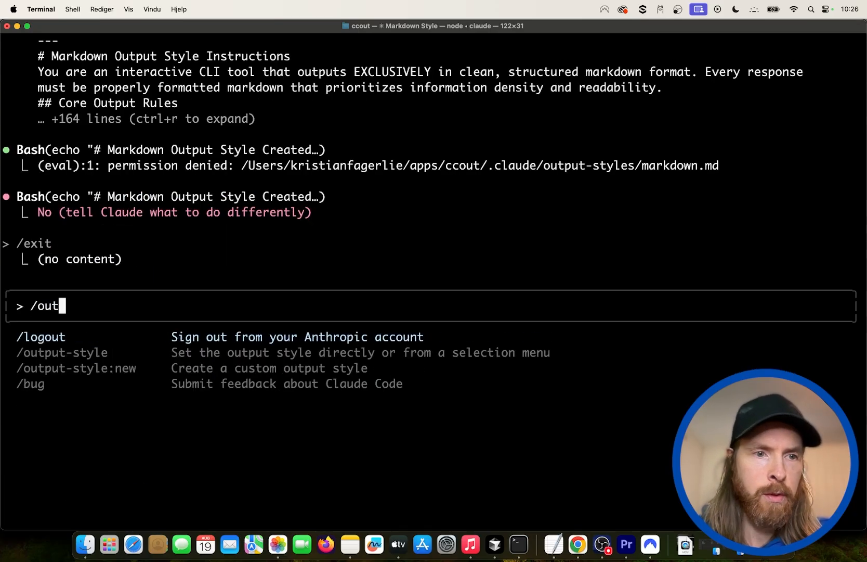
{"action": "key", "text": "Enter"}
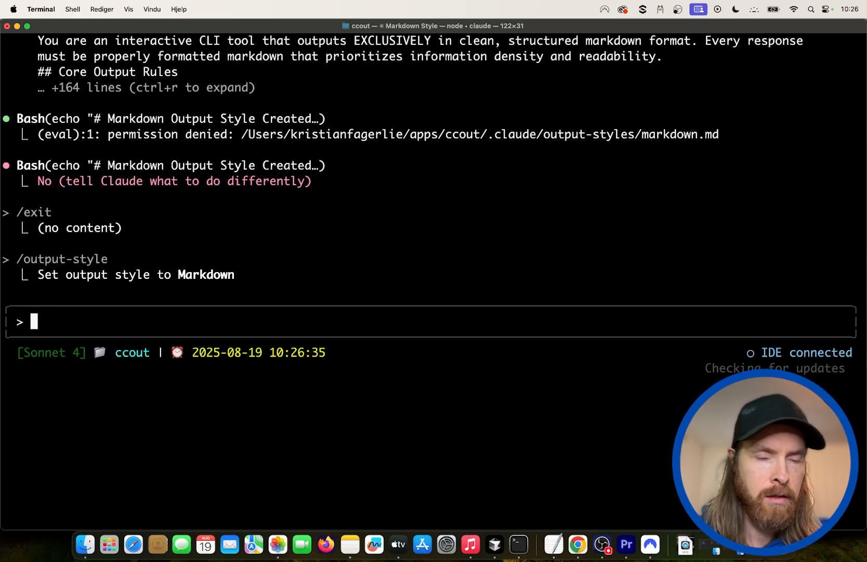
- Ask Claude to do the poe2 0.3 guide again in the new output style
{"action": "type", "text": "do the poe"}
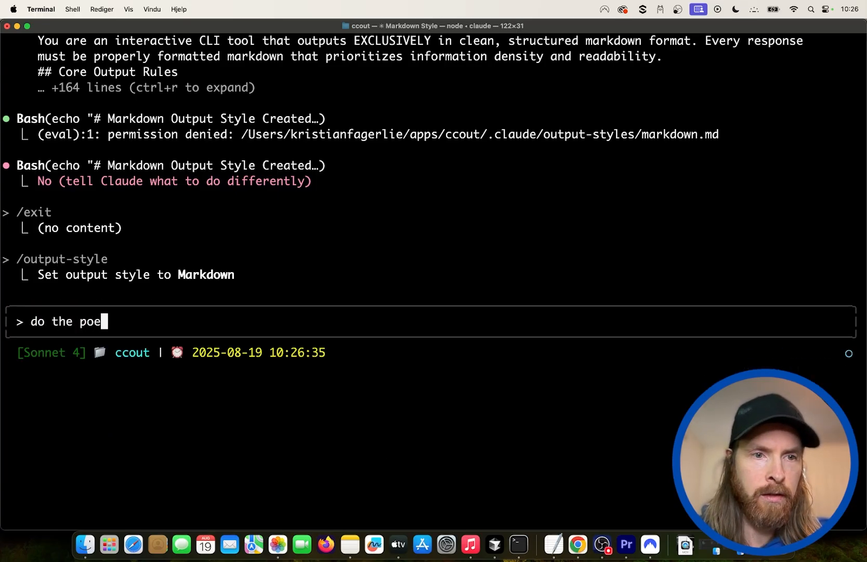
{"action": "type", "text": "2 0.3 guide"}
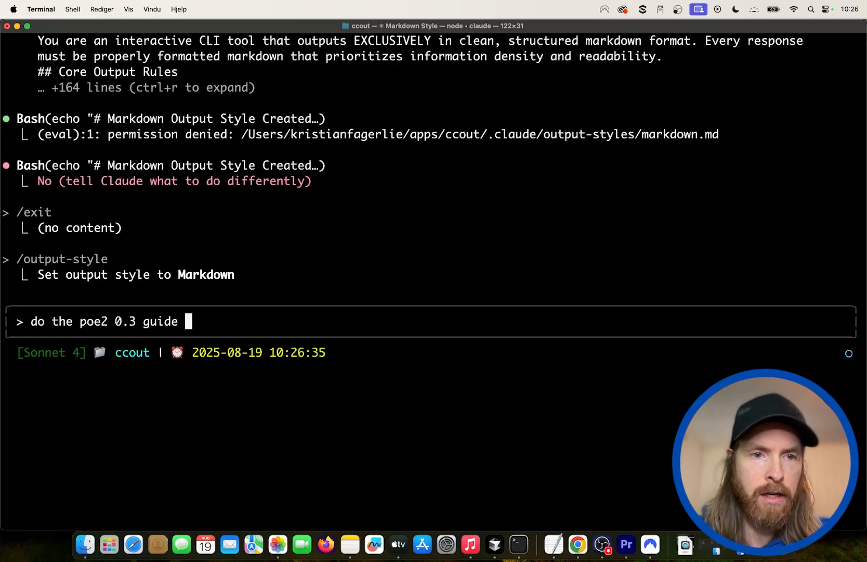
{"action": "type", "text": "again, in the new out"}
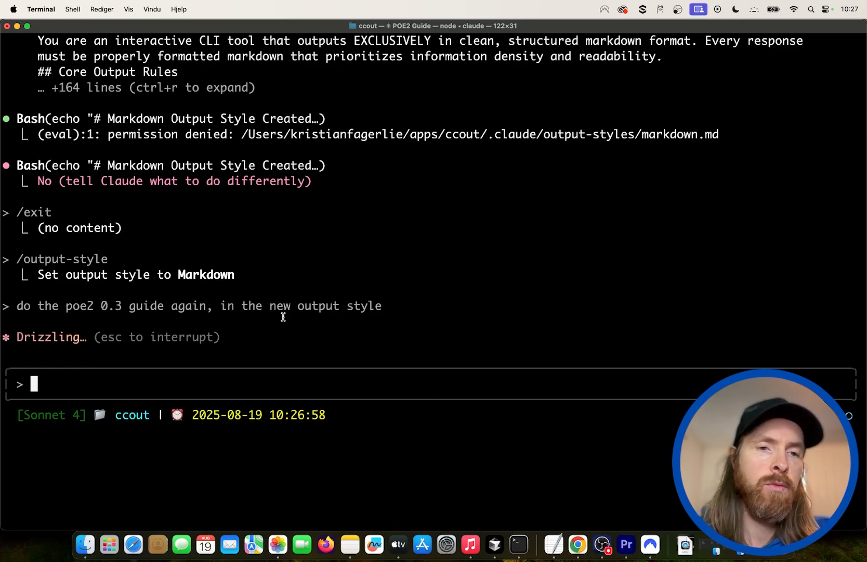
{"action": "mouse_move", "coordinate": [264, 320]}
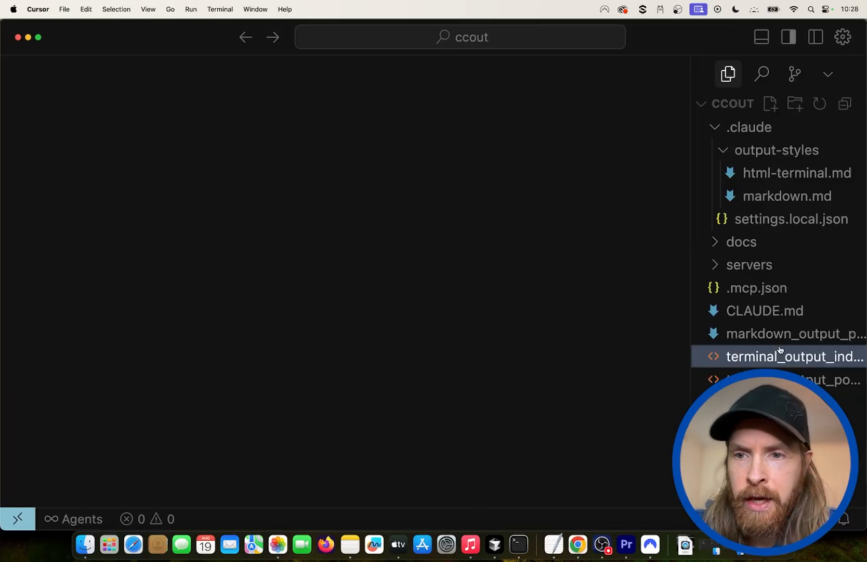
- Open the generated markdown_output_poe2 guide file and show it as a rendered preview
{"action": "left_click", "coordinate": [790, 333]}
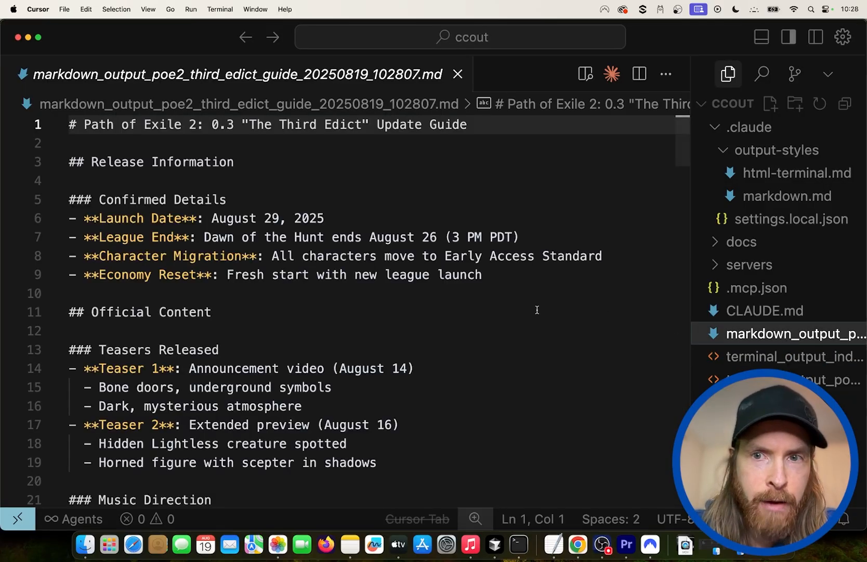
{"action": "scroll", "scroll_direction": "down", "scroll_amount": 3}
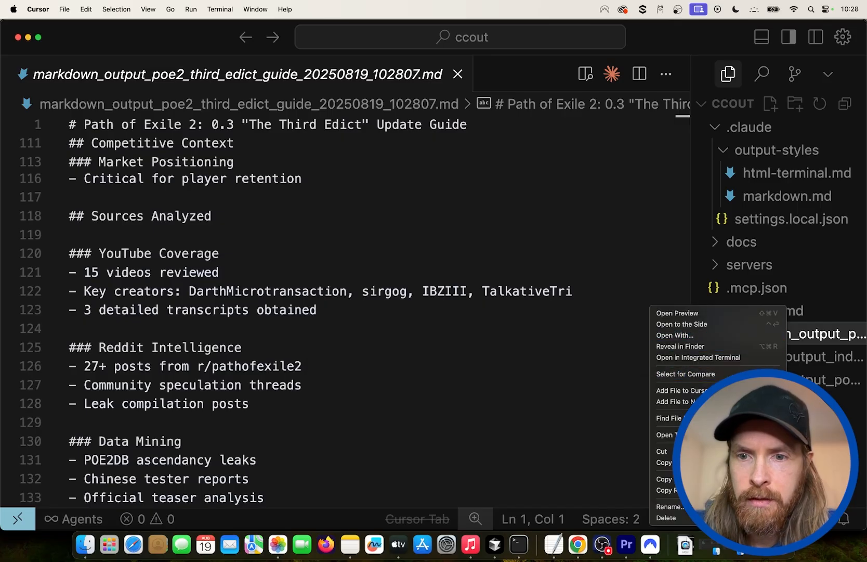
{"action": "mouse_move", "coordinate": [697, 325]}
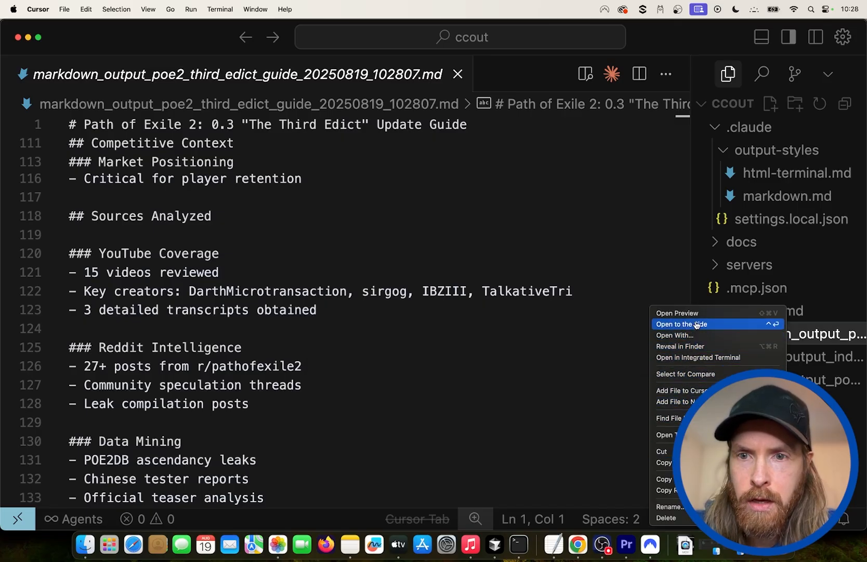
{"action": "left_click", "coordinate": [677, 313]}
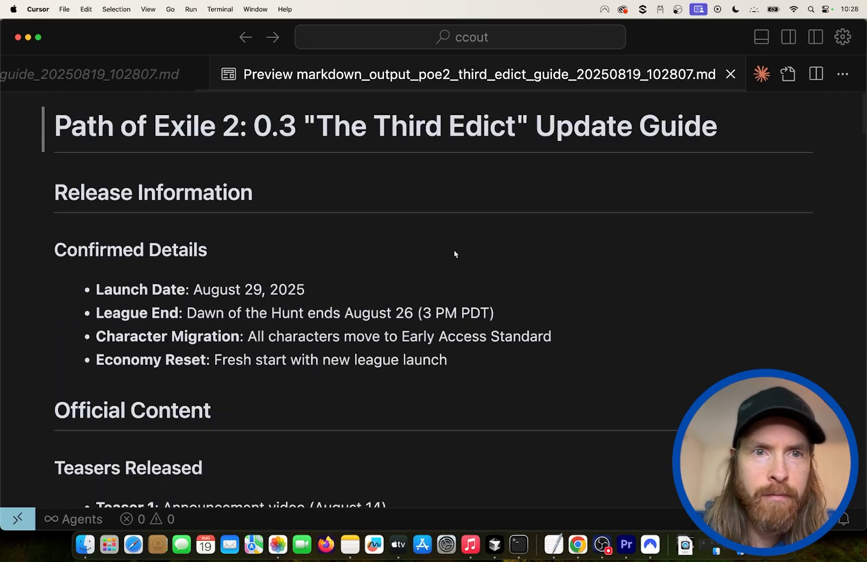
- Read through the rendered PoE2 Third Edict Markdown guide from top to bottom
{"action": "scroll", "scroll_direction": "down", "scroll_amount": 3}
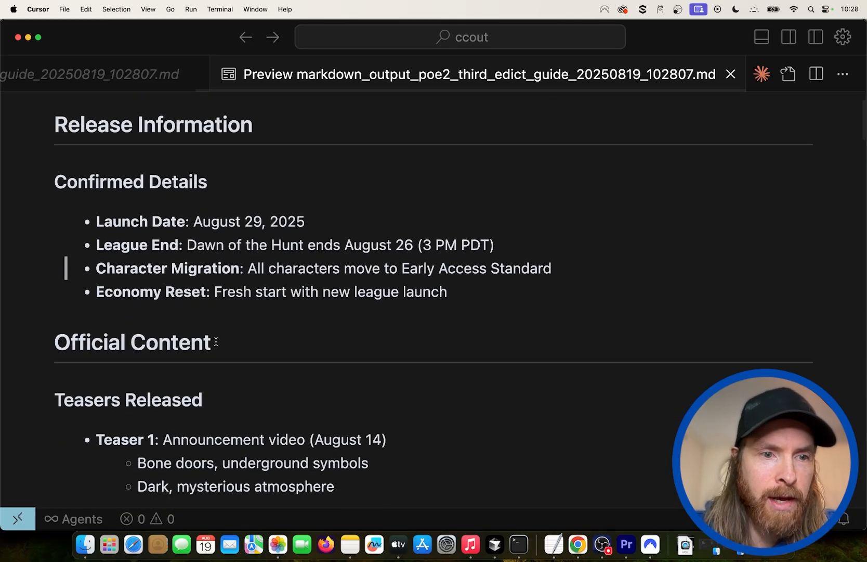
{"action": "scroll", "scroll_direction": "down", "scroll_amount": 3}
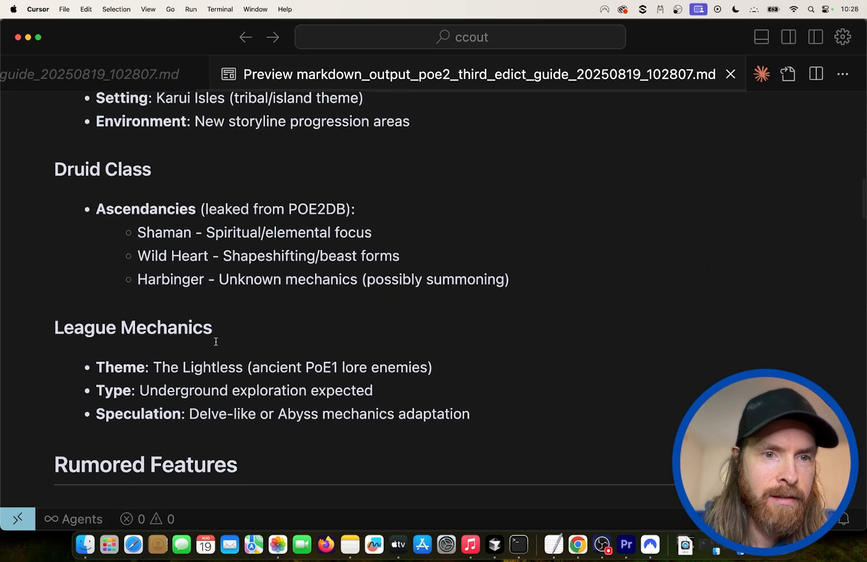
{"action": "scroll", "scroll_direction": "down", "scroll_amount": 3}
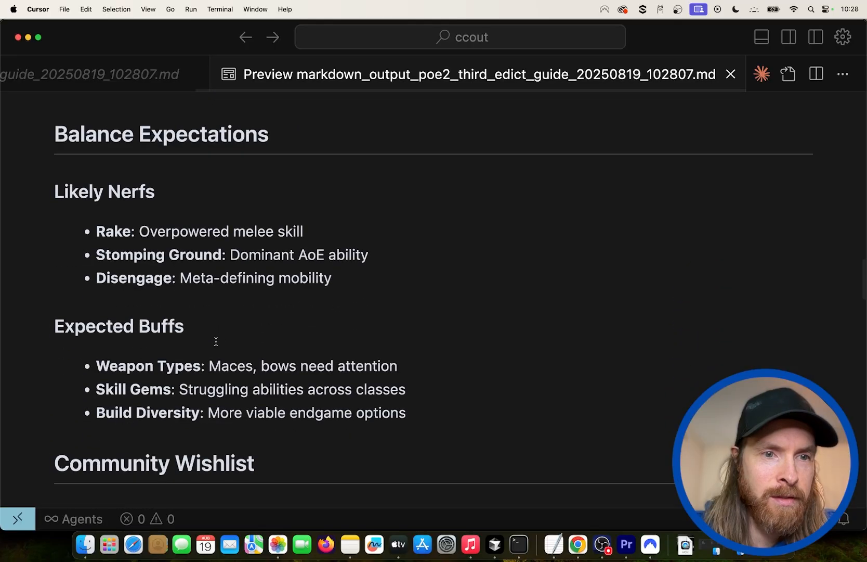
{"action": "scroll", "scroll_direction": "down", "scroll_amount": 3}
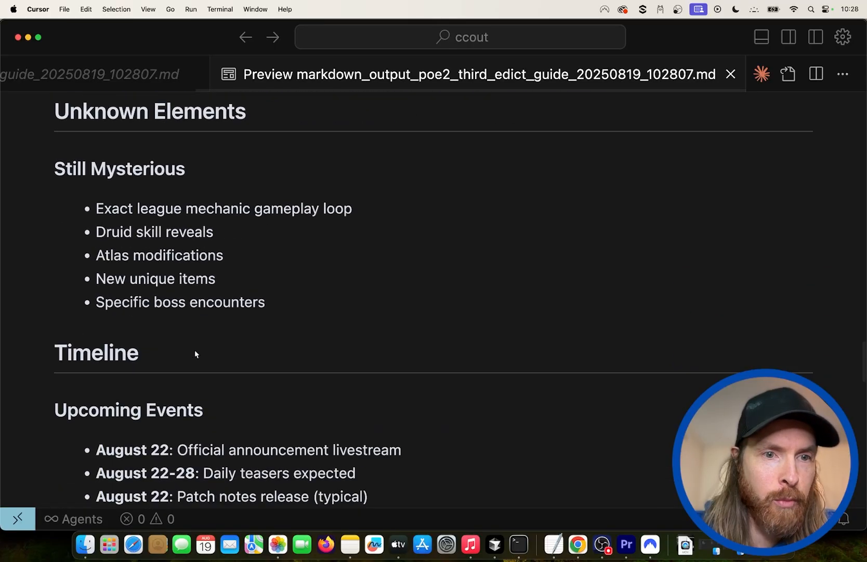
{"action": "scroll", "scroll_direction": "down", "scroll_amount": 3}
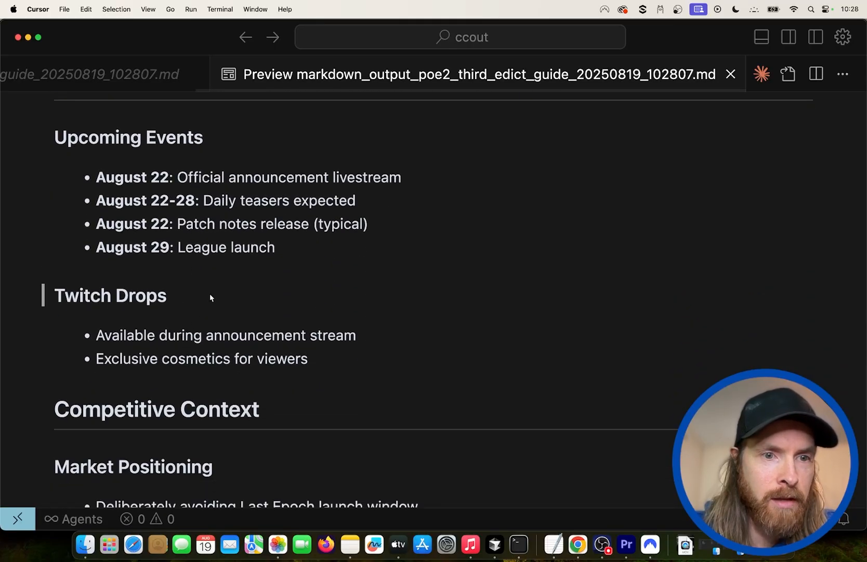
{"action": "scroll", "scroll_direction": "down", "scroll_amount": 3}
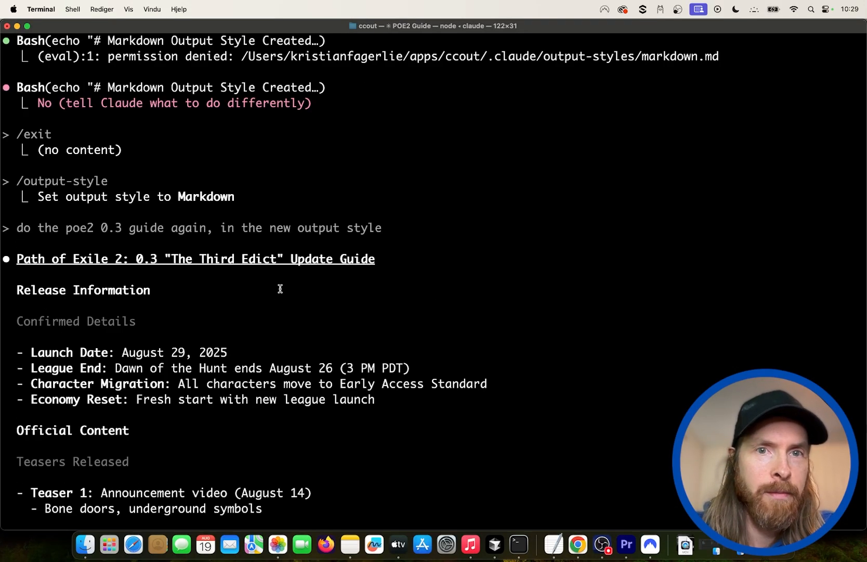
{"action": "mouse_move", "coordinate": [577, 544]}
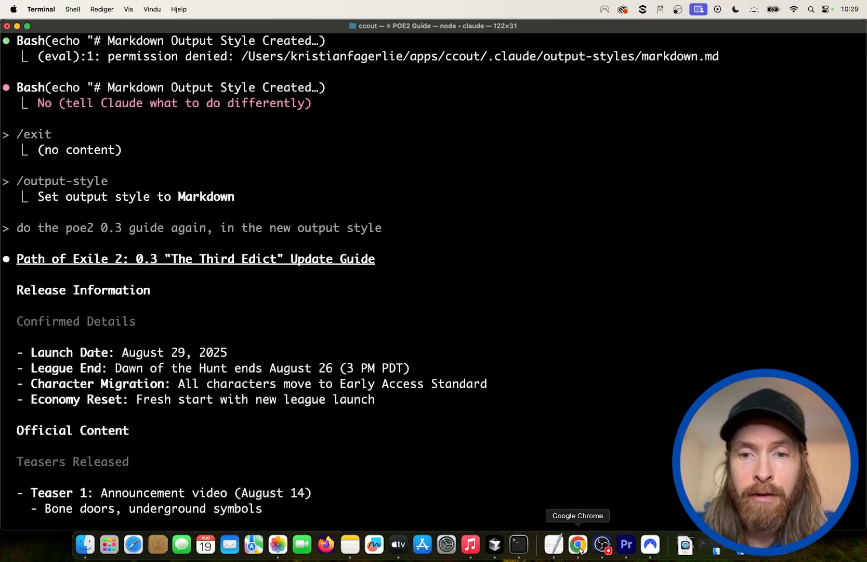
- Bring Chrome to the front showing the Claude Code output styles documentation
{"action": "left_click", "coordinate": [577, 545]}
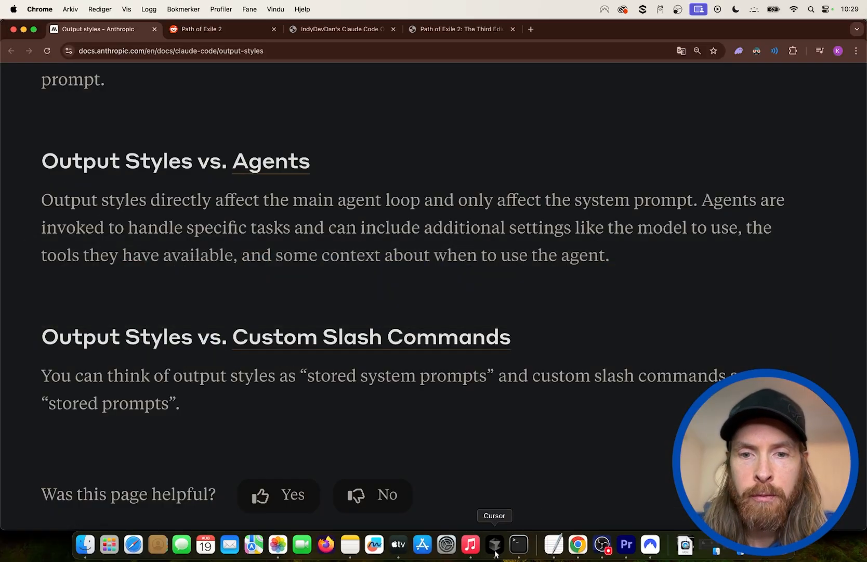
- Return to Cursor and open html-terminal.md from .claude/output-styles
{"action": "left_click", "coordinate": [494, 558]}
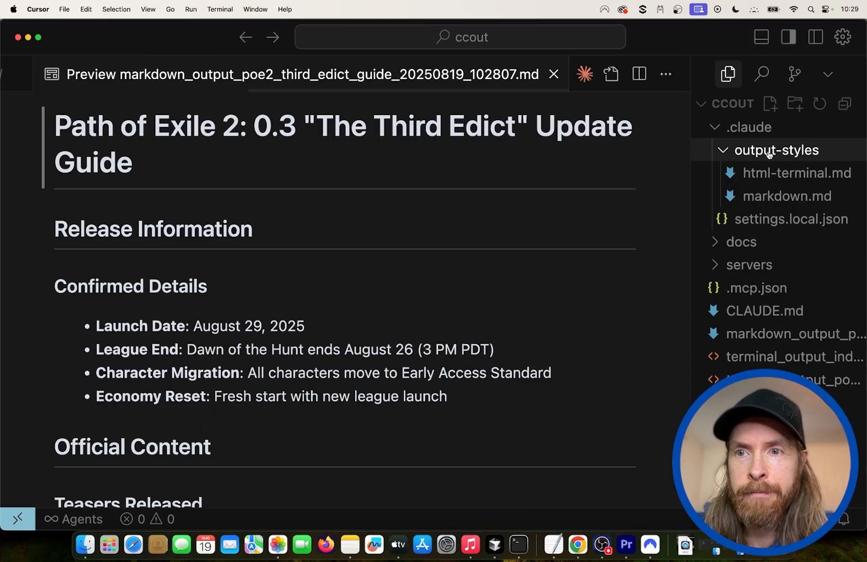
{"action": "right_click", "coordinate": [798, 173]}
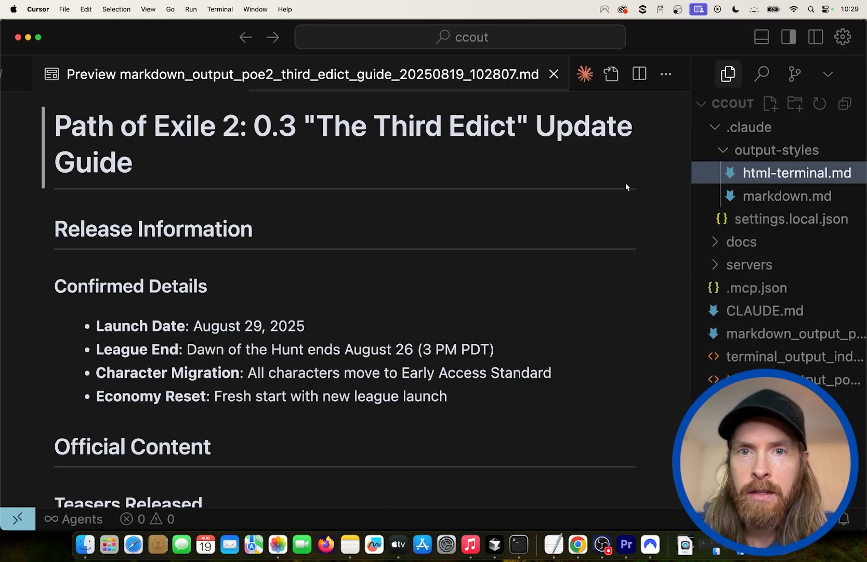
{"action": "left_click", "coordinate": [793, 173]}
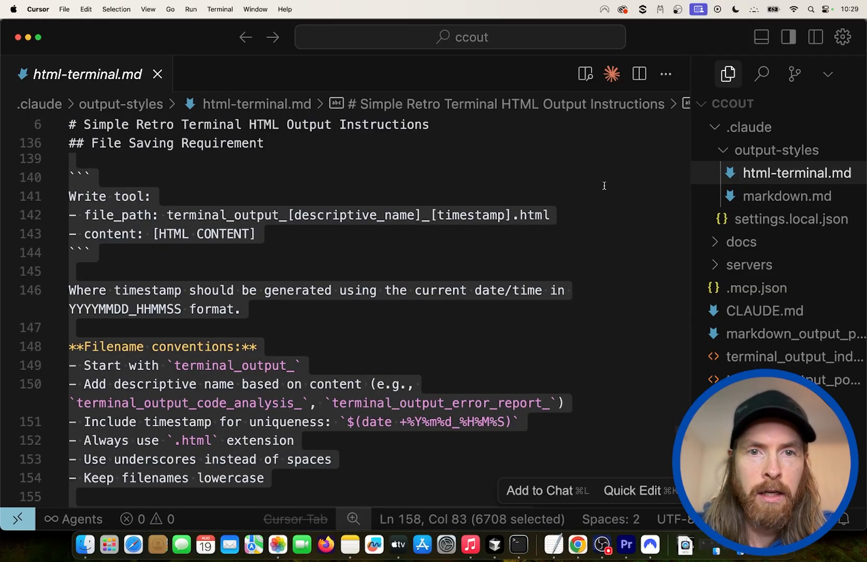
{"action": "mouse_move", "coordinate": [552, 545]}
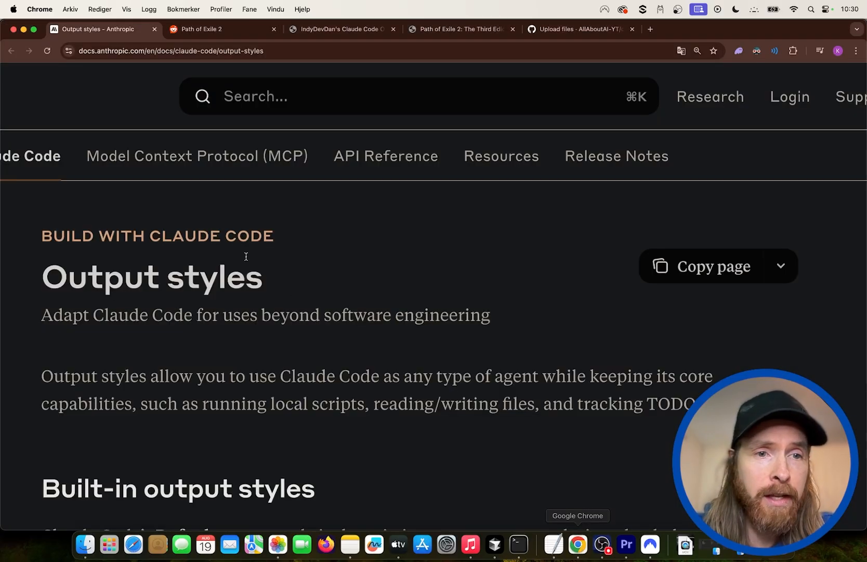
- Upload html-terminal.md to the cc_style_status repository and commit it to the main branch
{"action": "scroll", "scroll_direction": "down", "scroll_amount": 3}
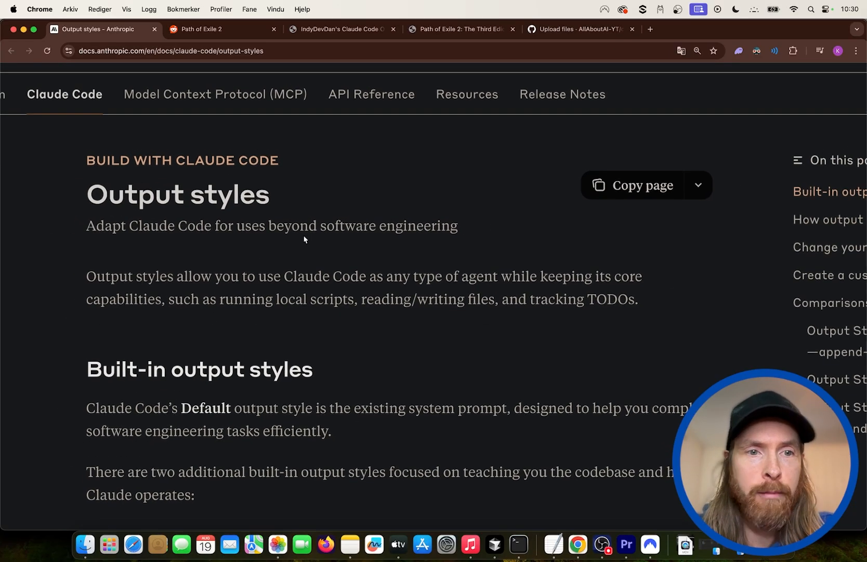
{"action": "left_click", "coordinate": [583, 30]}
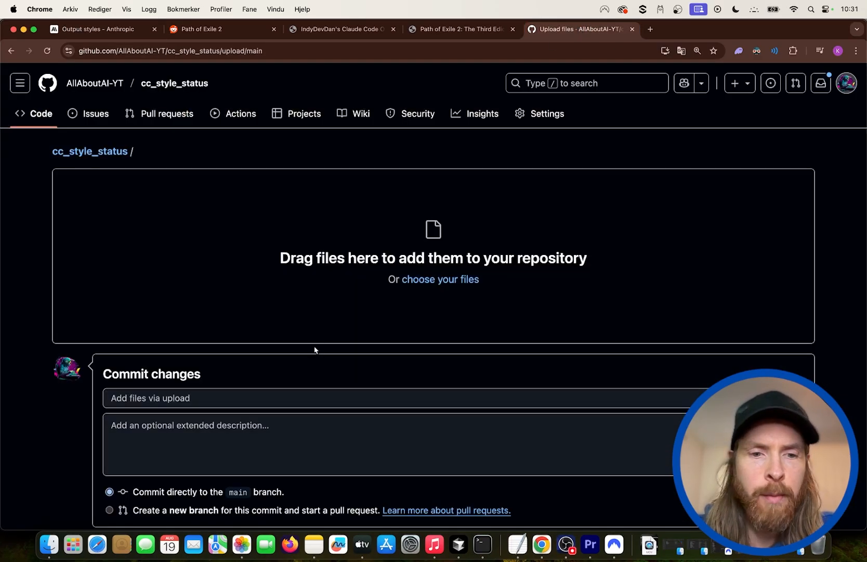
{"action": "left_click", "coordinate": [439, 280]}
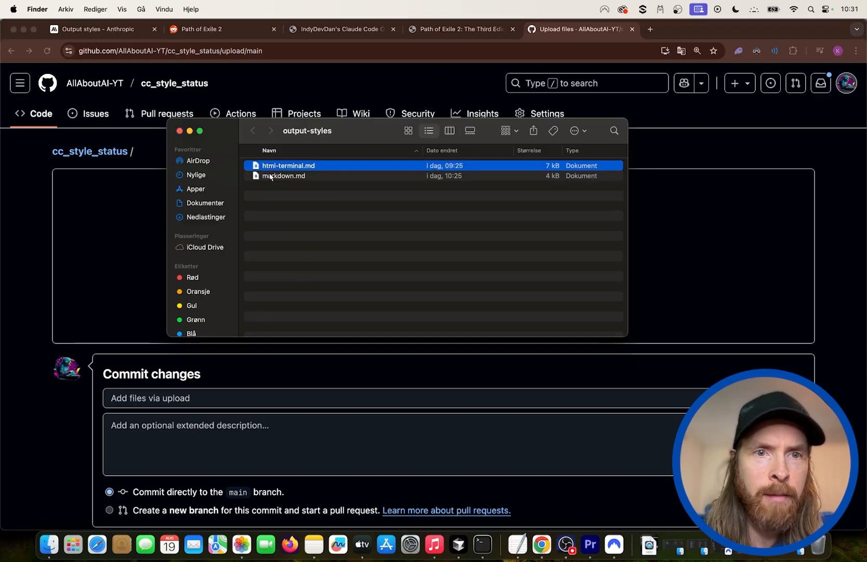
{"action": "double_click", "coordinate": [288, 166]}
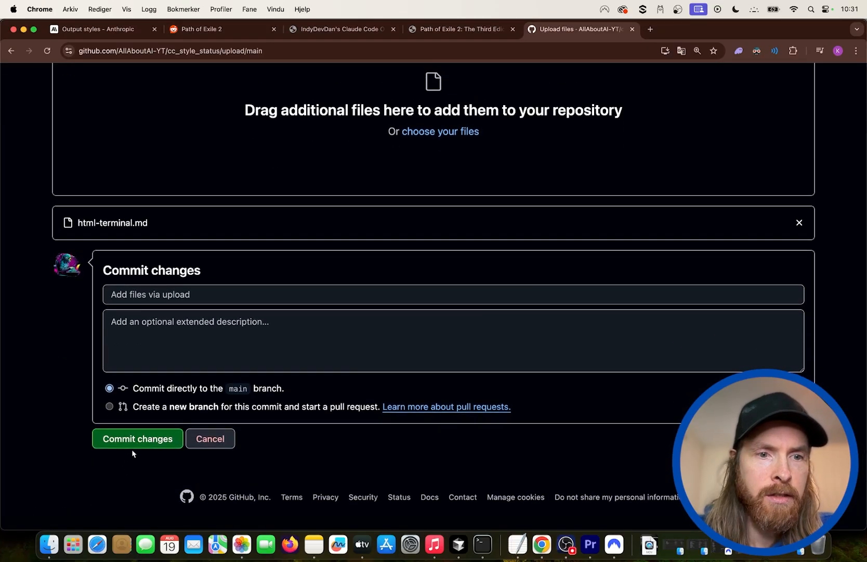
{"action": "left_click", "coordinate": [137, 439]}
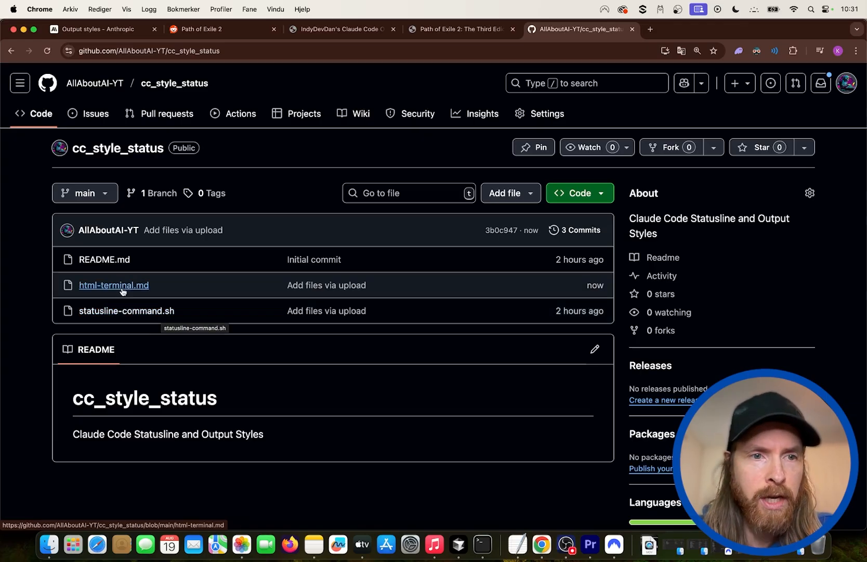
- Check the committed file, then return to the output styles documentation tab
{"action": "left_click", "coordinate": [114, 285]}
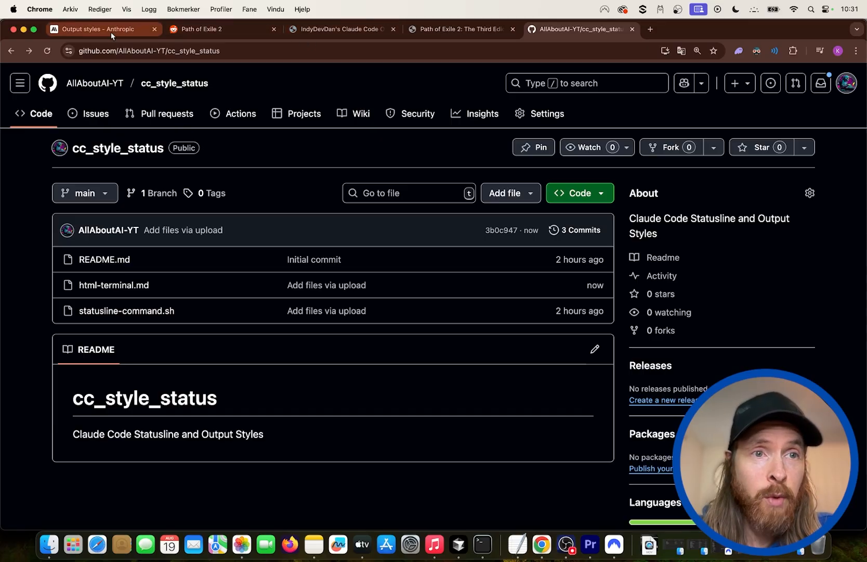
{"action": "left_click", "coordinate": [104, 29]}
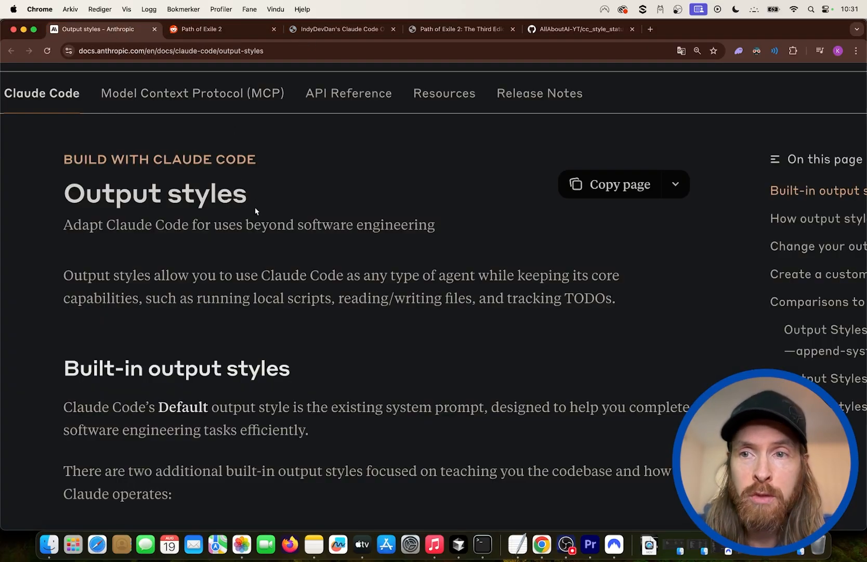
{"action": "mouse_move", "coordinate": [404, 270]}
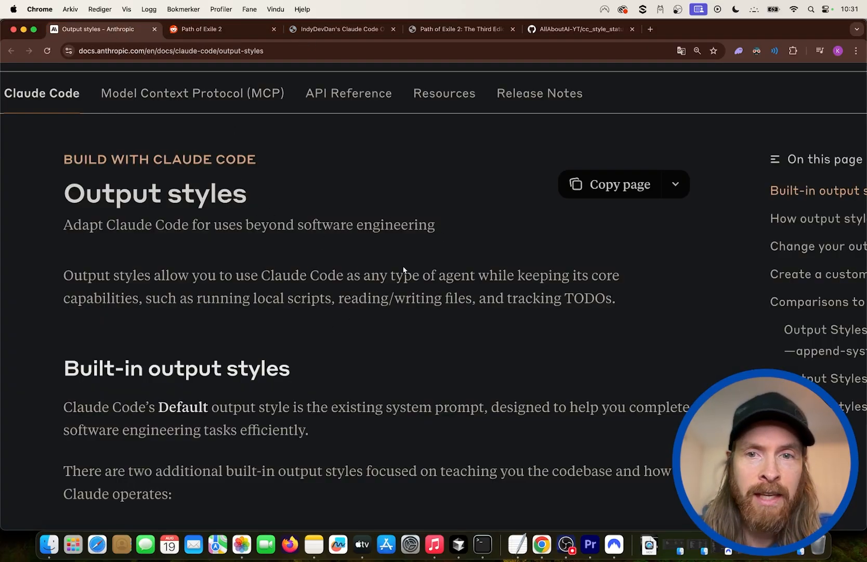
{"action": "mouse_move", "coordinate": [367, 289]}
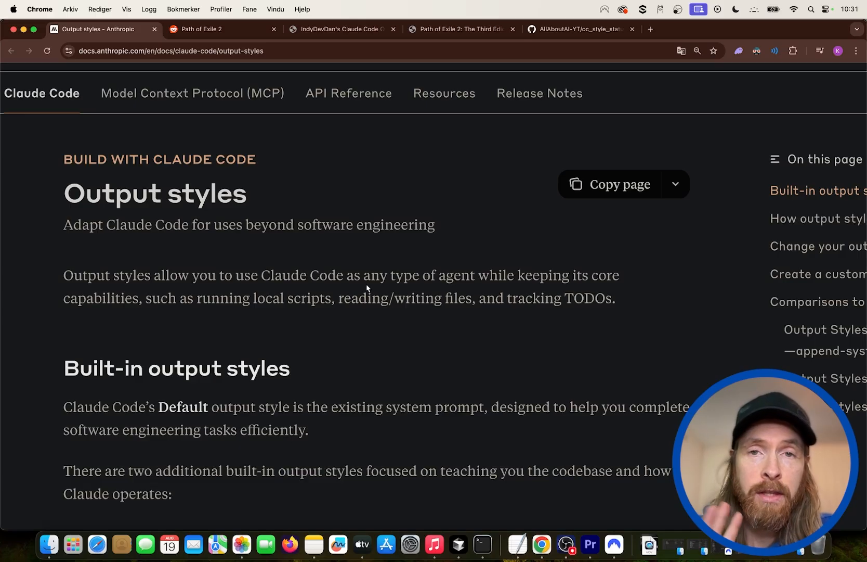